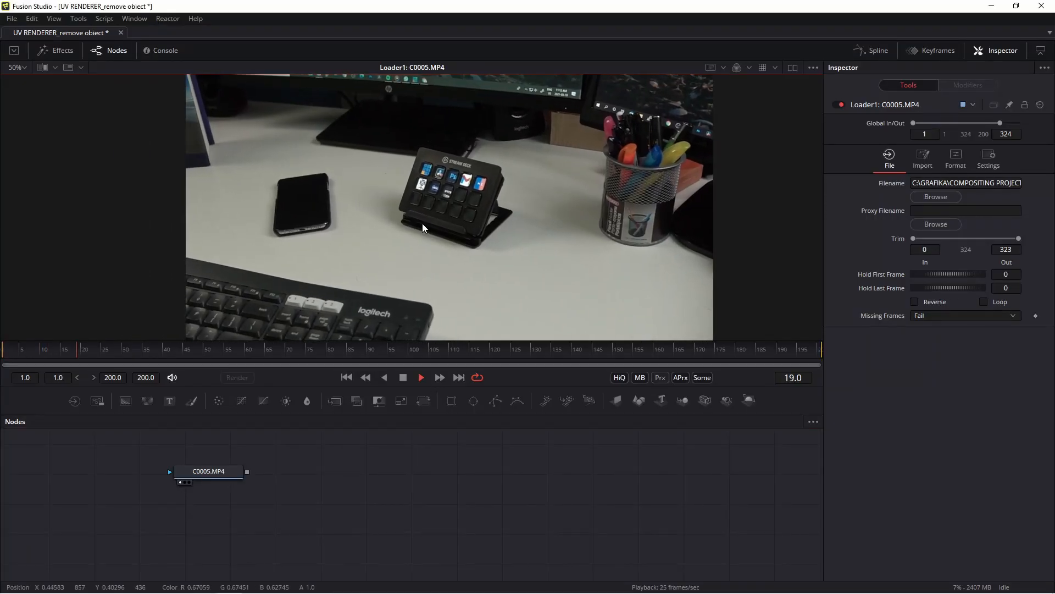
# - Move to a later frame and add a Camera Tracker node to the desk clip
pyautogui.click(269, 348)
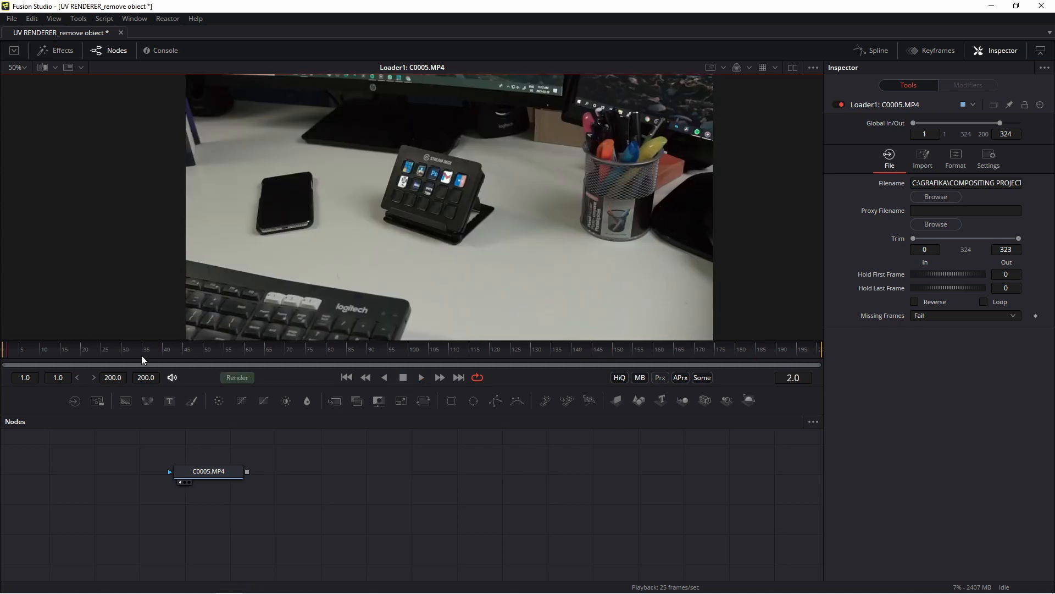
pyautogui.click(290, 365)
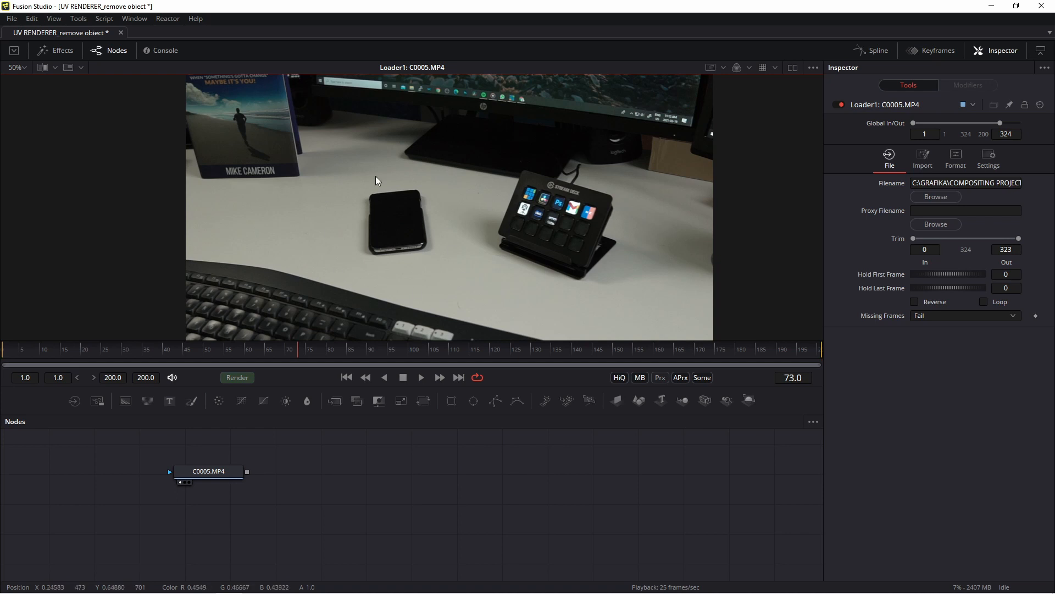
pyautogui.moveTo(348, 282)
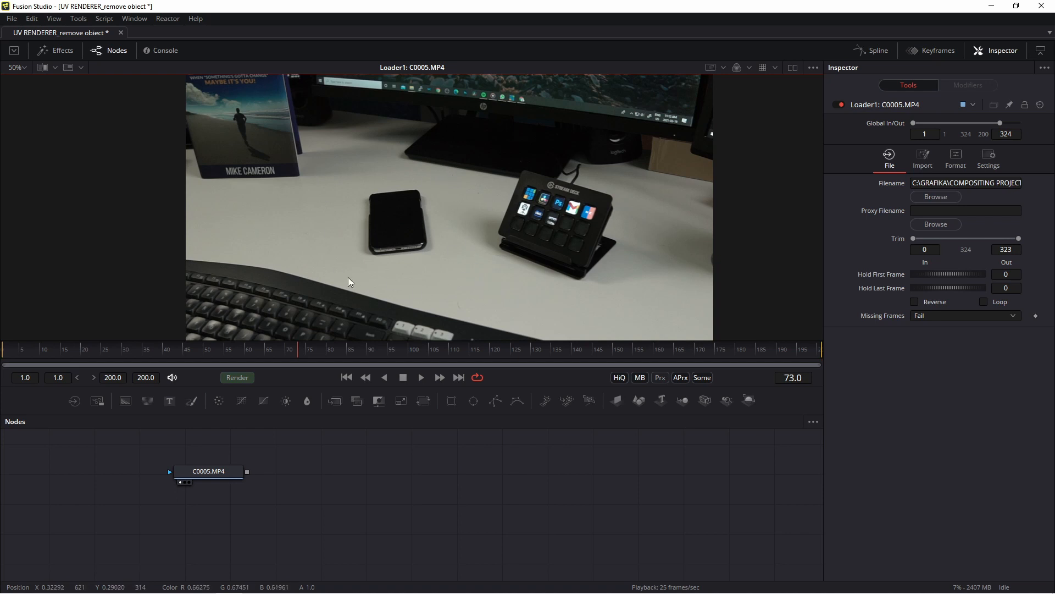
pyautogui.moveTo(339, 276)
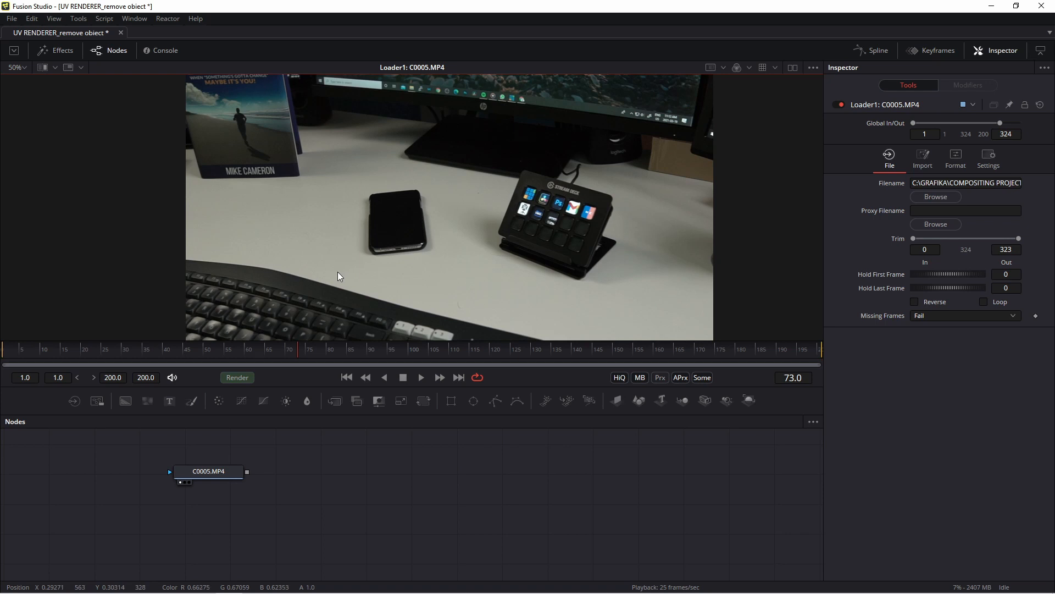
pyautogui.moveTo(386, 188)
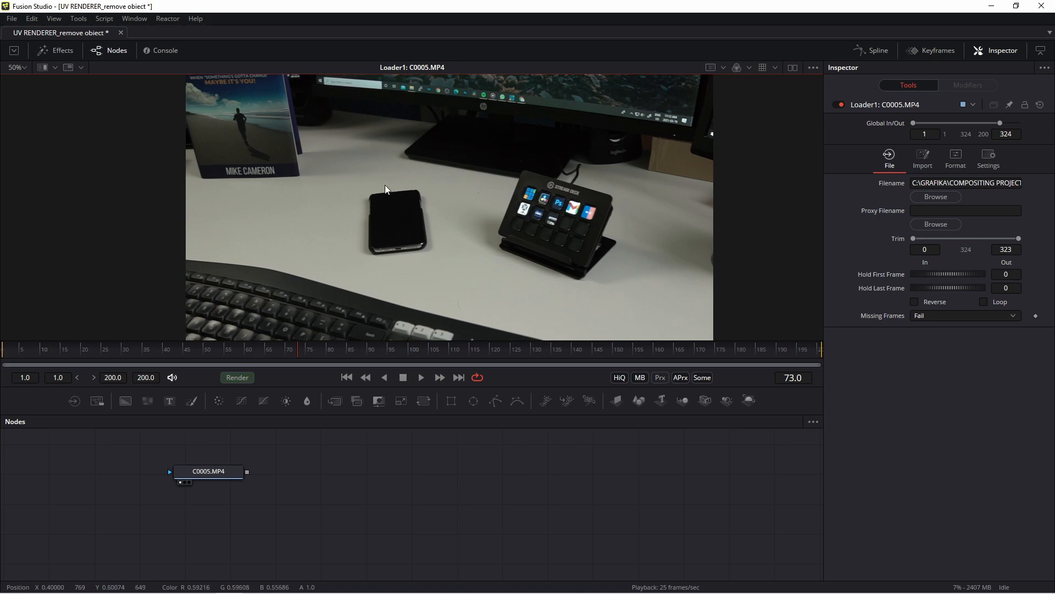
pyautogui.moveTo(315, 403)
pyautogui.write('cam')
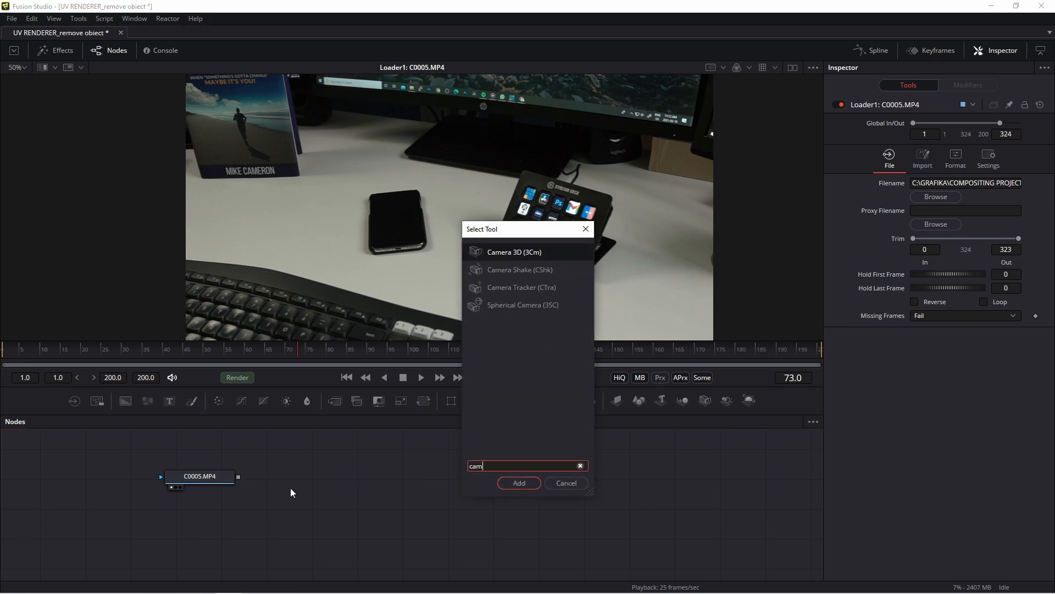
pyautogui.click(519, 482)
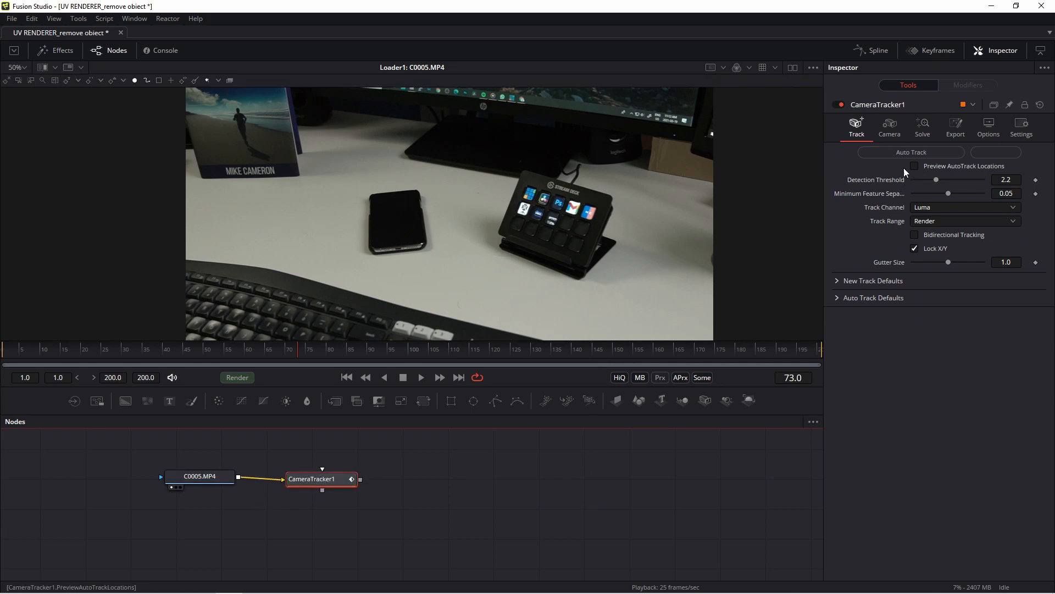
pyautogui.click(321, 478)
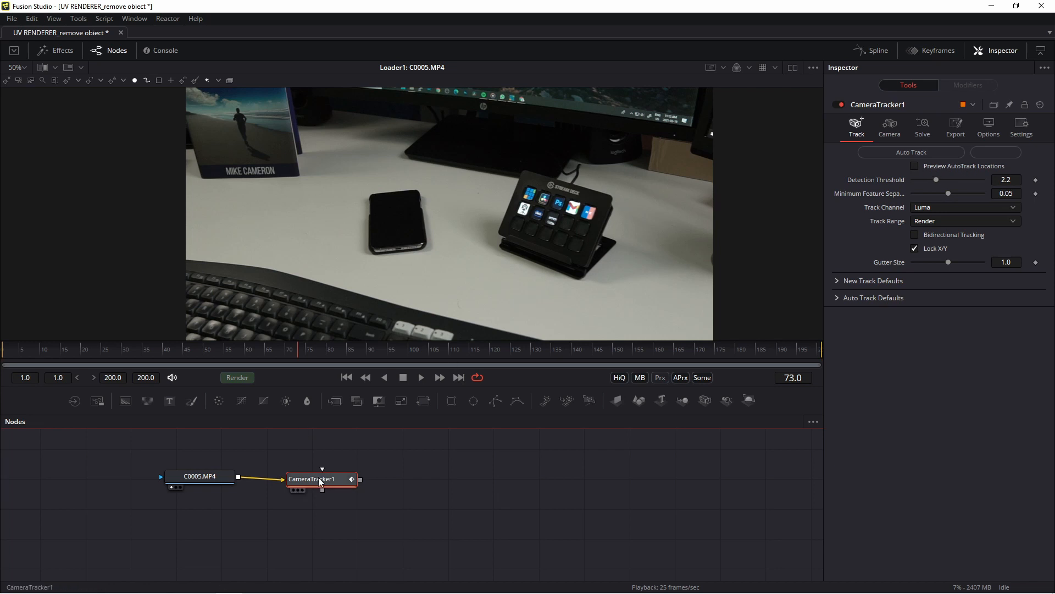
# - View the Camera Tracker and auto-track all 200 frames bidirectionally
pyautogui.click(914, 166)
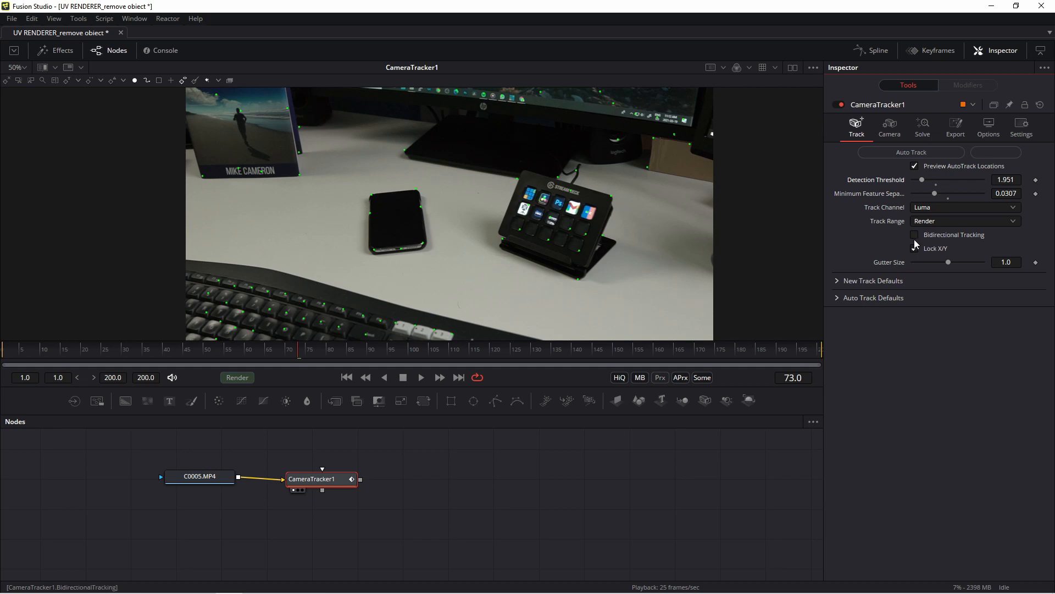
pyautogui.click(915, 248)
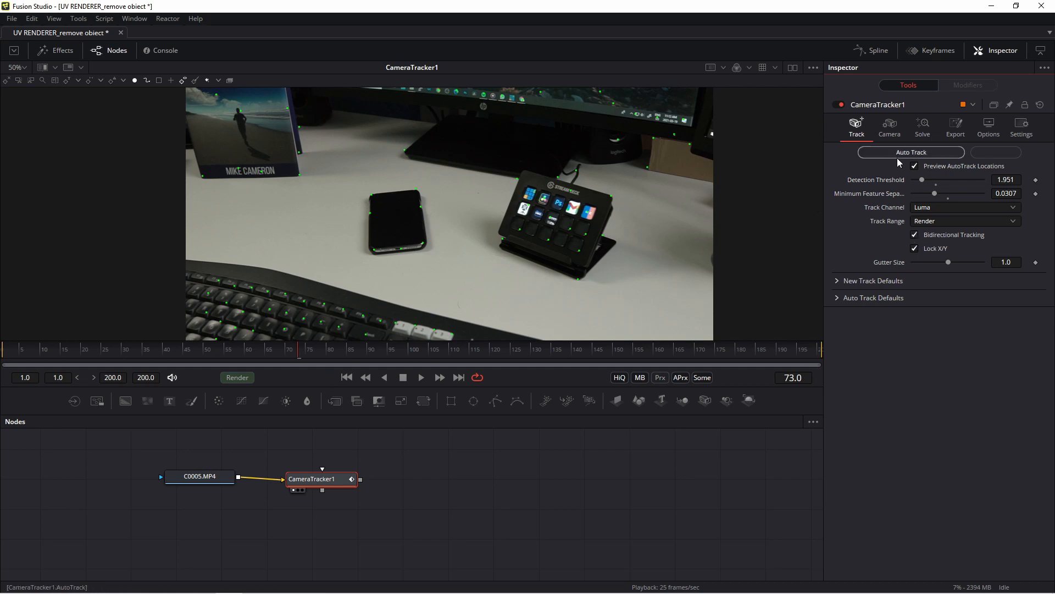
pyautogui.click(911, 151)
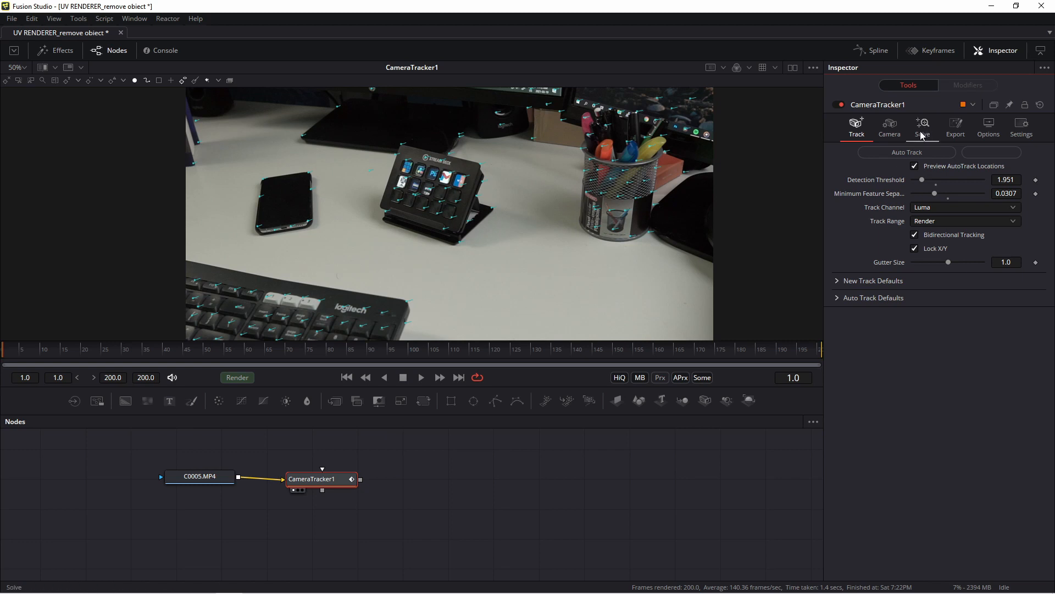
# - Solve the camera (about 0.40 px average error, 25 mm focal length) and inspect a track's error
pyautogui.click(922, 128)
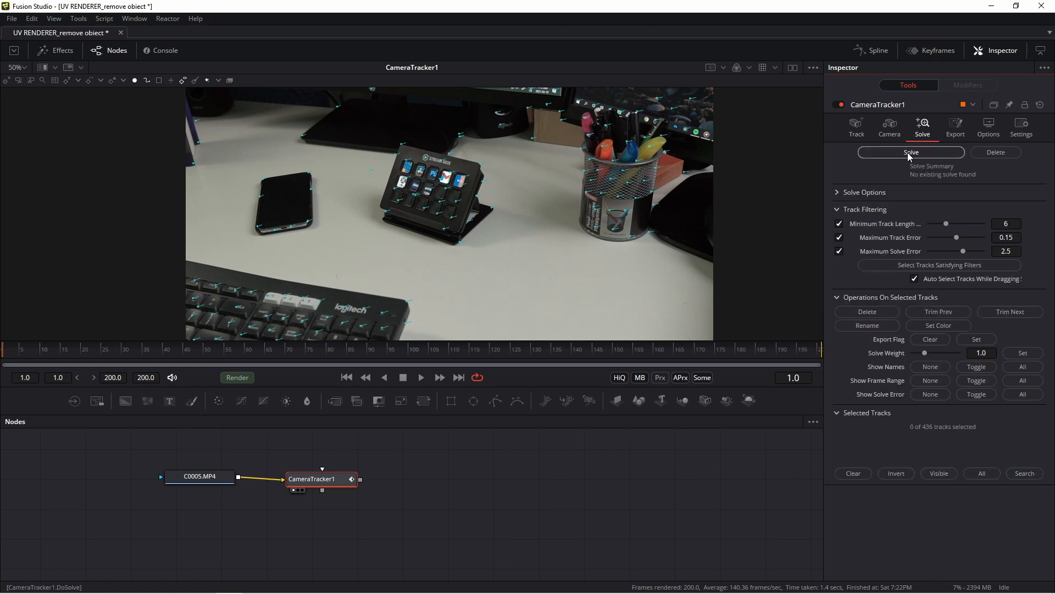
pyautogui.click(911, 152)
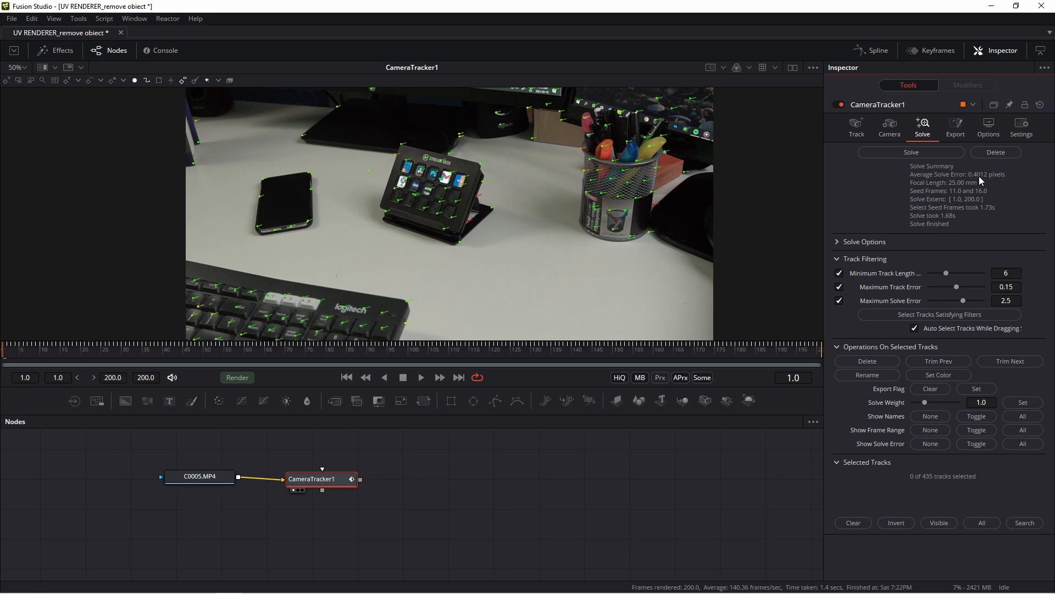
pyautogui.moveTo(451, 252)
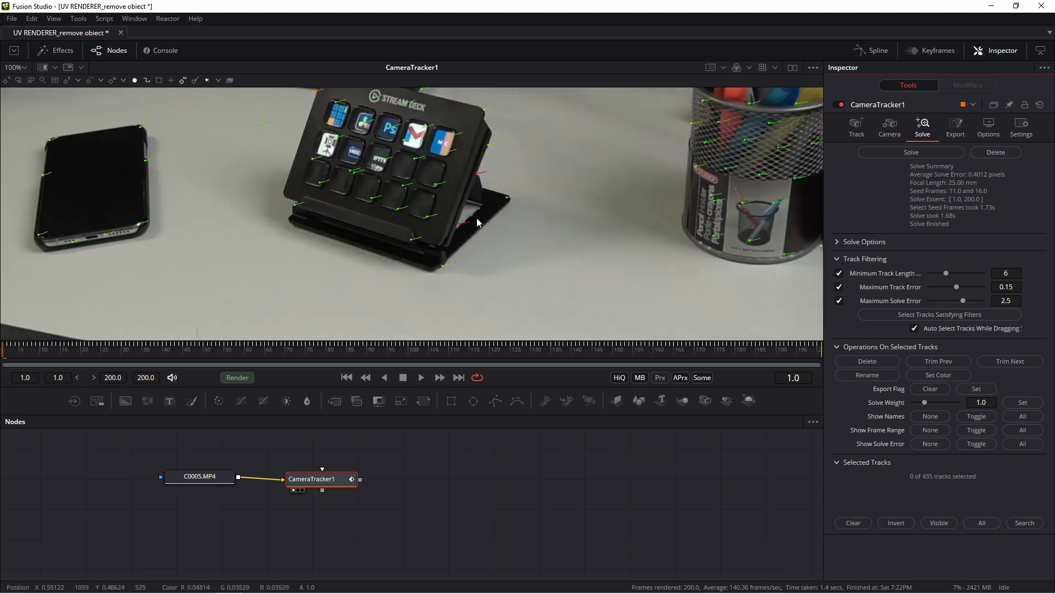
pyautogui.moveTo(498, 179)
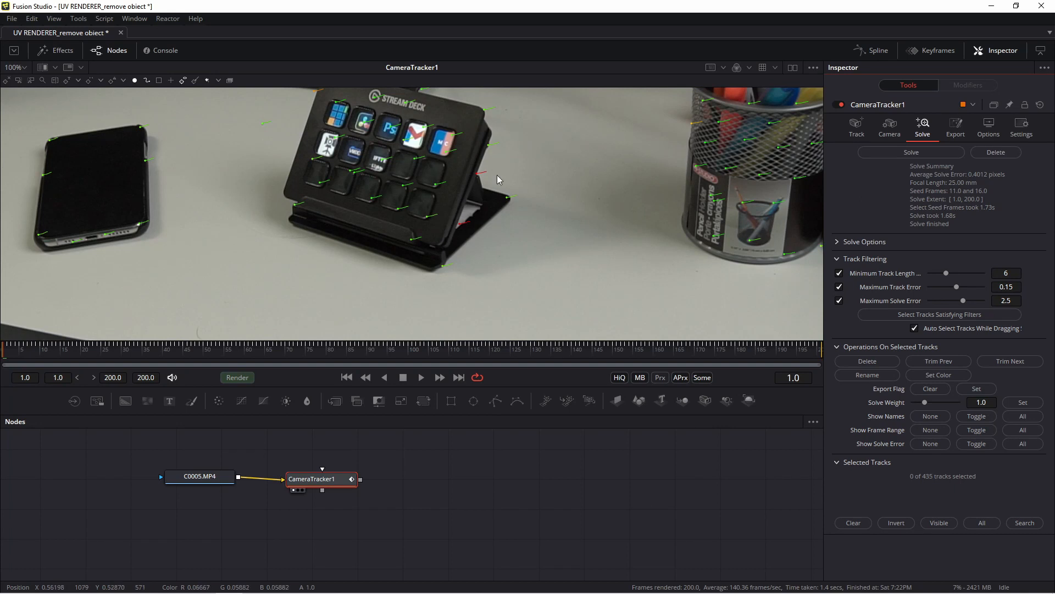
pyautogui.click(476, 176)
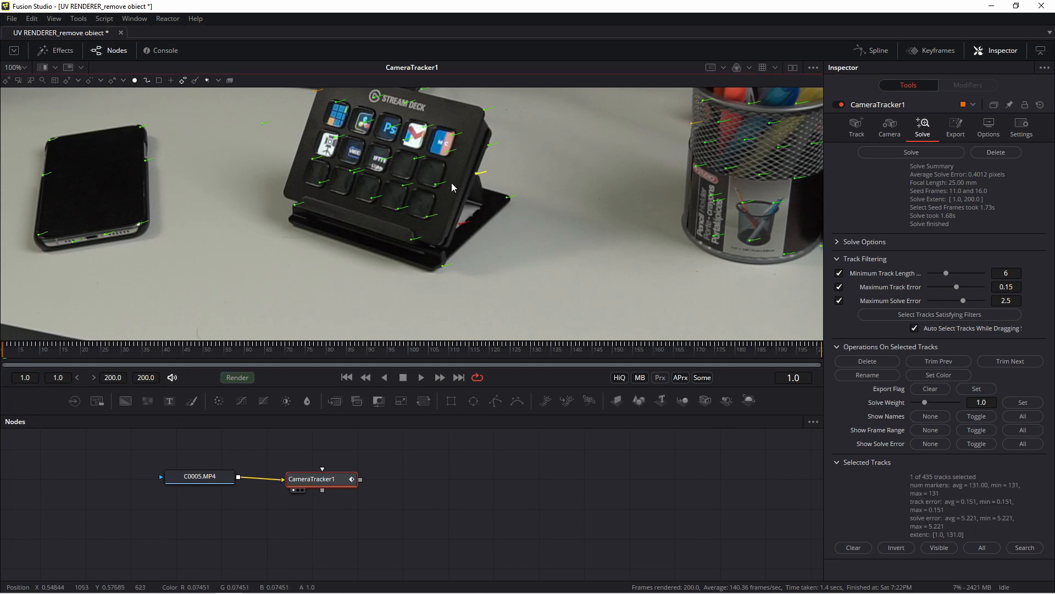
pyautogui.moveTo(463, 196)
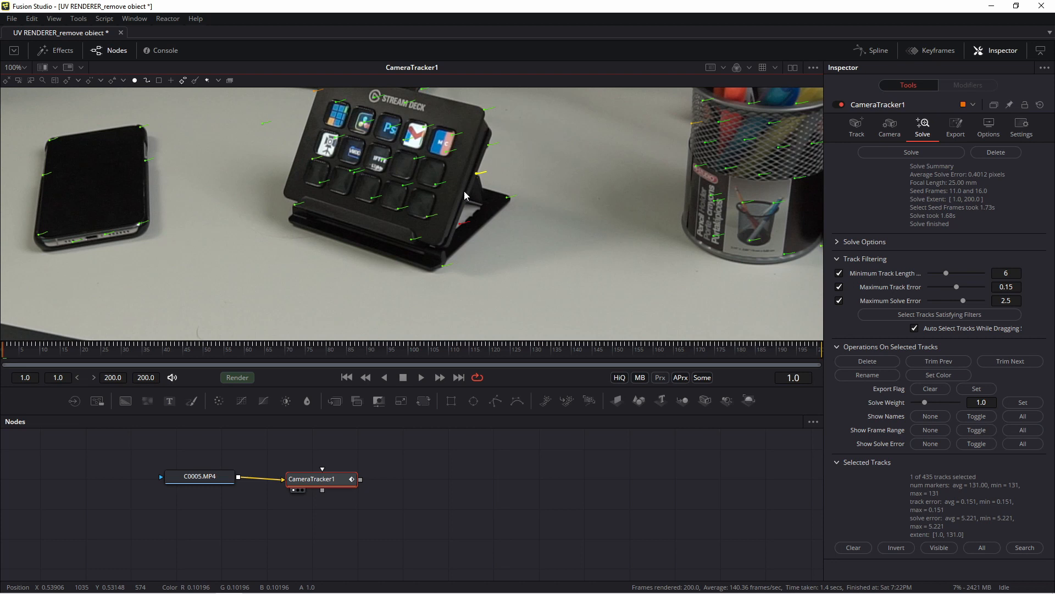
pyautogui.click(13, 67)
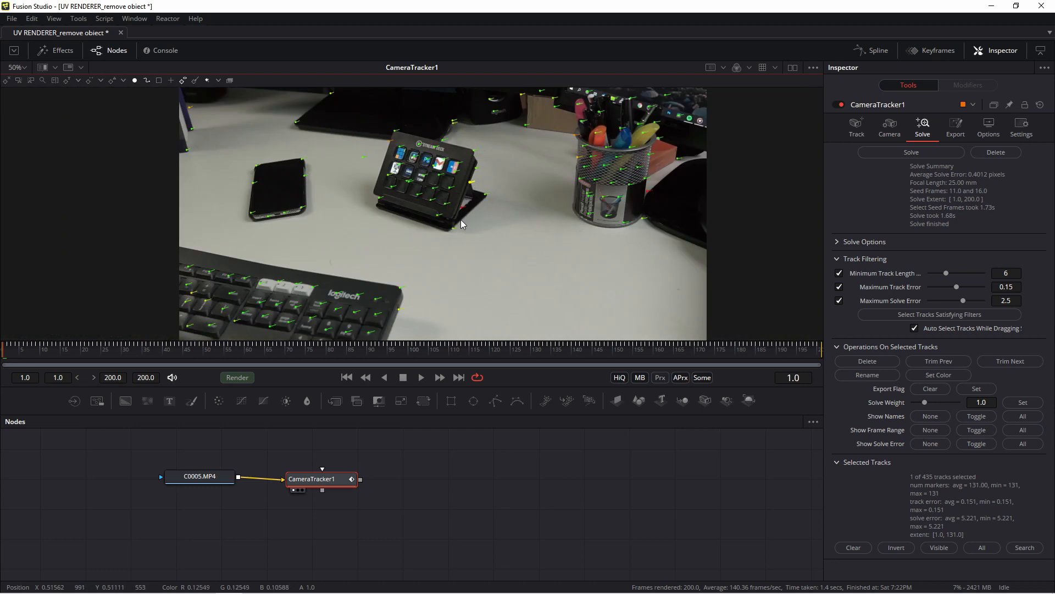
pyautogui.moveTo(518, 225)
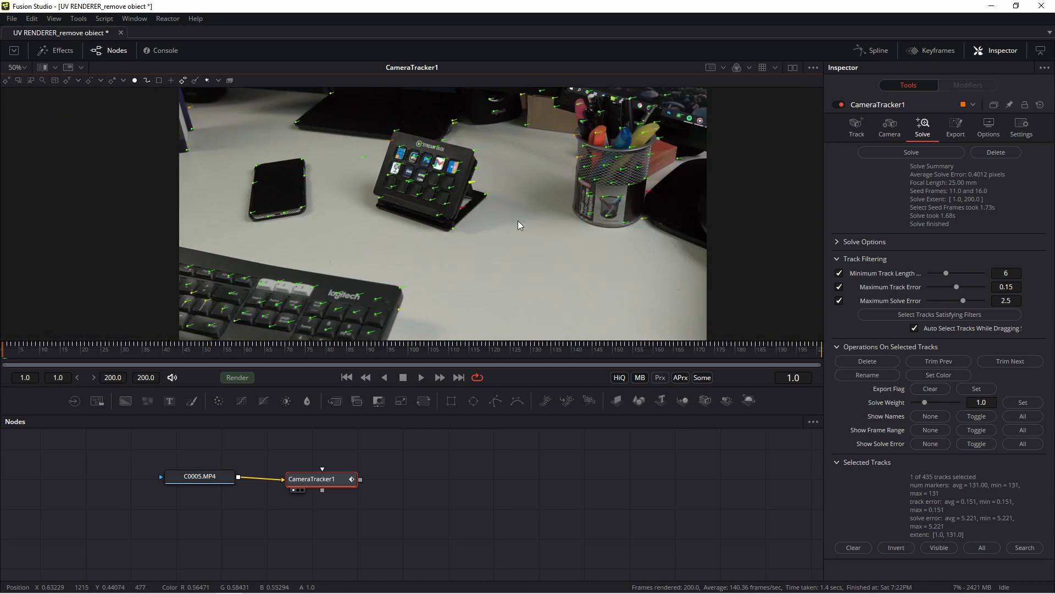
pyautogui.moveTo(527, 201)
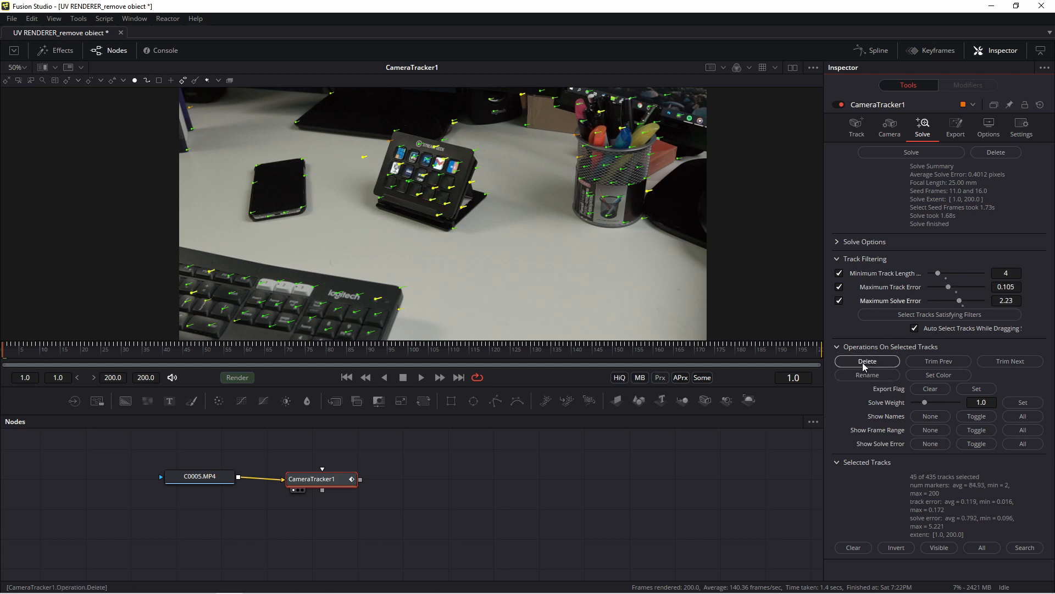
# - Delete the tracks failing the filters, then re-solve, leaving 390 tracks at about 0.35 px error
pyautogui.click(867, 361)
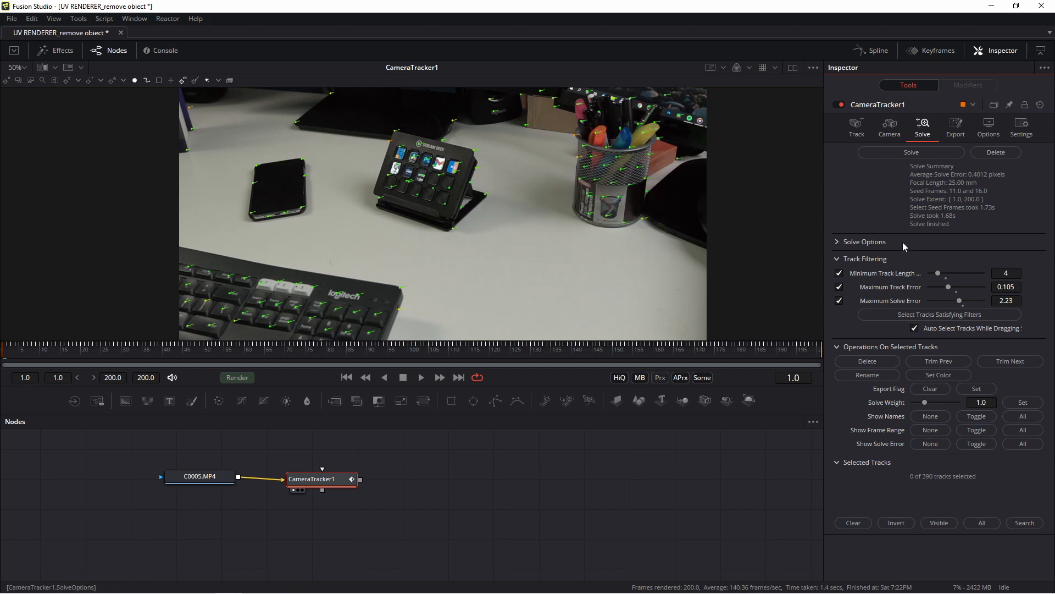
pyautogui.click(911, 152)
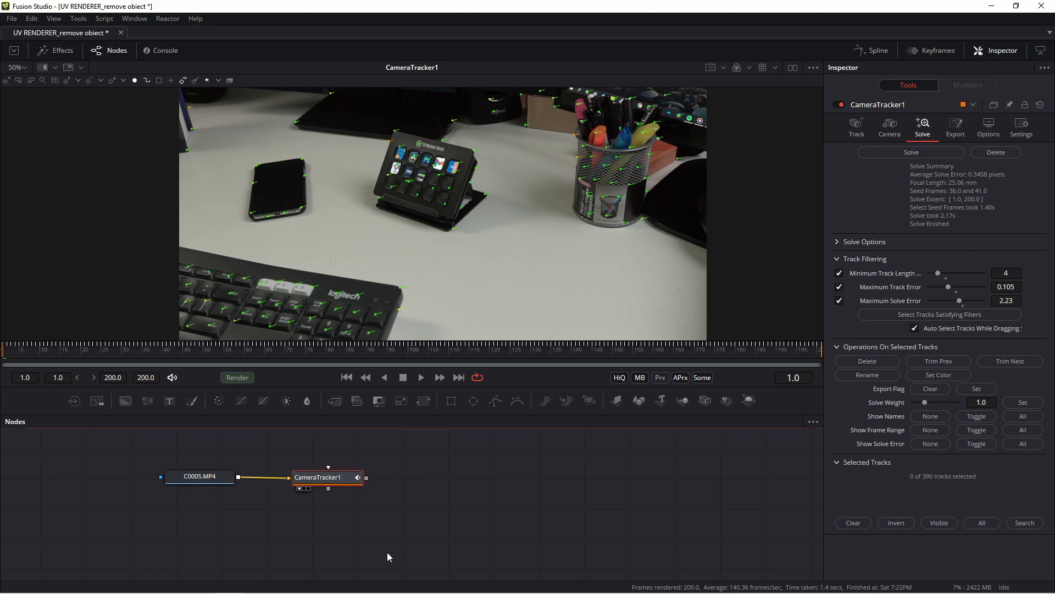
# - Add a Transform 3D node after the Camera Tracker and orbit the solved point cloud
pyautogui.write('tran')
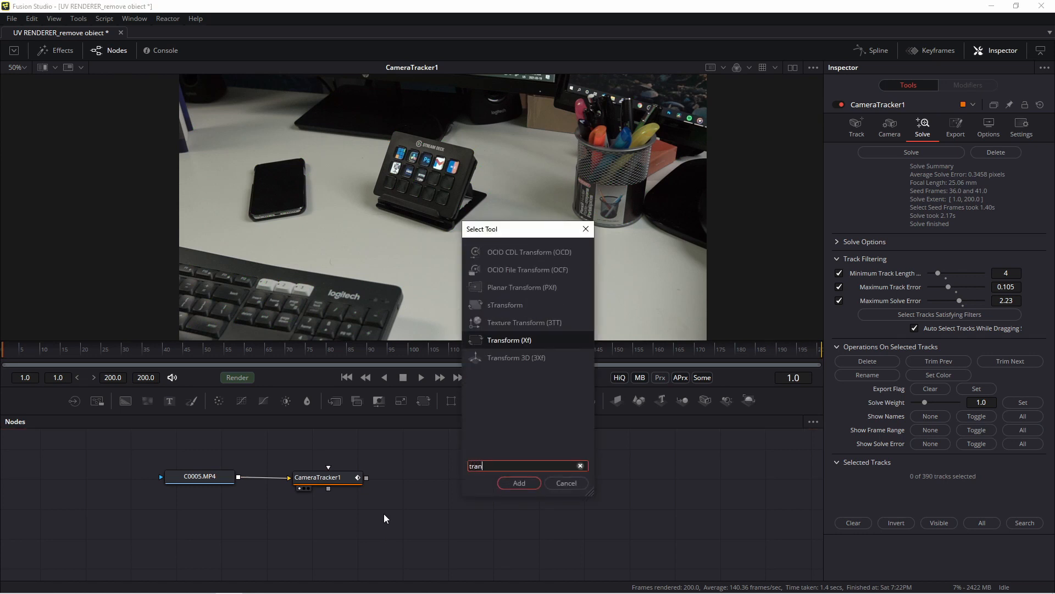
pyautogui.click(518, 483)
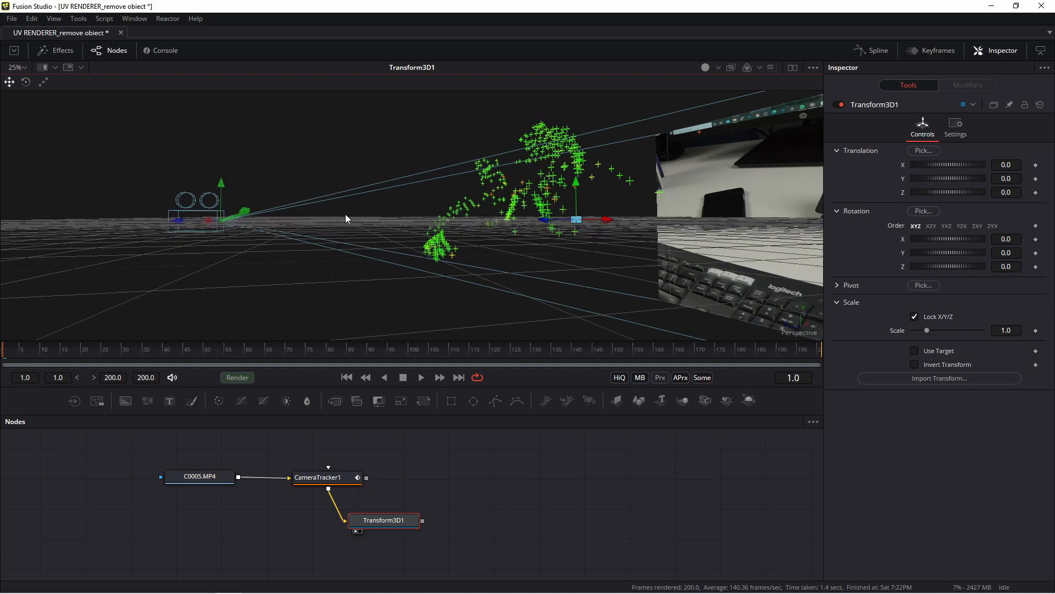
pyautogui.moveTo(347, 219); pyautogui.dragTo(302, 231)
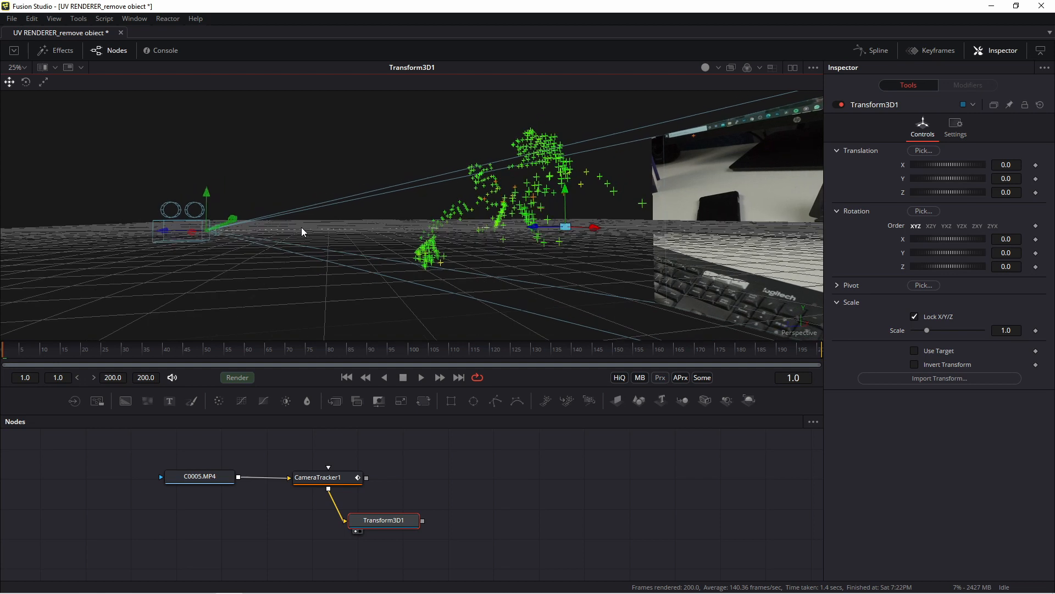
pyautogui.moveTo(294, 232)
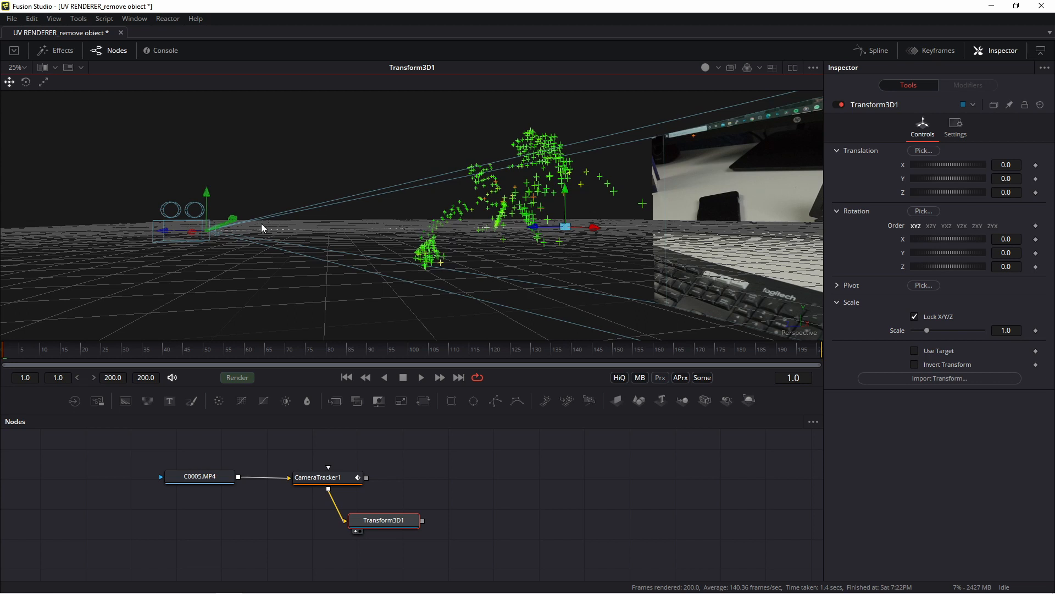
pyautogui.moveTo(393, 223)
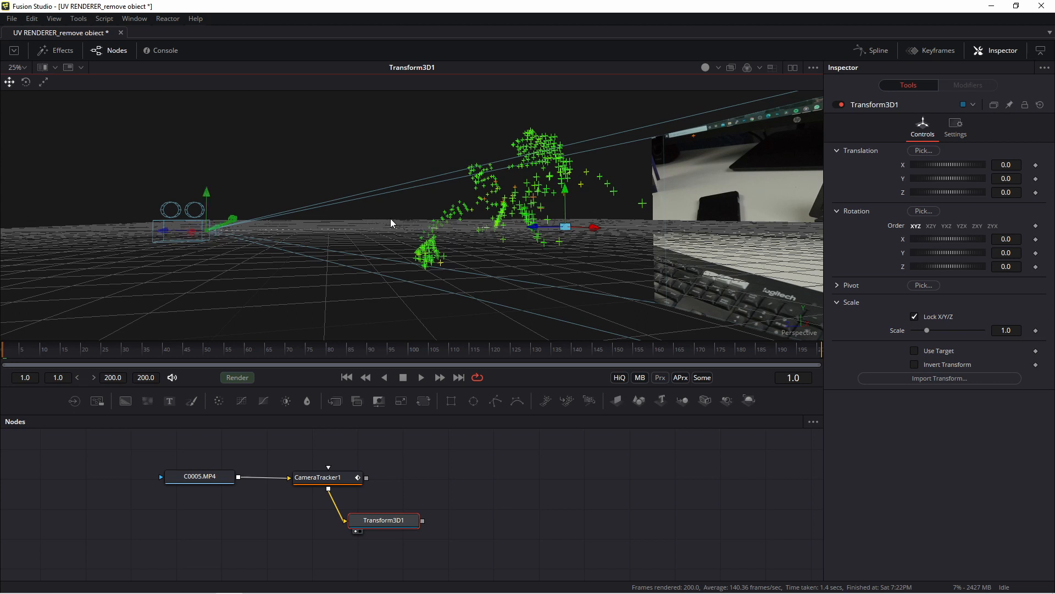
pyautogui.moveTo(305, 228)
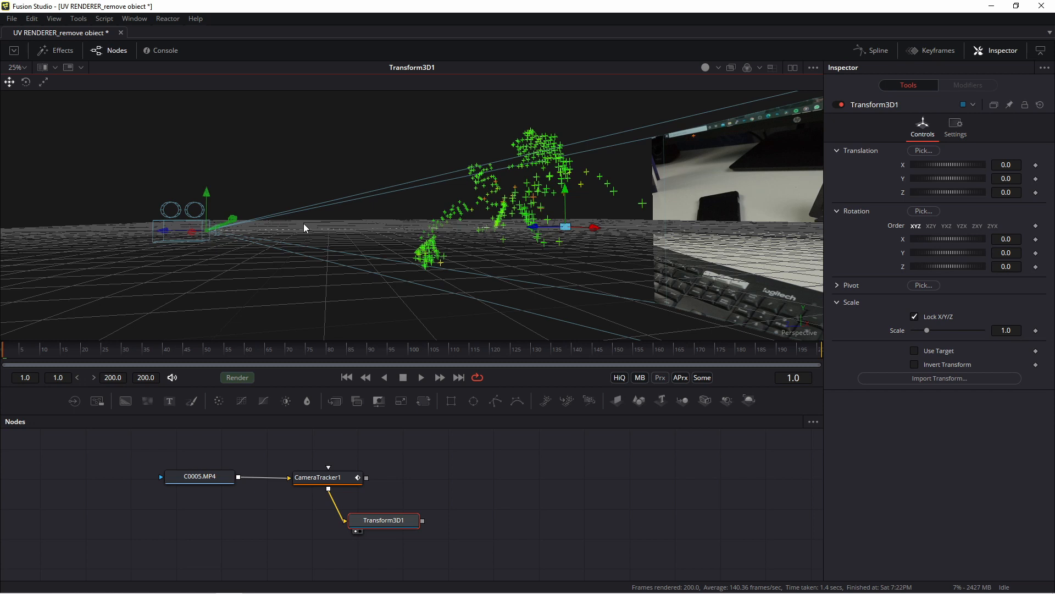
pyautogui.moveTo(256, 115)
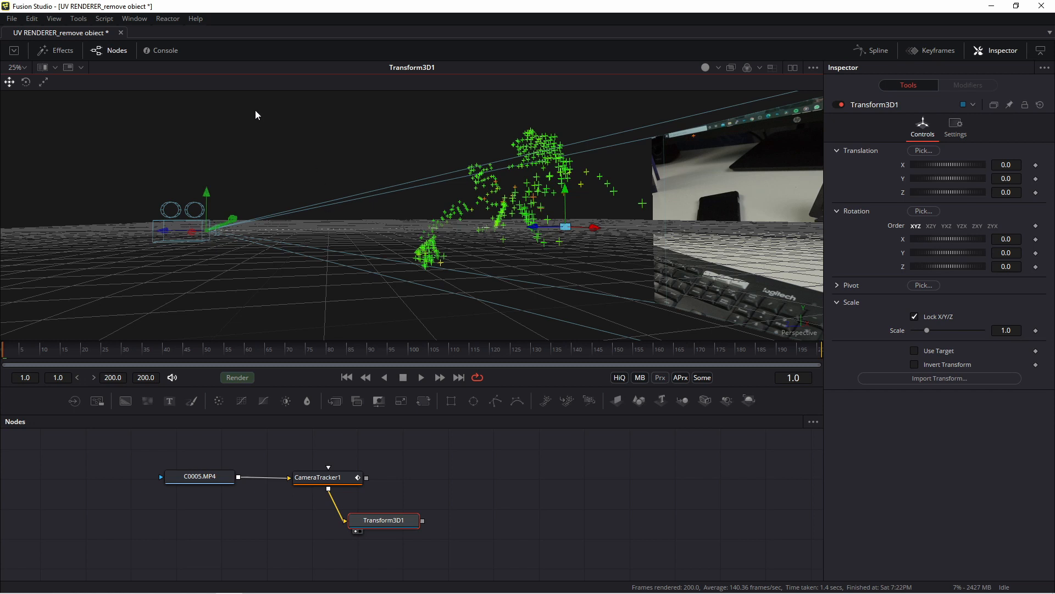
pyautogui.moveTo(236, 111)
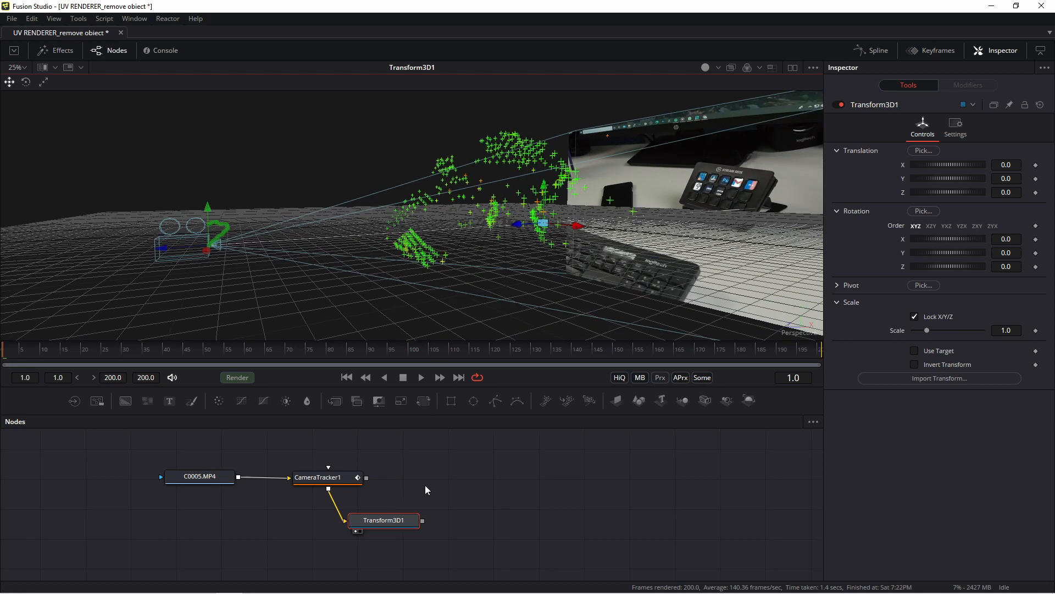
# - Show the Camera Tracker's Export settings with the tracked footage beside the 3D scene
pyautogui.click(320, 477)
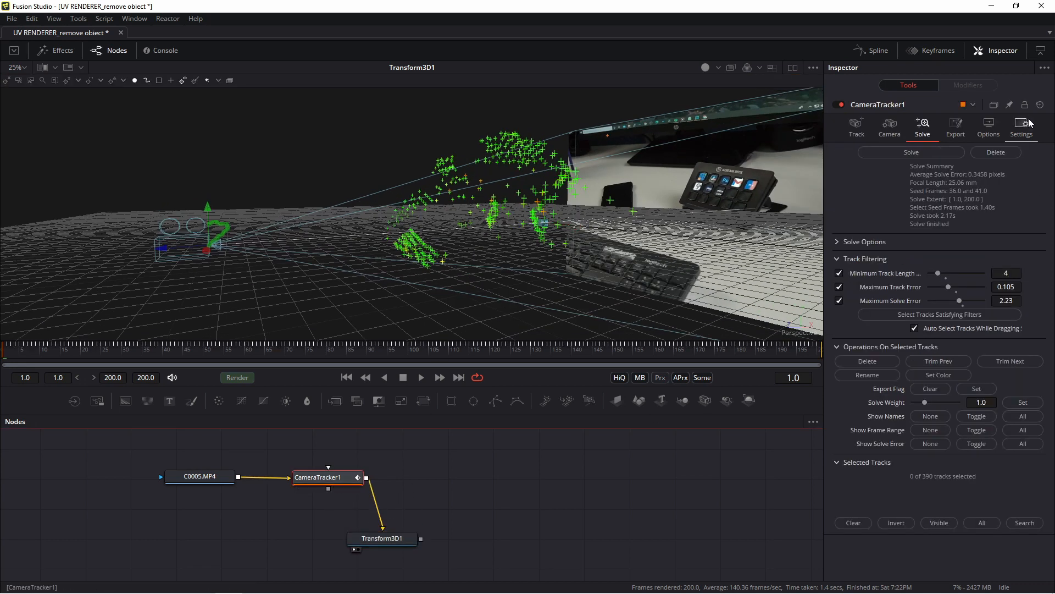
pyautogui.click(956, 128)
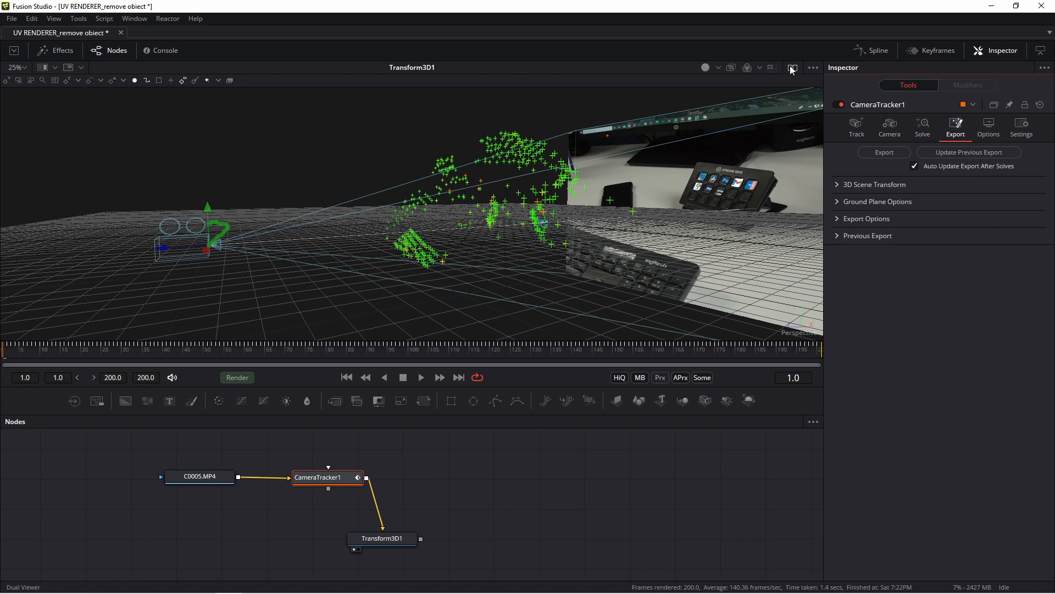
pyautogui.click(792, 67)
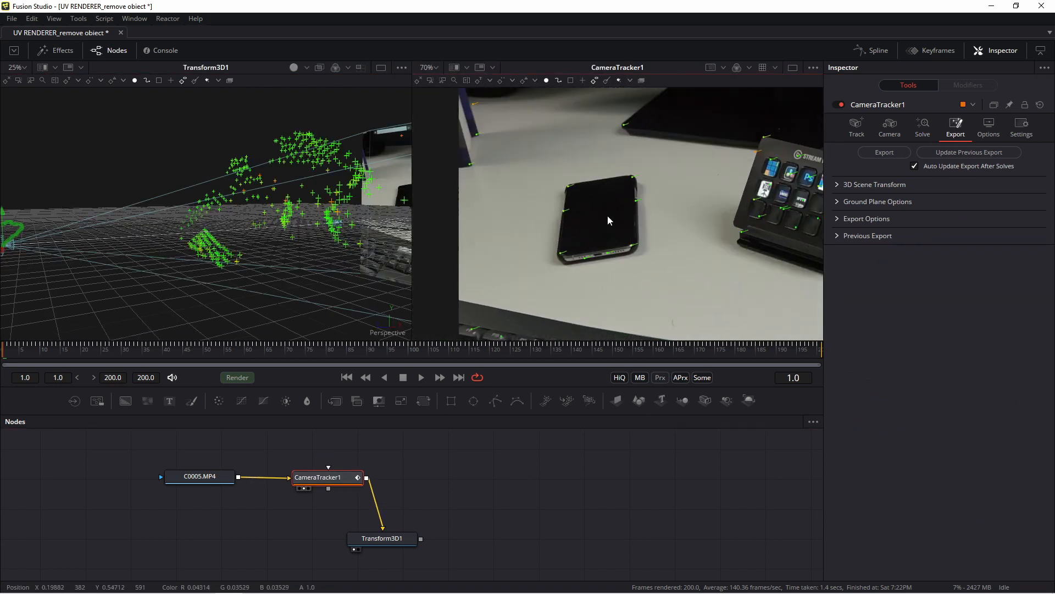
pyautogui.scroll(-3)
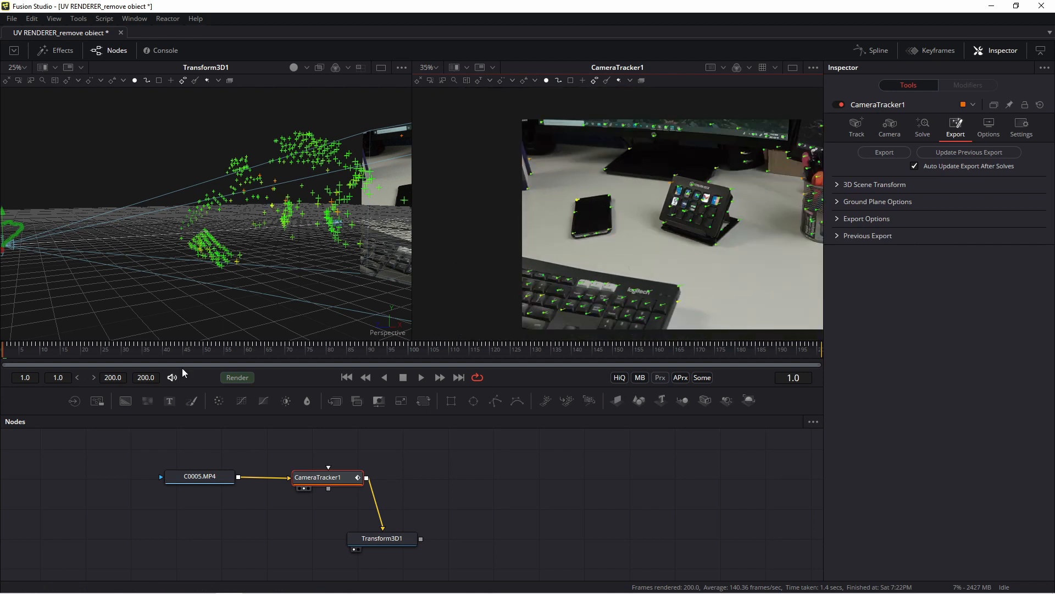
pyautogui.click(81, 347)
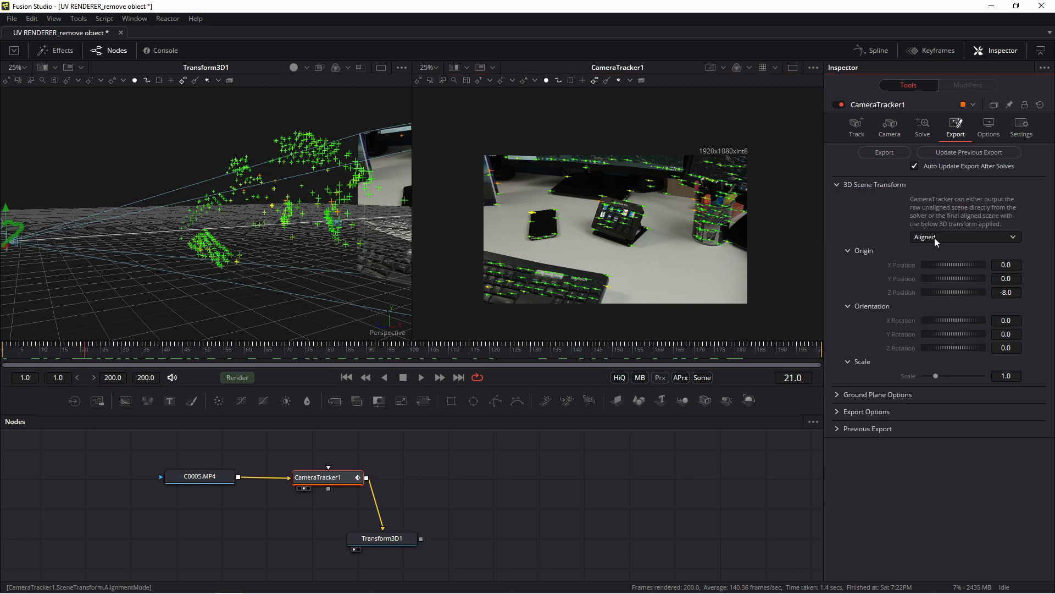
# - Set 3D Scene Transform to Unaligned and set origin and orientation from the phone's tracks
pyautogui.click(965, 237)
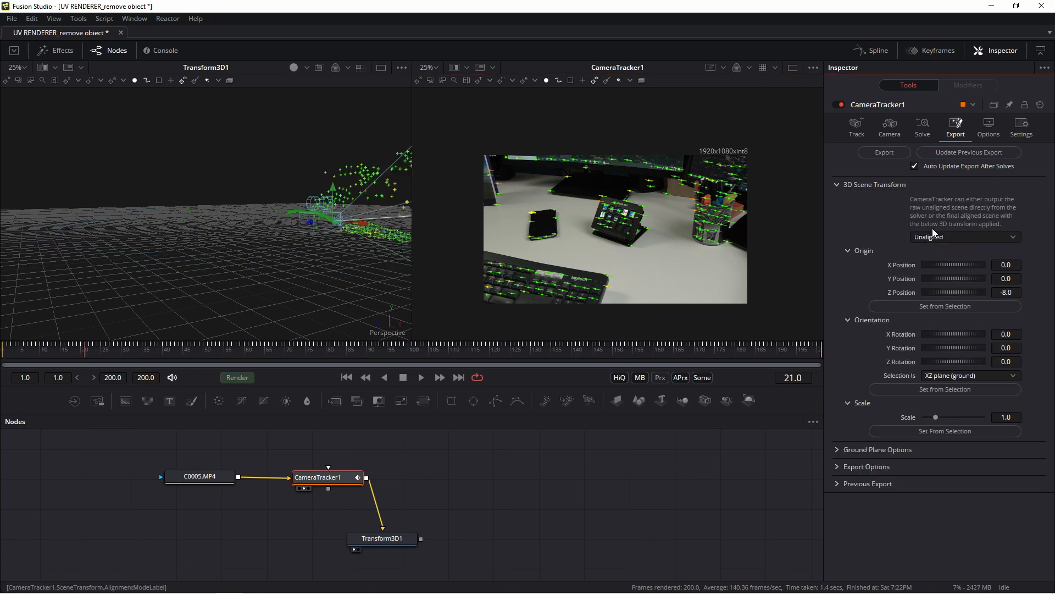
pyautogui.scroll(-3)
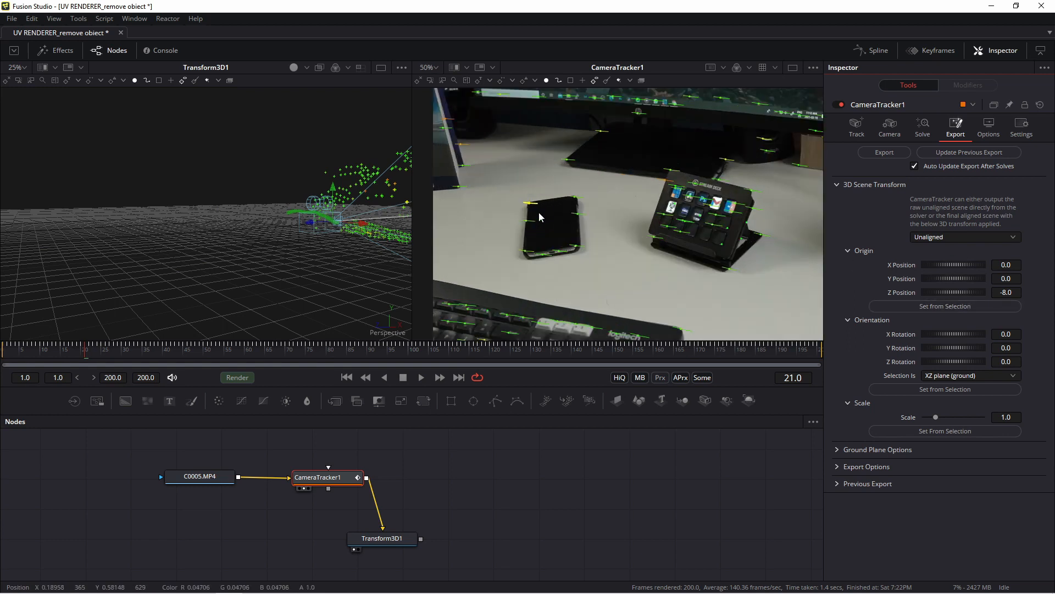
pyautogui.moveTo(530, 199)
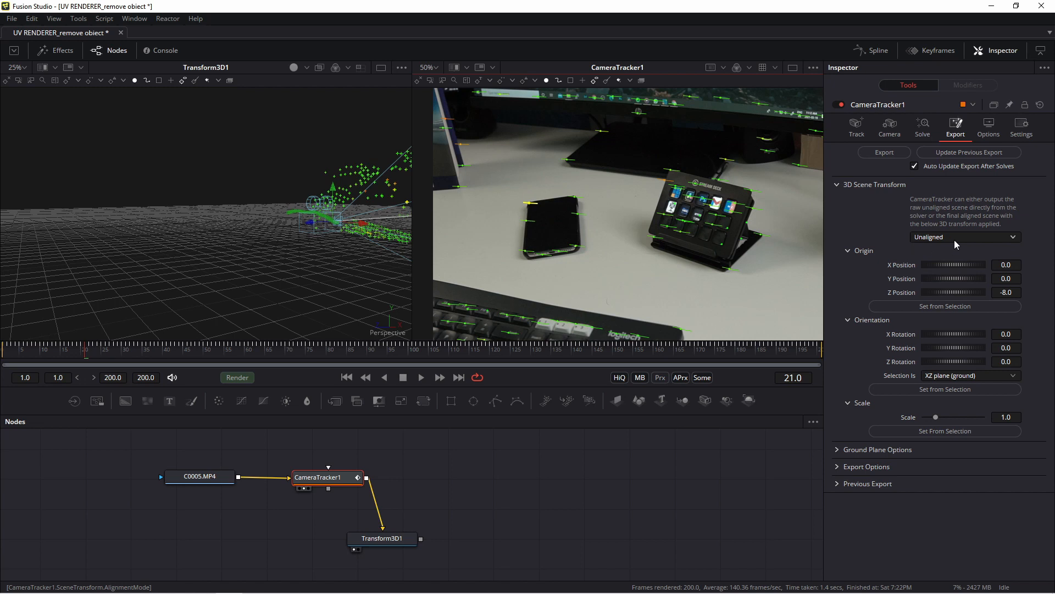
pyautogui.click(944, 306)
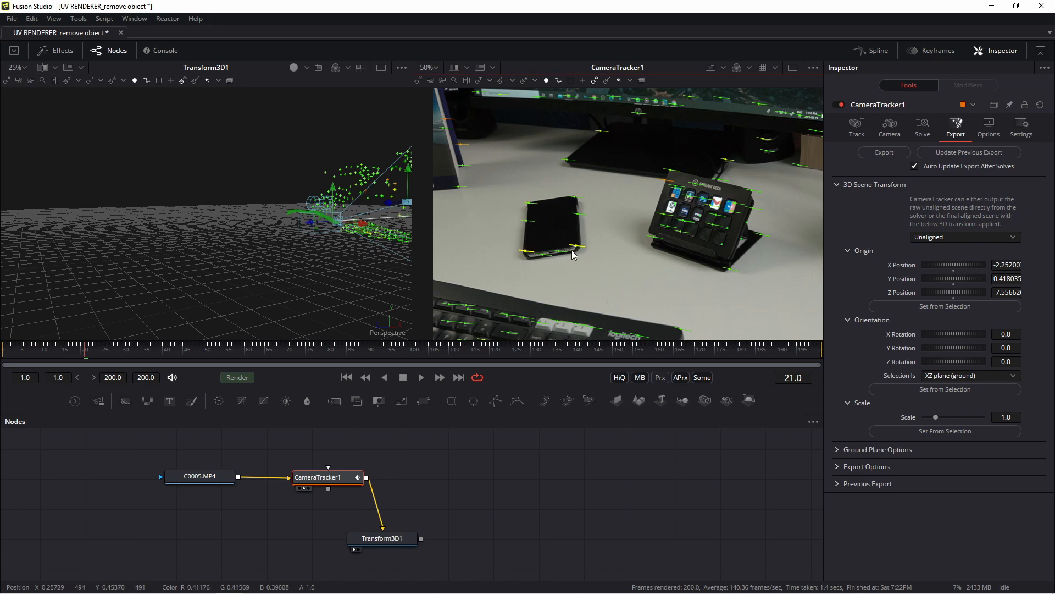
pyautogui.moveTo(584, 202)
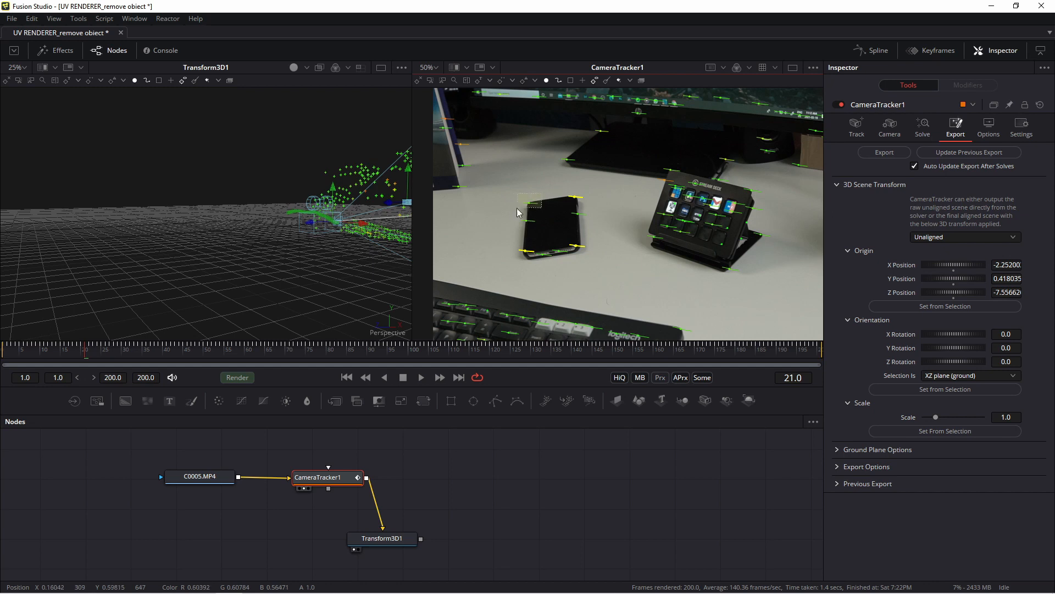
pyautogui.moveTo(519, 256)
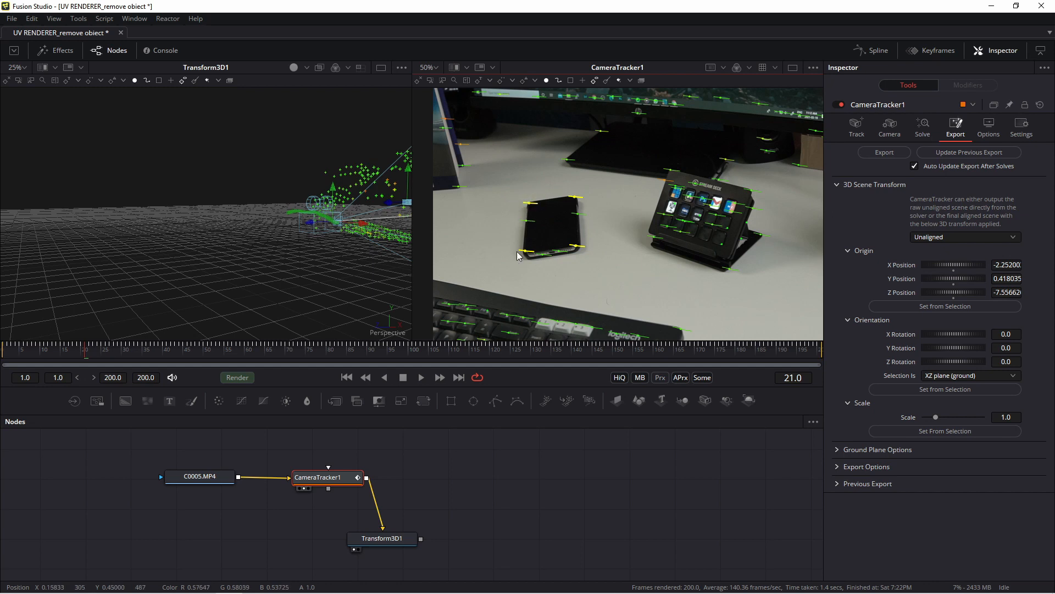
pyautogui.moveTo(495, 251)
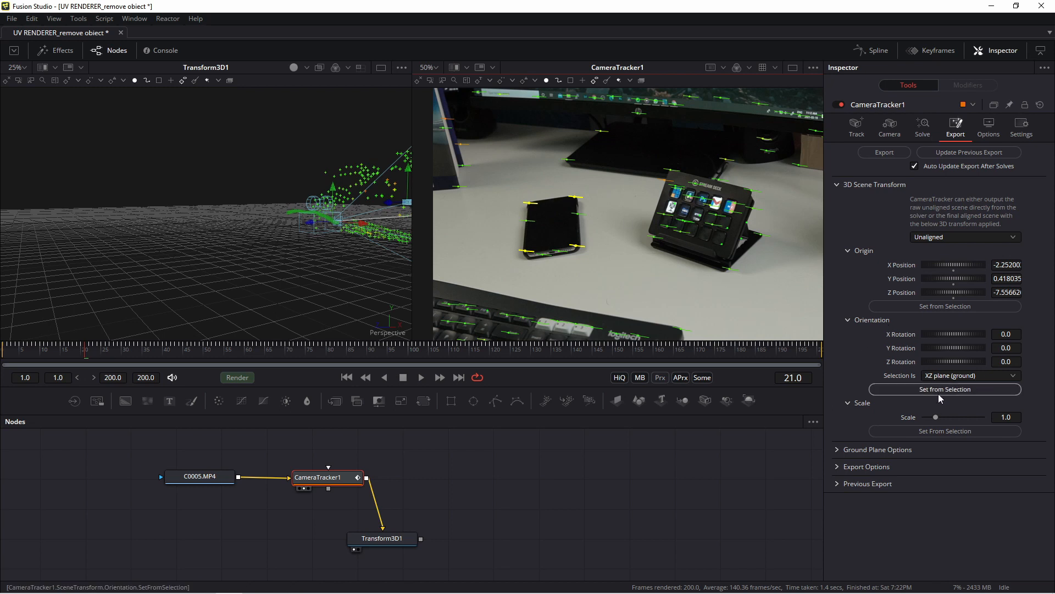
pyautogui.click(943, 389)
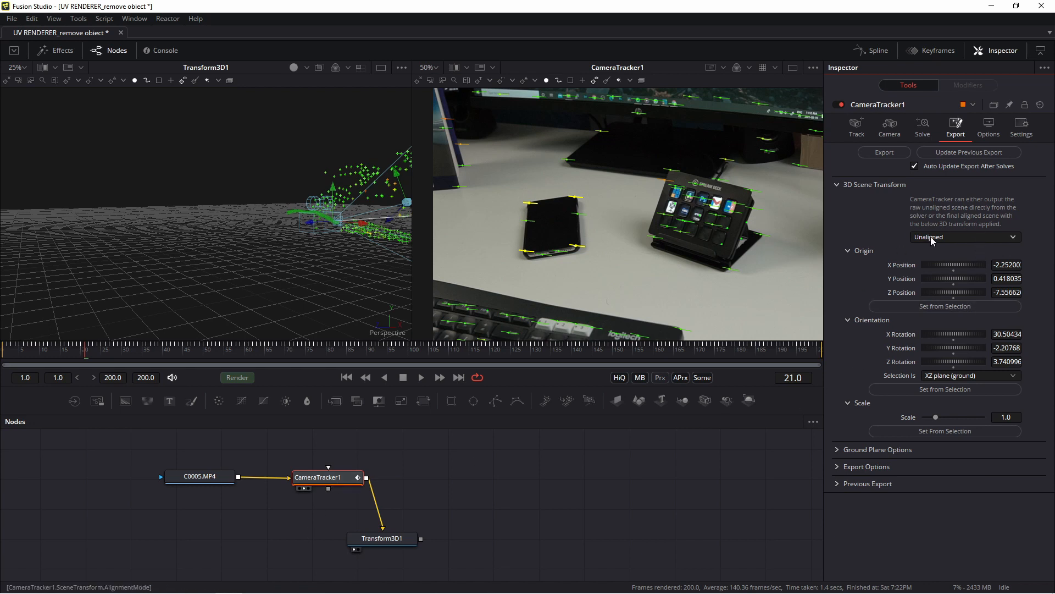
# - Set 3D Scene Transform to Aligned and set Track Colors to Take From Image
pyautogui.click(964, 237)
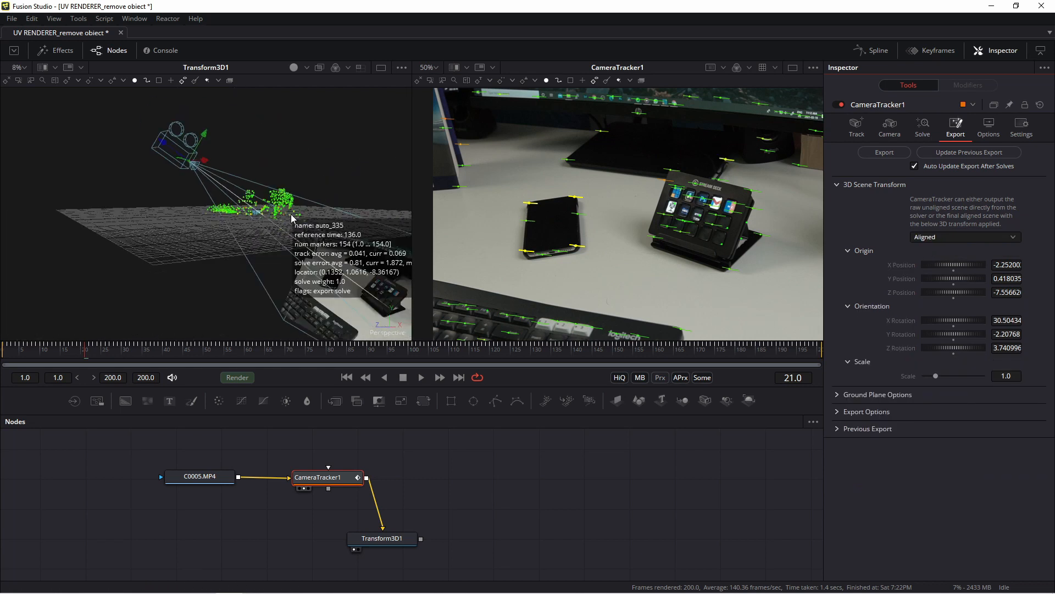
pyautogui.moveTo(290, 216); pyautogui.dragTo(148, 148)
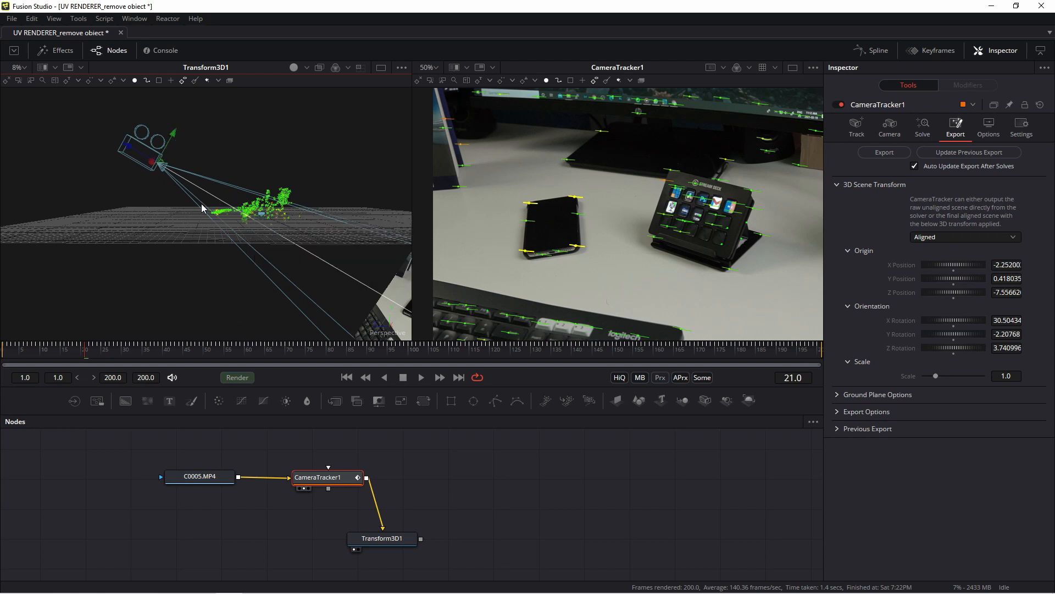
pyautogui.moveTo(252, 222)
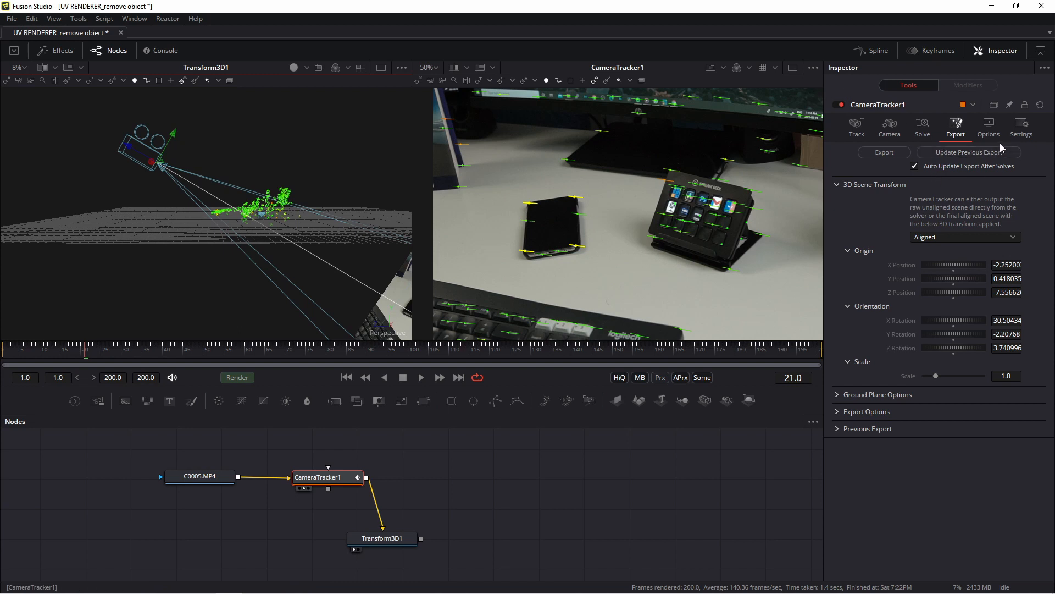
pyautogui.click(988, 125)
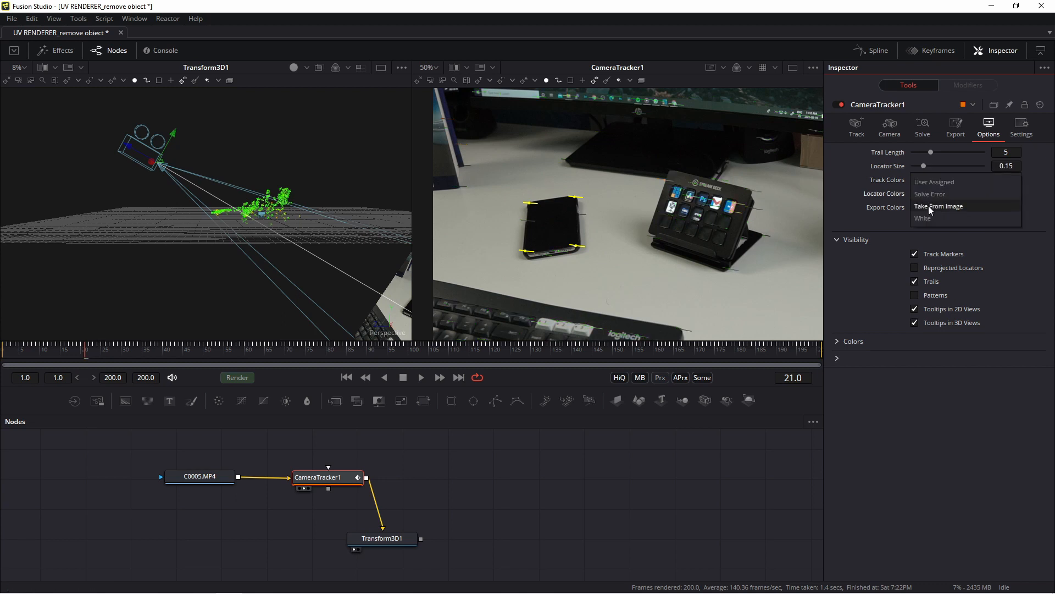
pyautogui.click(938, 206)
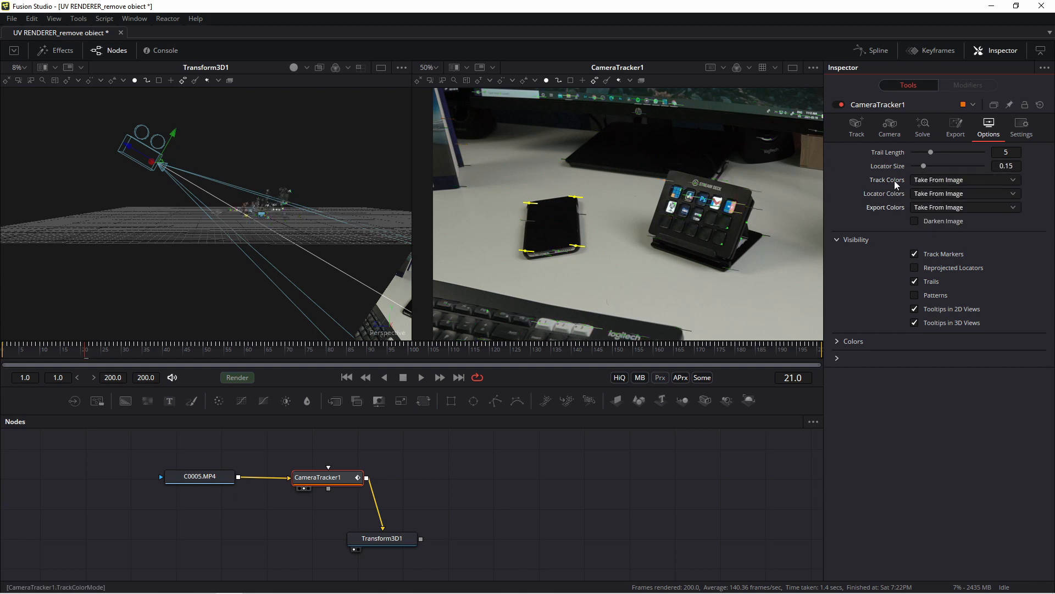
pyautogui.click(956, 128)
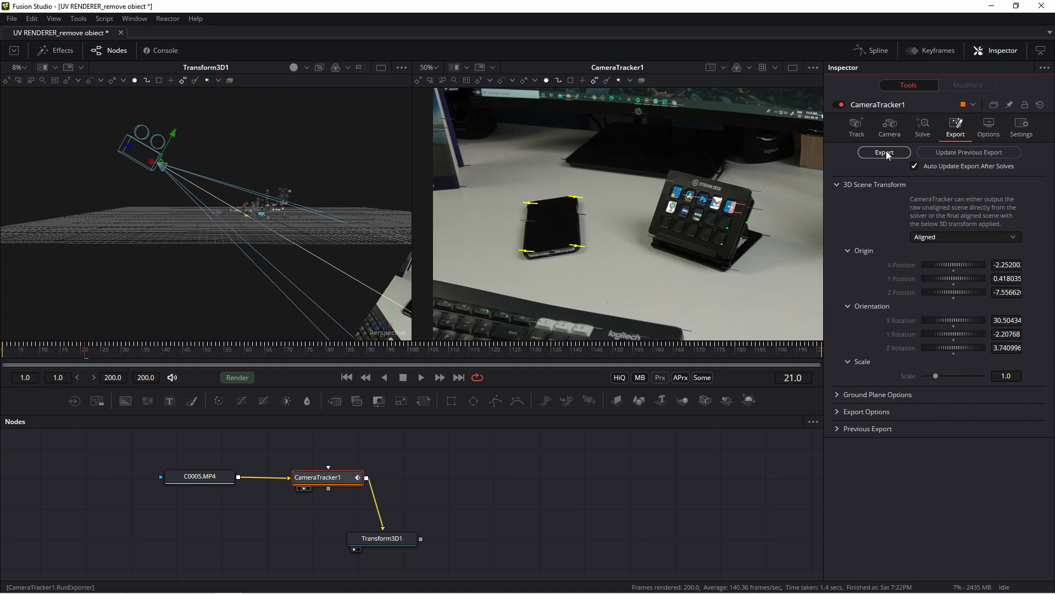
# - Export the solve, then view Merge3D1 beside the CameraTracker1_Renderer output in dual viewers
pyautogui.click(884, 152)
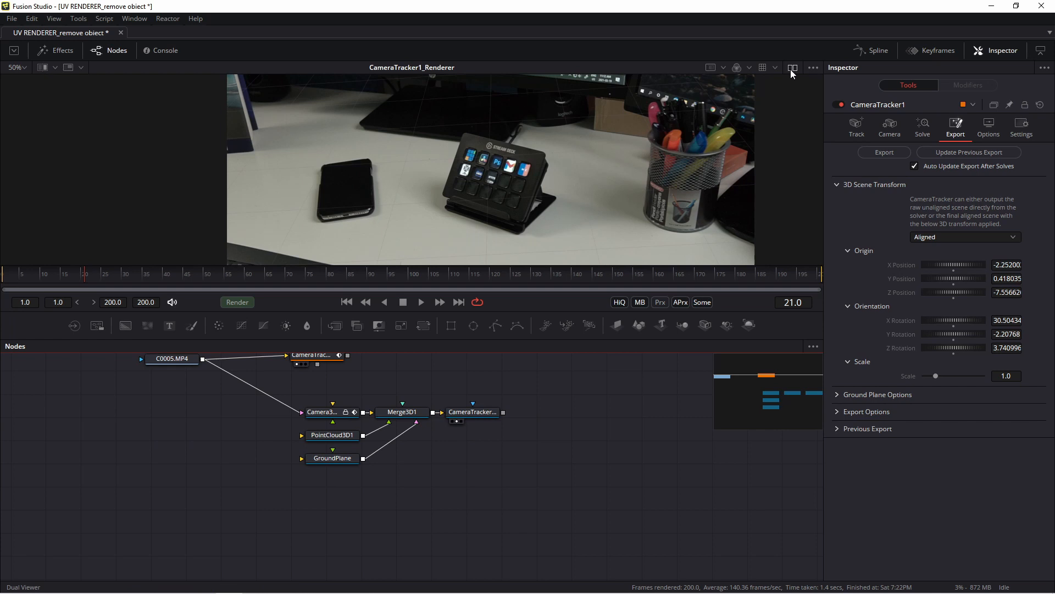
pyautogui.click(793, 67)
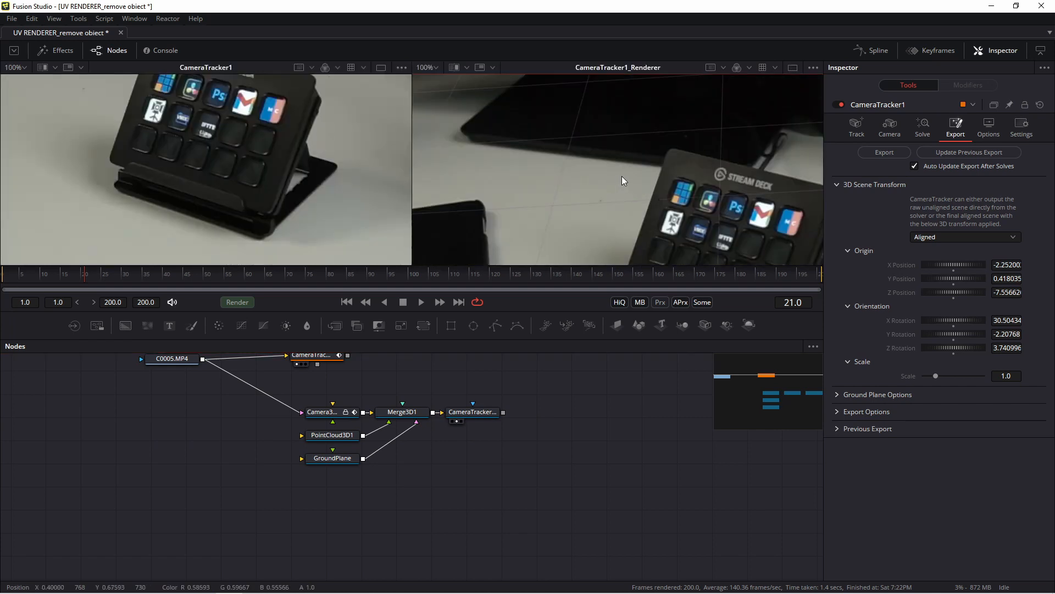
pyautogui.click(517, 414)
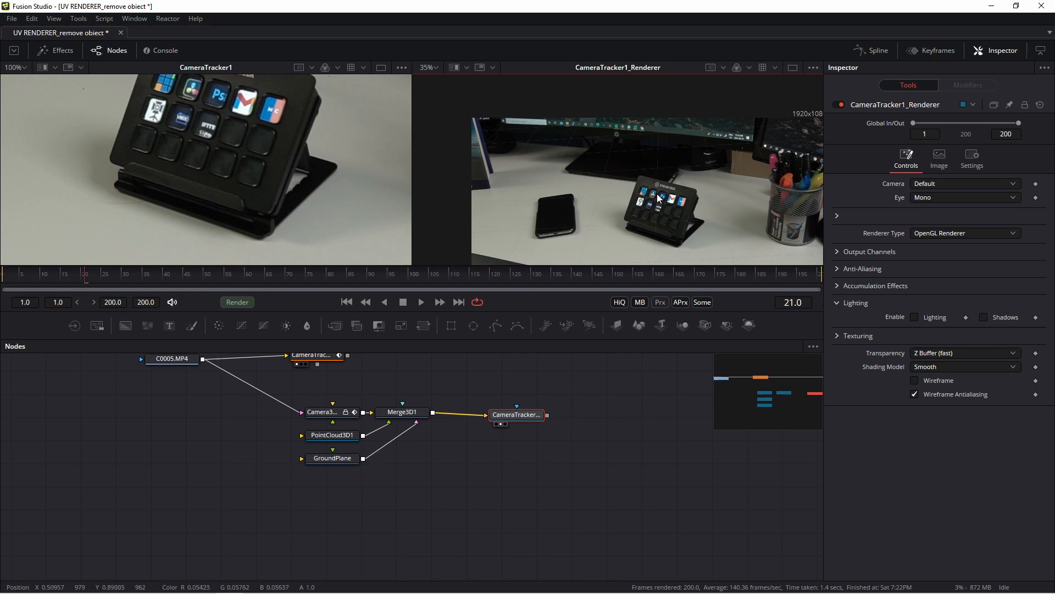
pyautogui.click(420, 302)
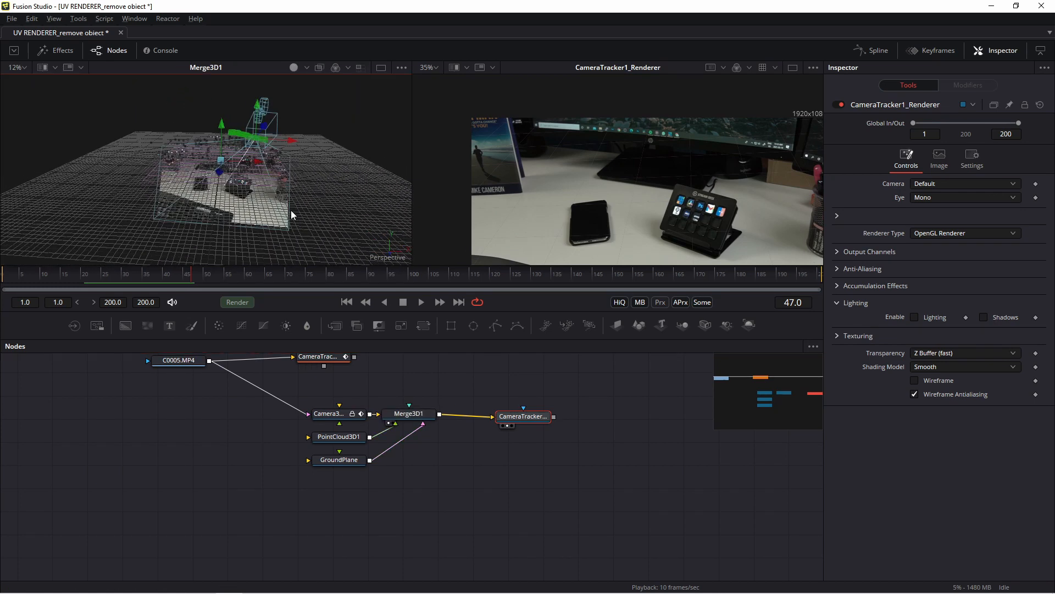
# - Turn off the 3D viewer's reference grid through 3D Options > Grid
pyautogui.scroll(3)
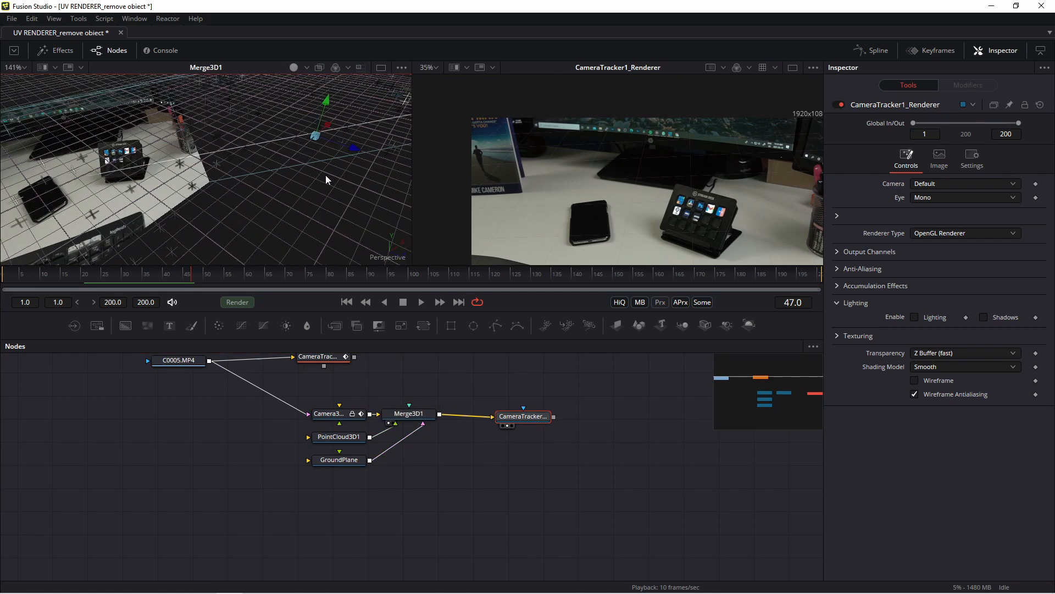
pyautogui.scroll(-3)
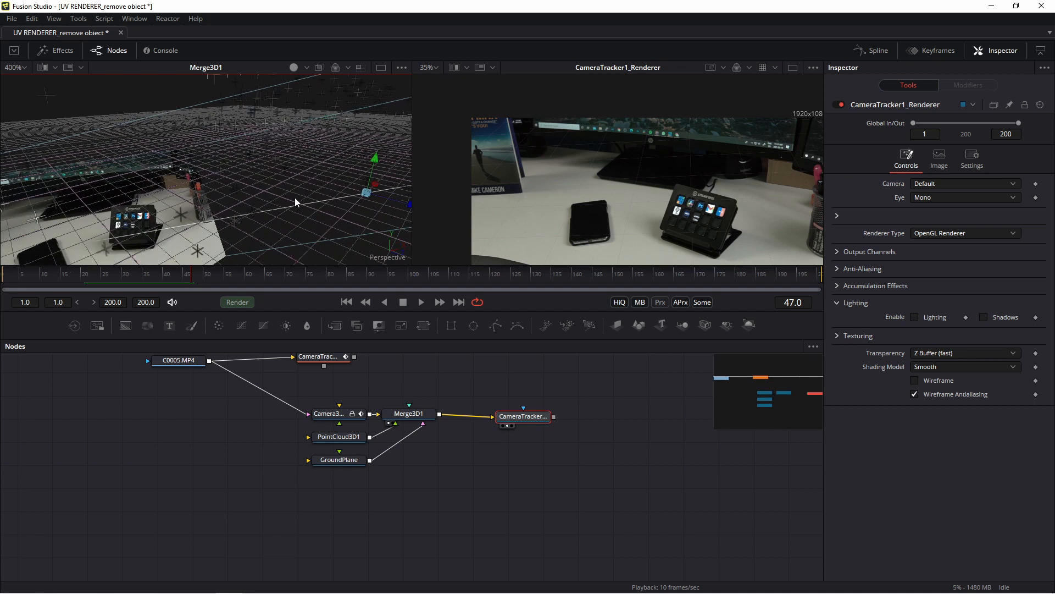
pyautogui.rightClick(294, 202)
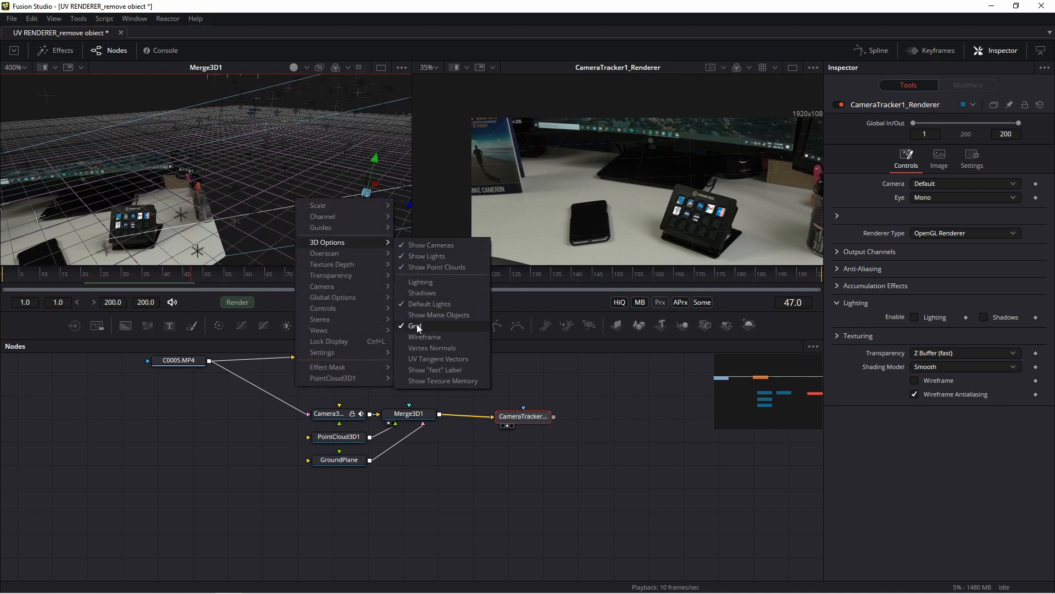
pyautogui.click(415, 326)
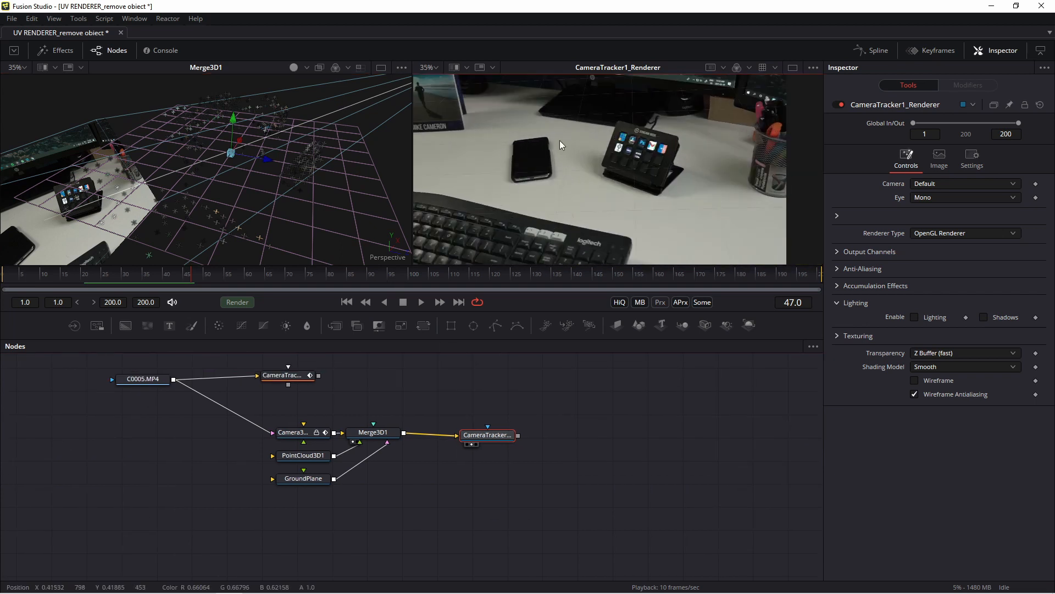
pyautogui.moveTo(572, 192)
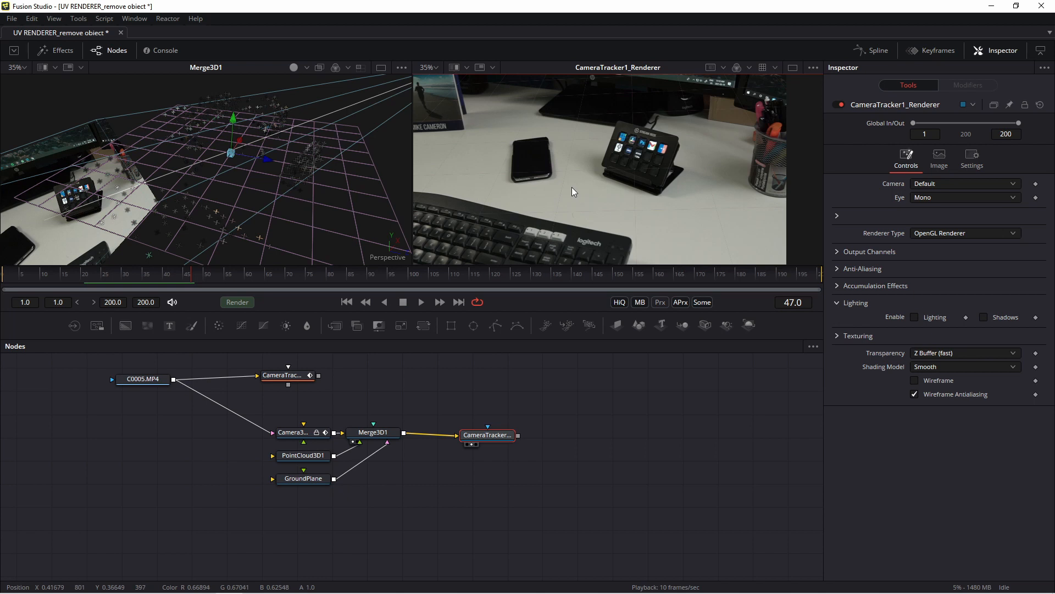
pyautogui.moveTo(626, 144)
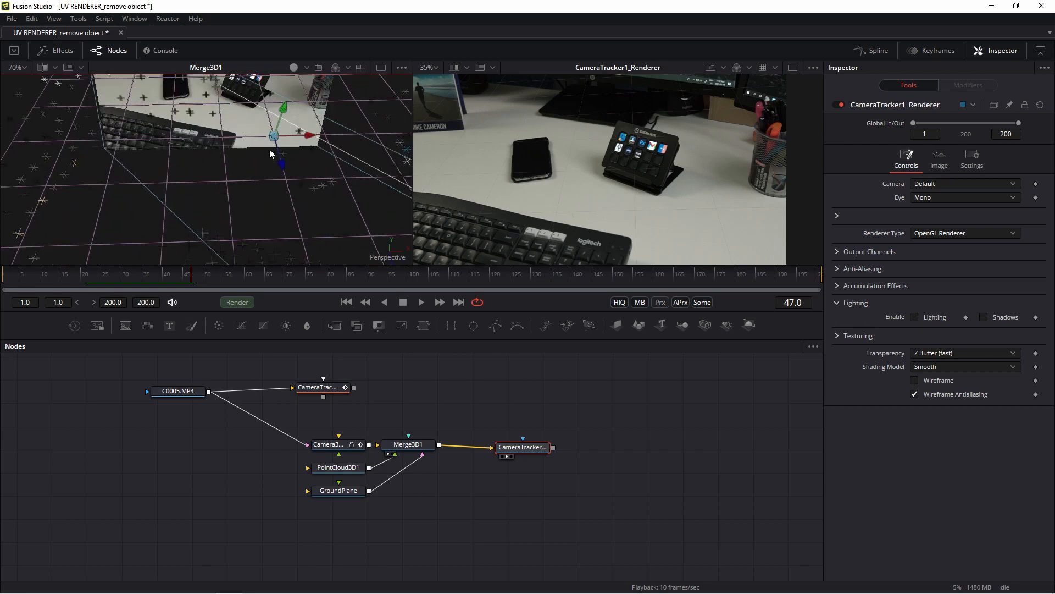
# - Orbit to the phone, select the surrounding point-cloud locators, and open their PointCloud3D1 context menu
pyautogui.moveTo(269, 153); pyautogui.dragTo(286, 156)
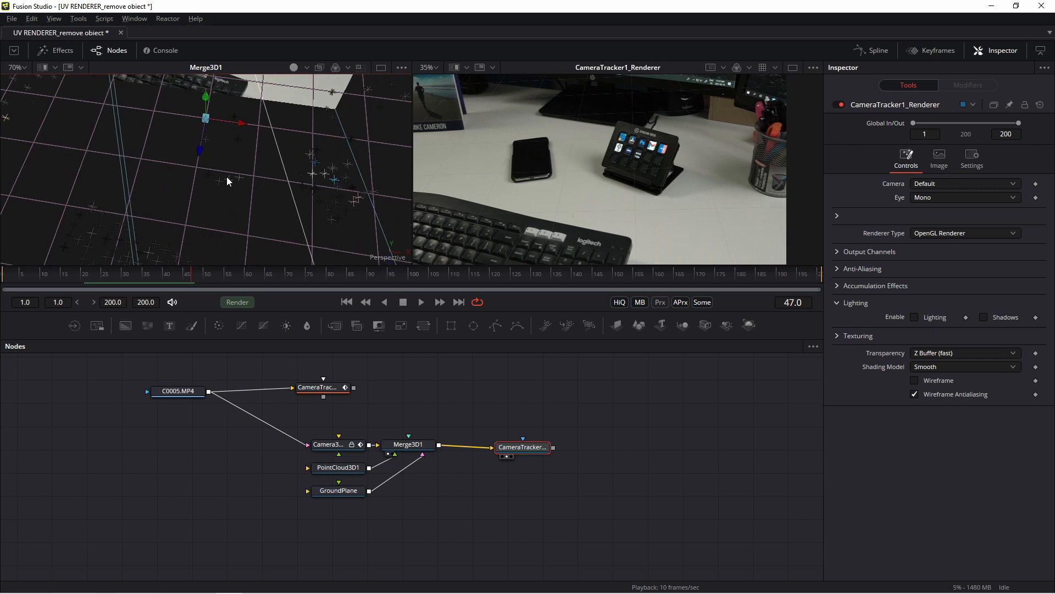
pyautogui.scroll(3)
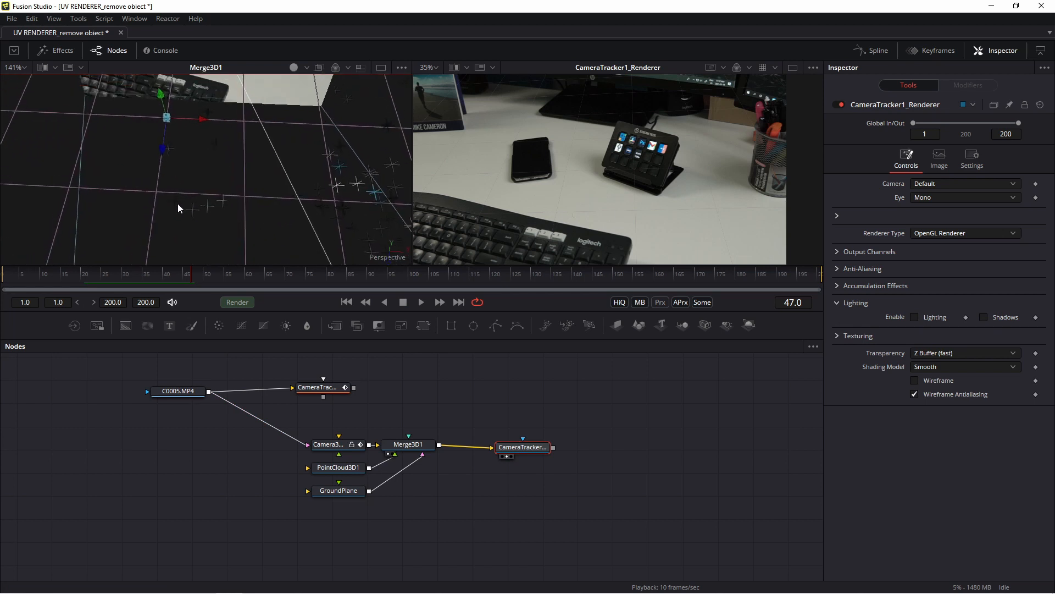
pyautogui.moveTo(178, 207); pyautogui.dragTo(282, 205)
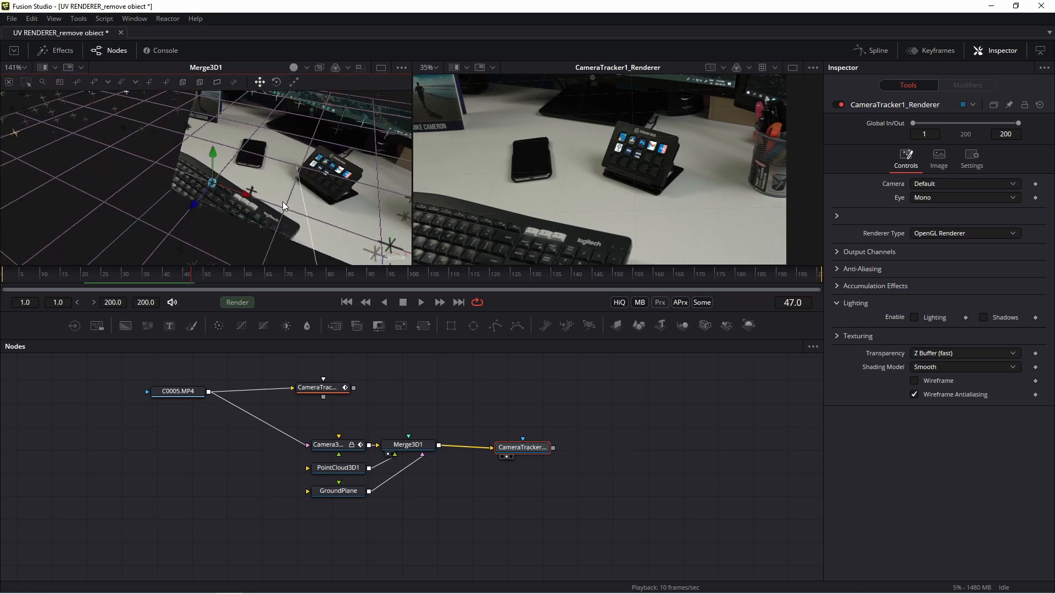
pyautogui.moveTo(283, 205); pyautogui.dragTo(253, 224)
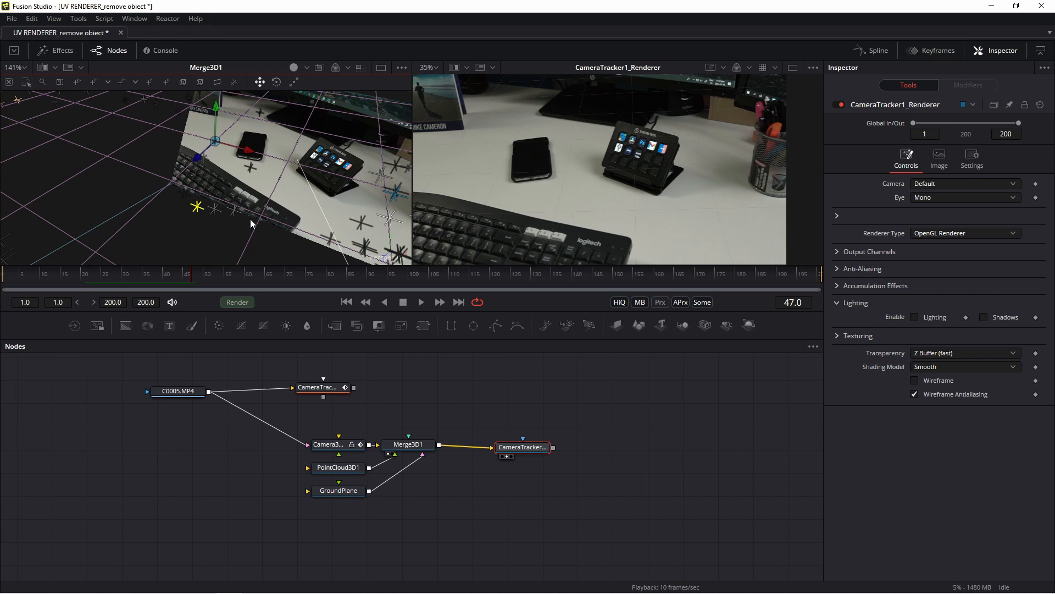
pyautogui.moveTo(236, 221)
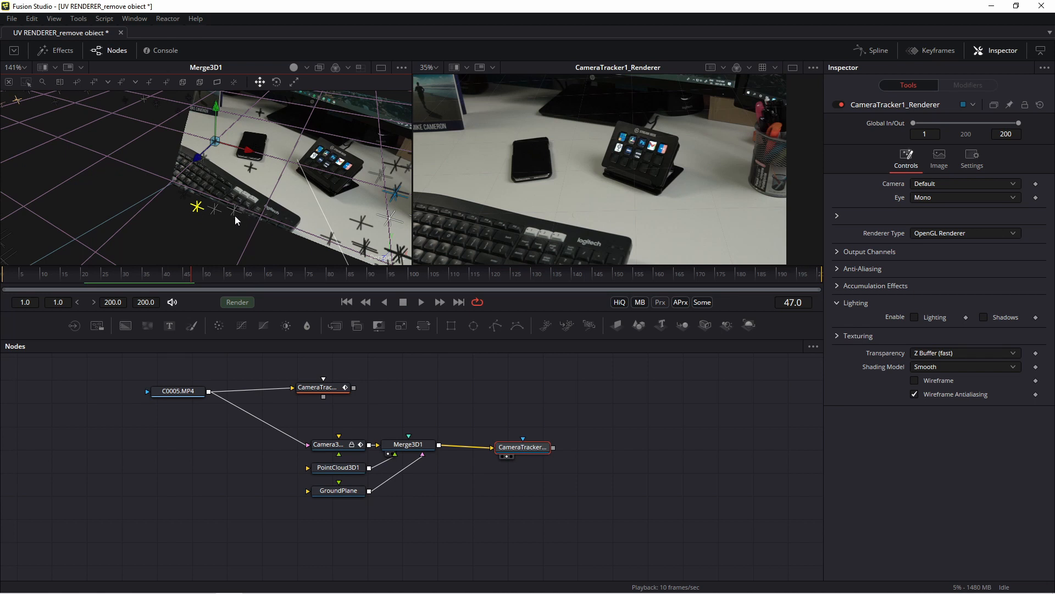
pyautogui.moveTo(236, 221); pyautogui.dragTo(254, 232)
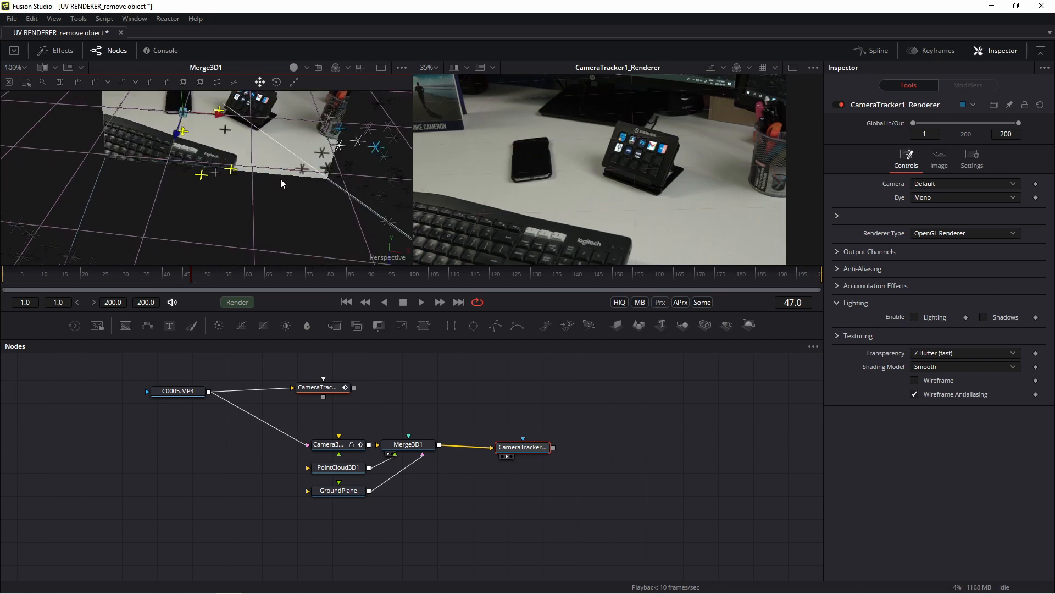
pyautogui.scroll(-3)
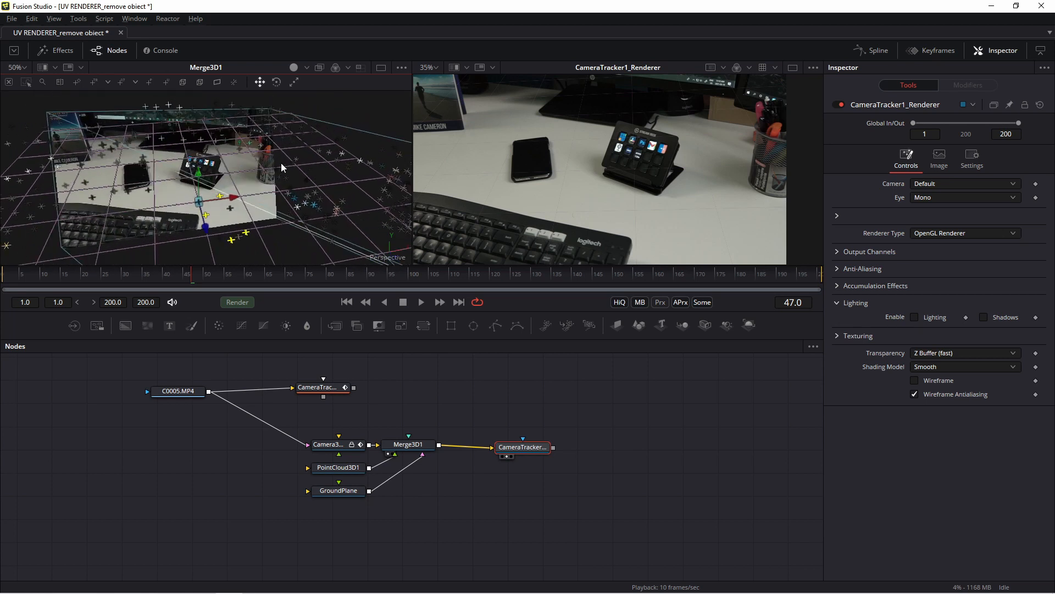
pyautogui.rightClick(236, 185)
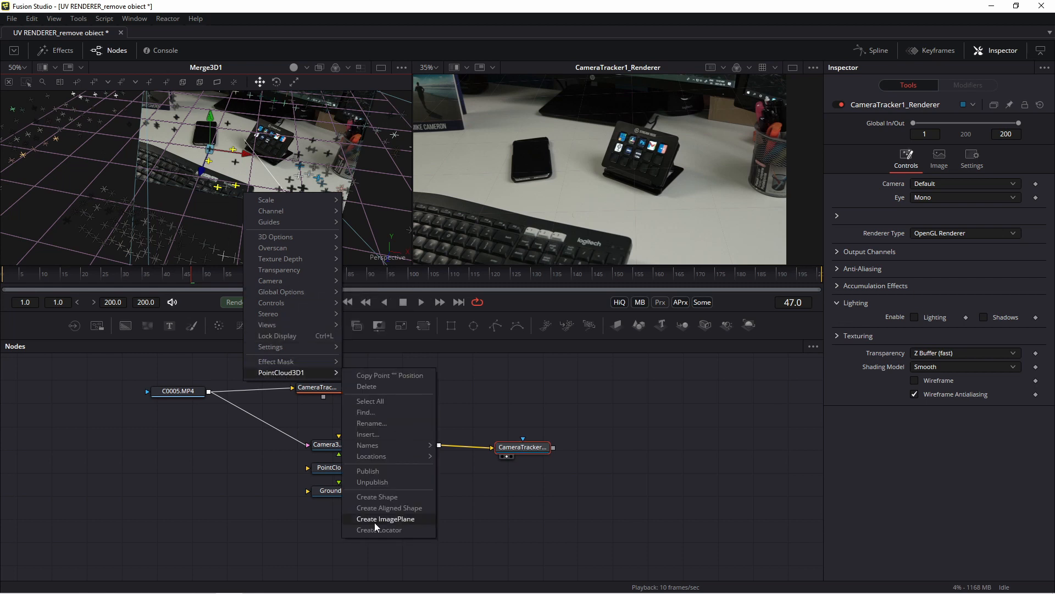
pyautogui.moveTo(389, 526)
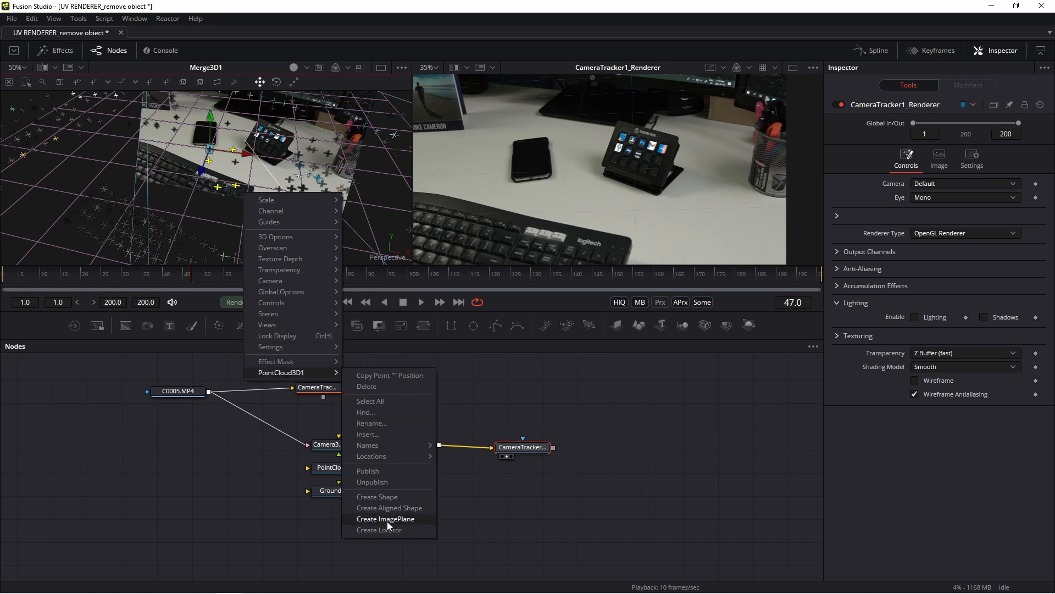
pyautogui.moveTo(379, 530)
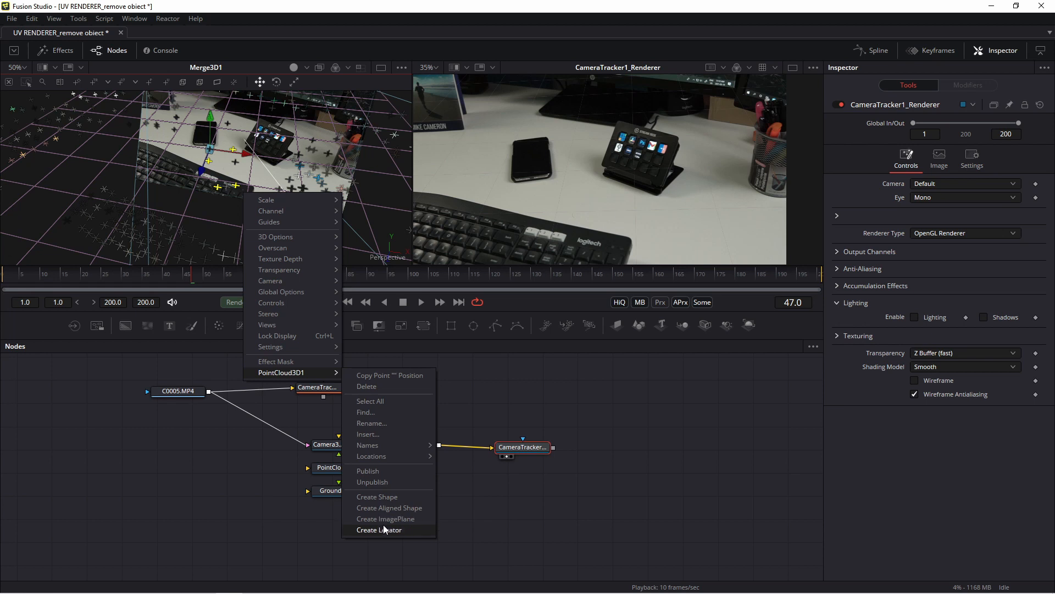
pyautogui.moveTo(390, 507)
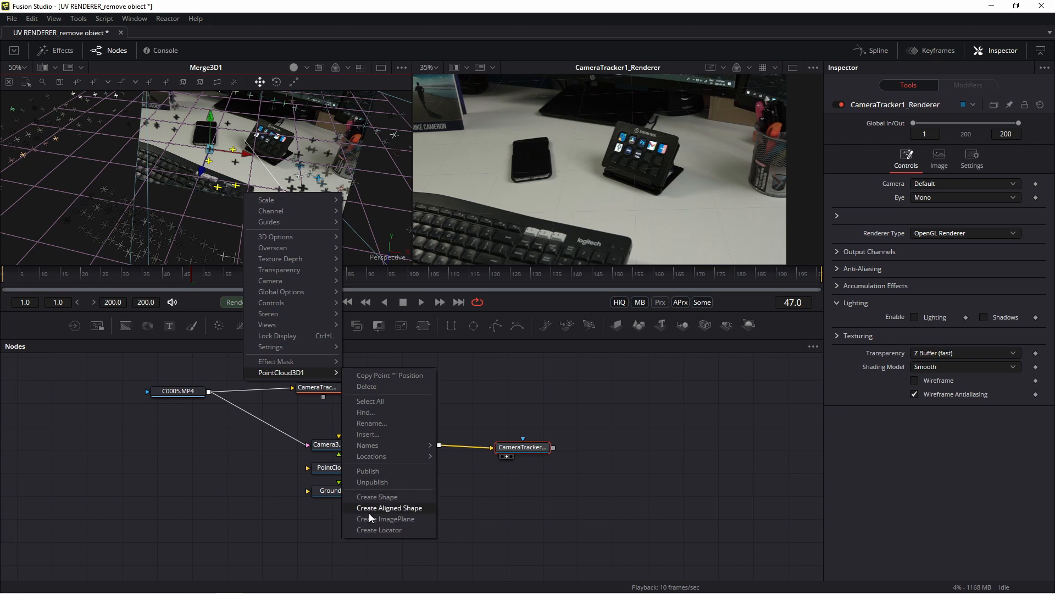
pyautogui.moveTo(386, 519)
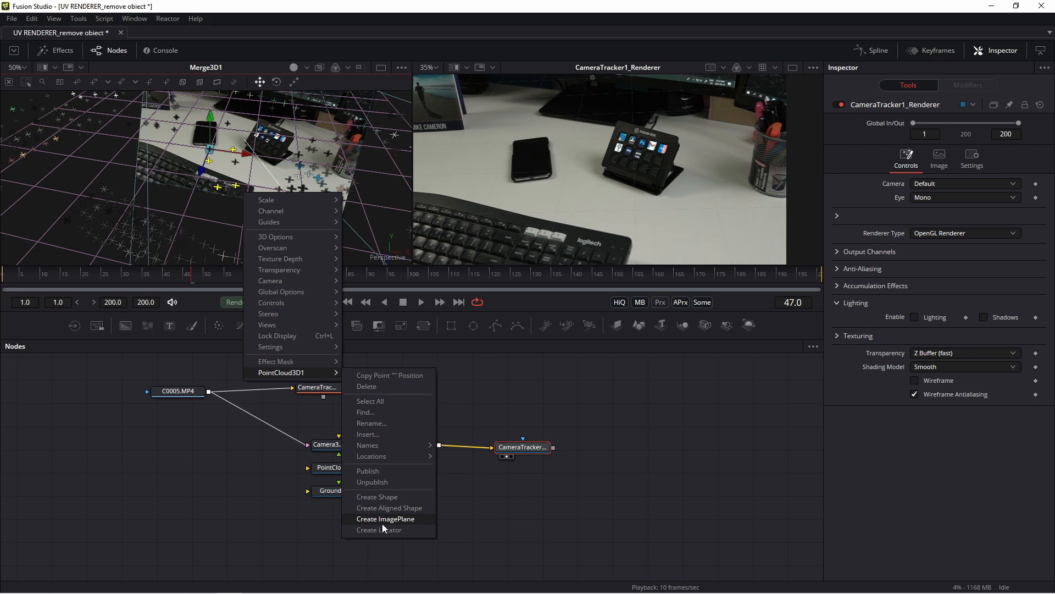
# - Create an ImagePlane from the selected points, connect it into Merge3D1, and play back to check it
pyautogui.click(386, 519)
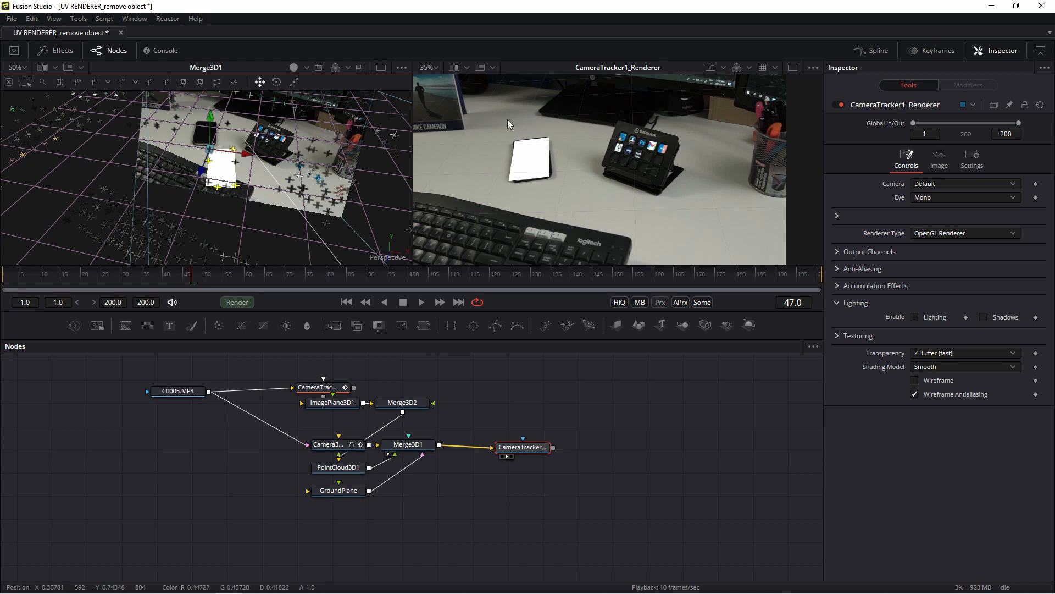
pyautogui.moveTo(532, 222)
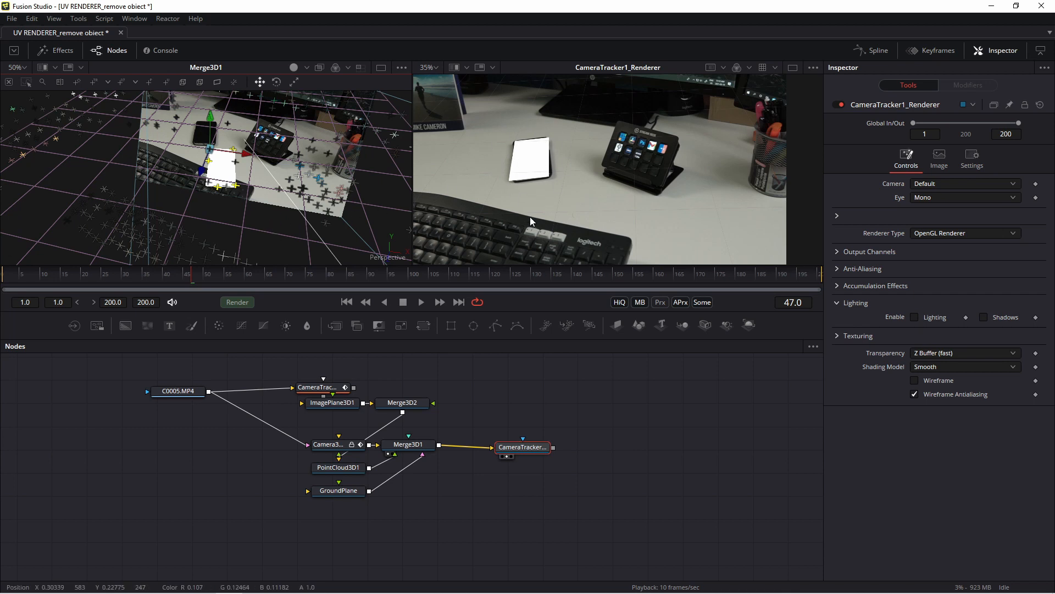
pyautogui.click(420, 302)
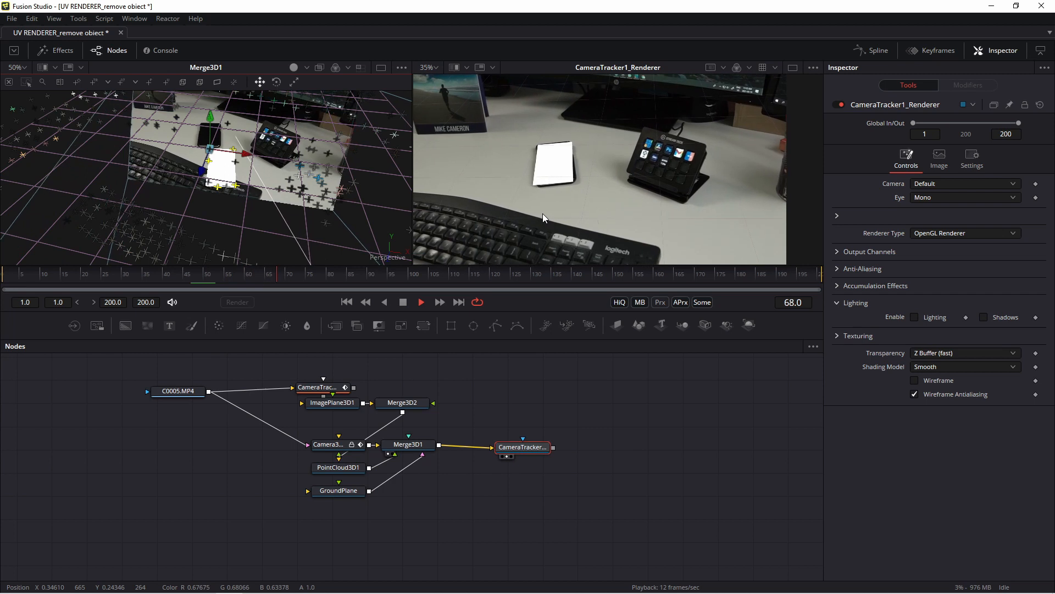
pyautogui.click(420, 302)
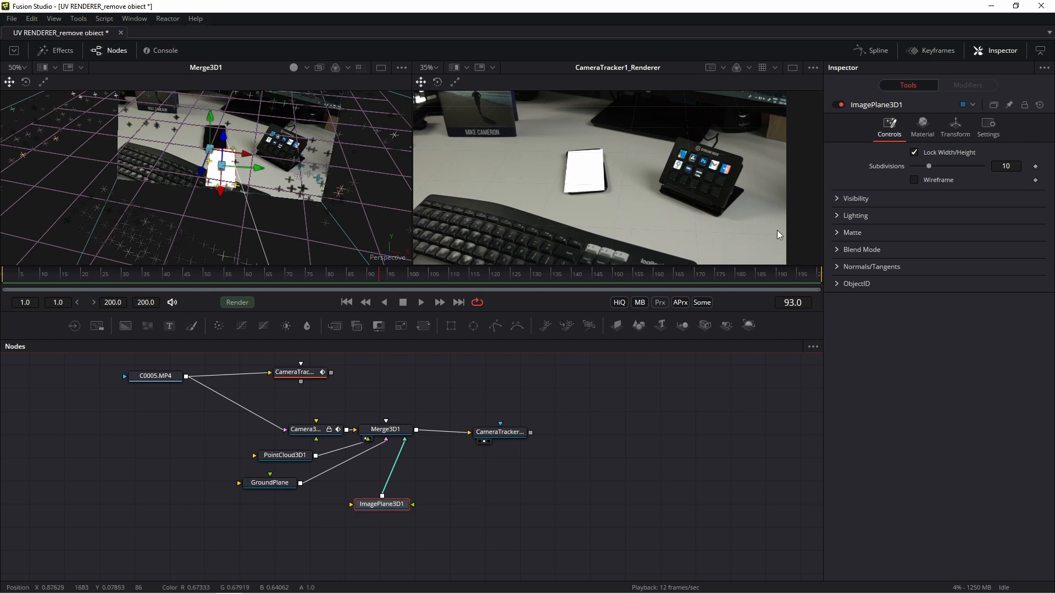
# - Unlock ImagePlane3D1's XYZ scale and set Scale X to 2.756 and Y to 4.252
pyautogui.click(955, 127)
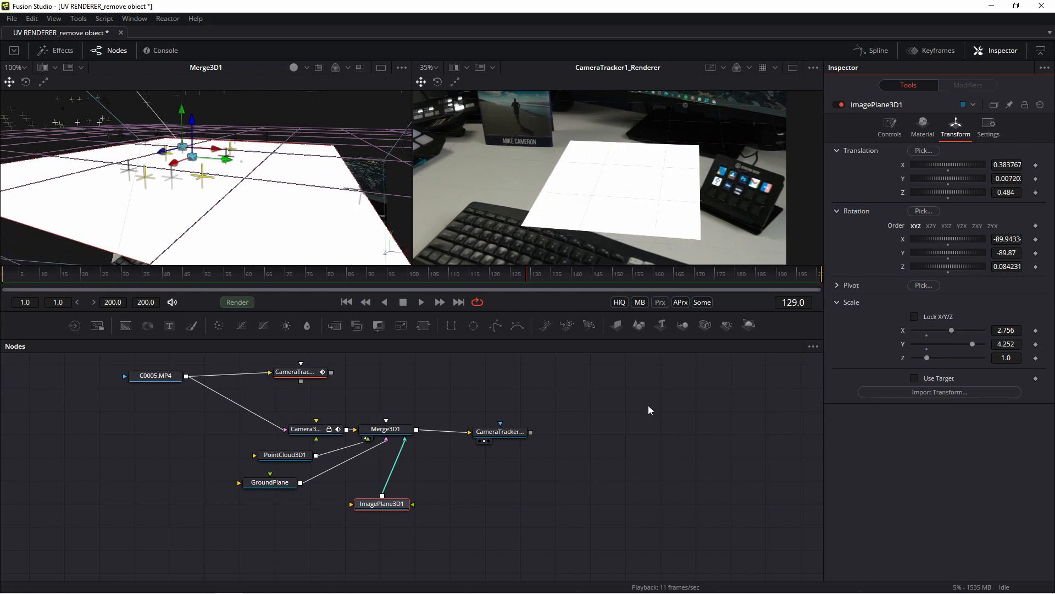
pyautogui.click(420, 301)
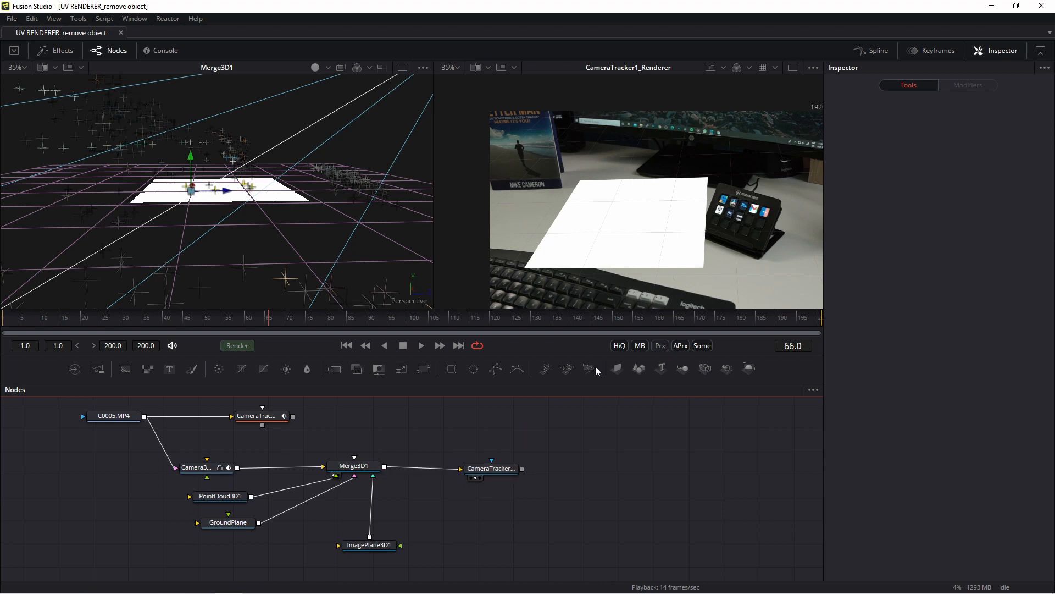
# - Set CameraTracker1_Renderer to OpenGL UV Renderer and enable camera projection on Camera3D1
pyautogui.click(492, 468)
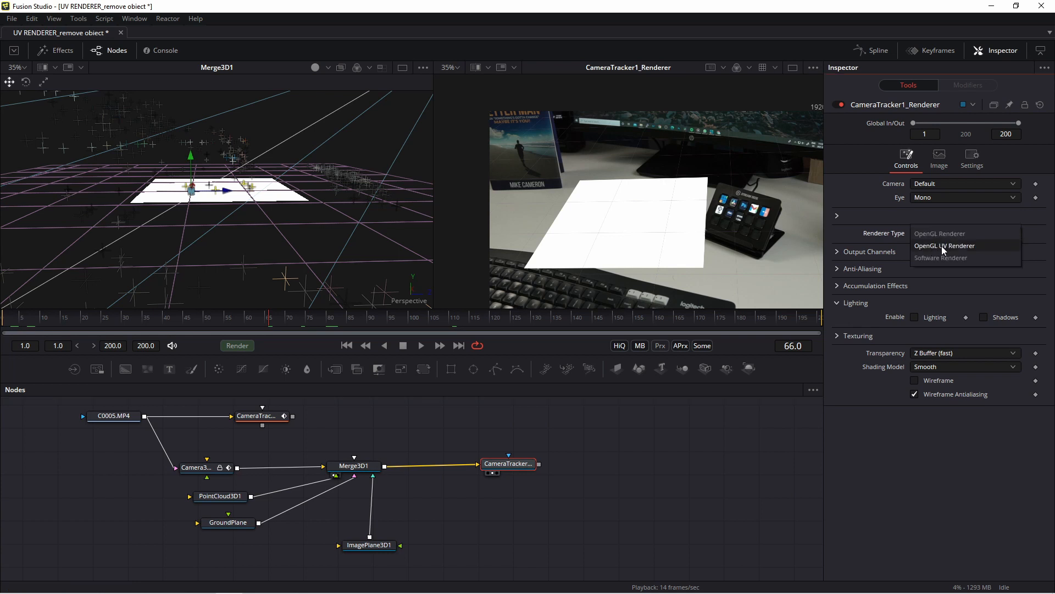
pyautogui.click(944, 245)
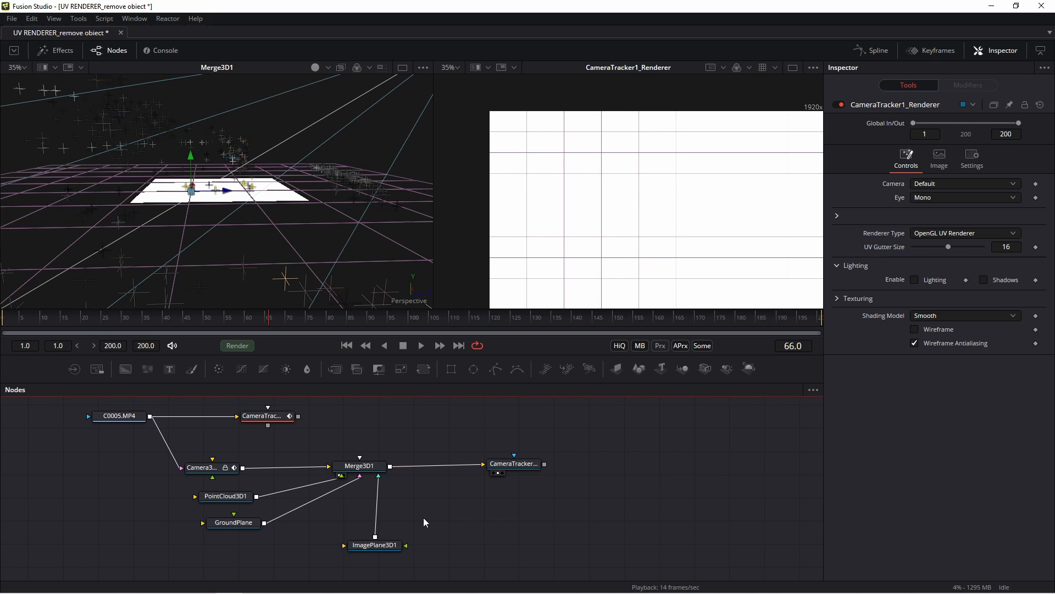
pyautogui.click(201, 466)
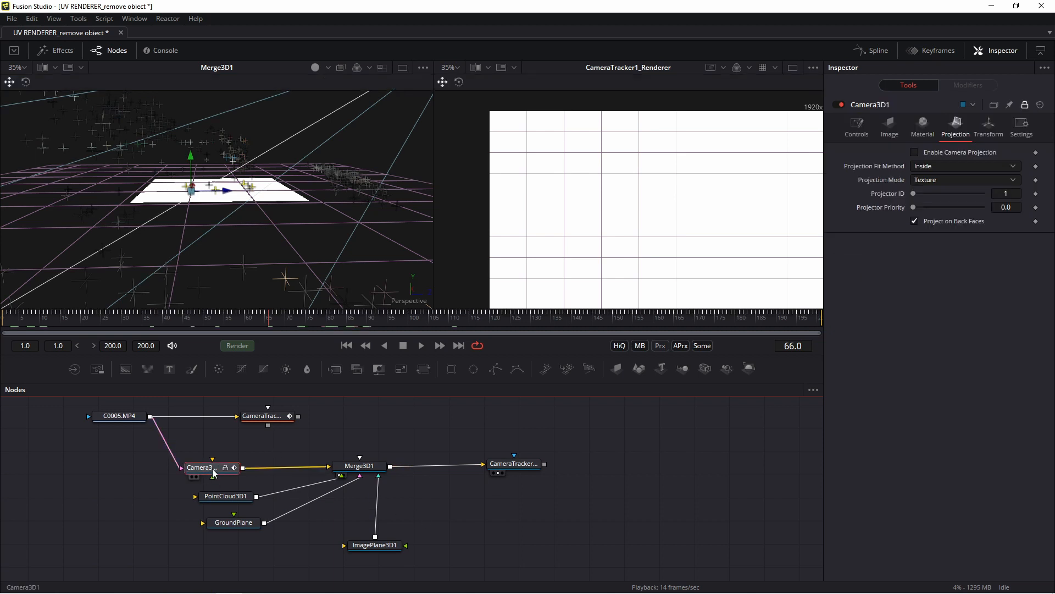
pyautogui.click(1025, 105)
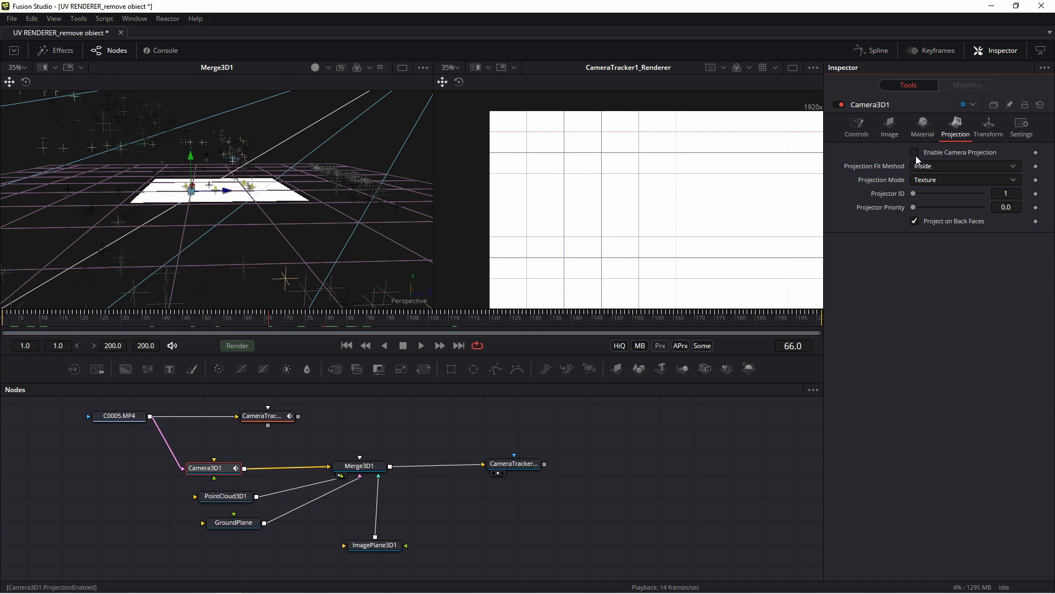
pyautogui.click(914, 152)
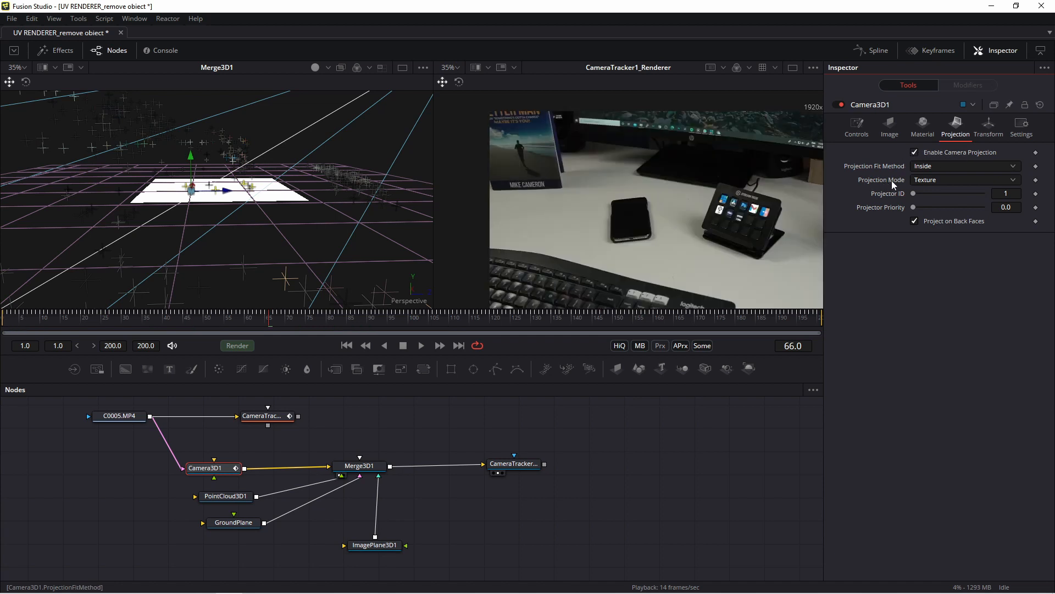
pyautogui.click(964, 180)
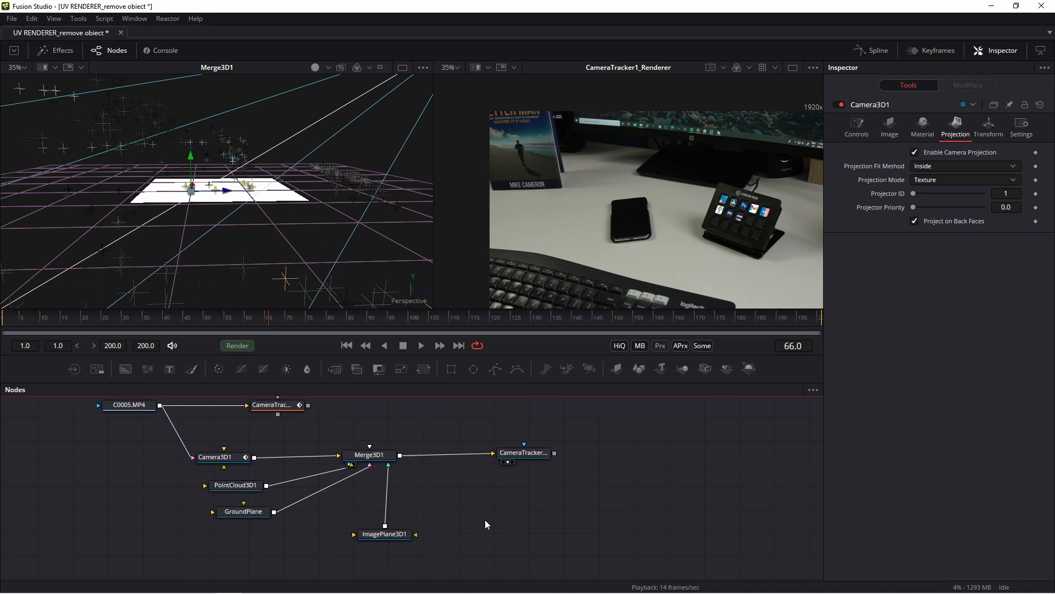
pyautogui.moveTo(491, 490)
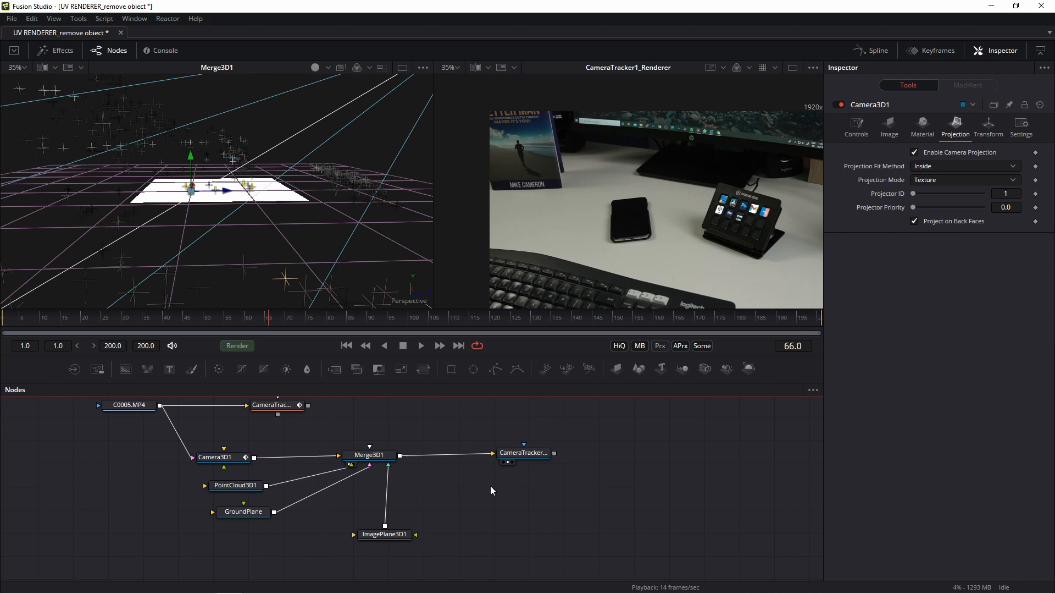
pyautogui.moveTo(78, 18)
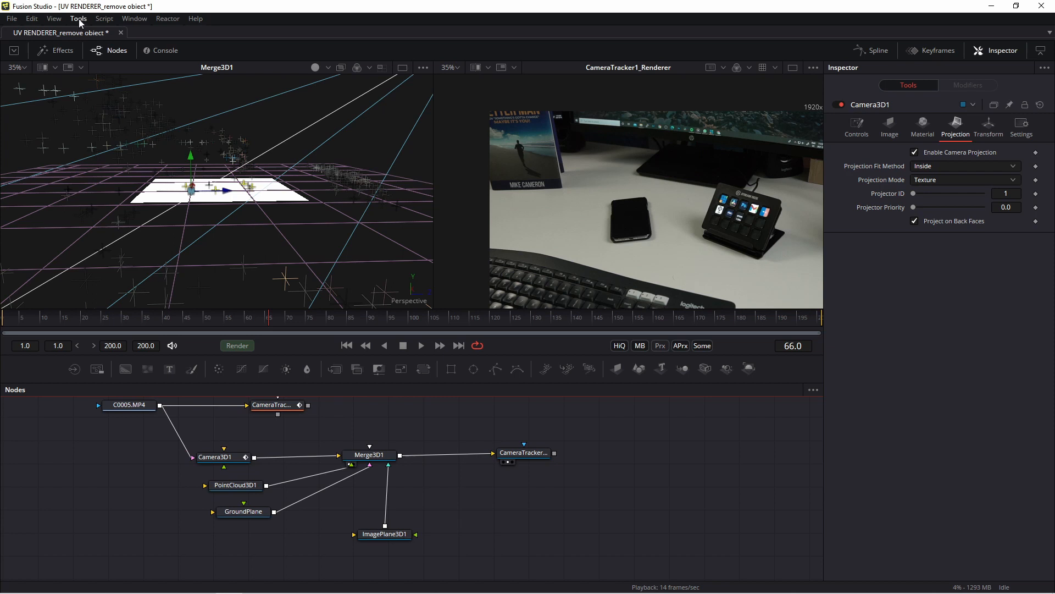
# - Connect Catcher1's output into ImagePlane3D1's material input
pyautogui.click(78, 18)
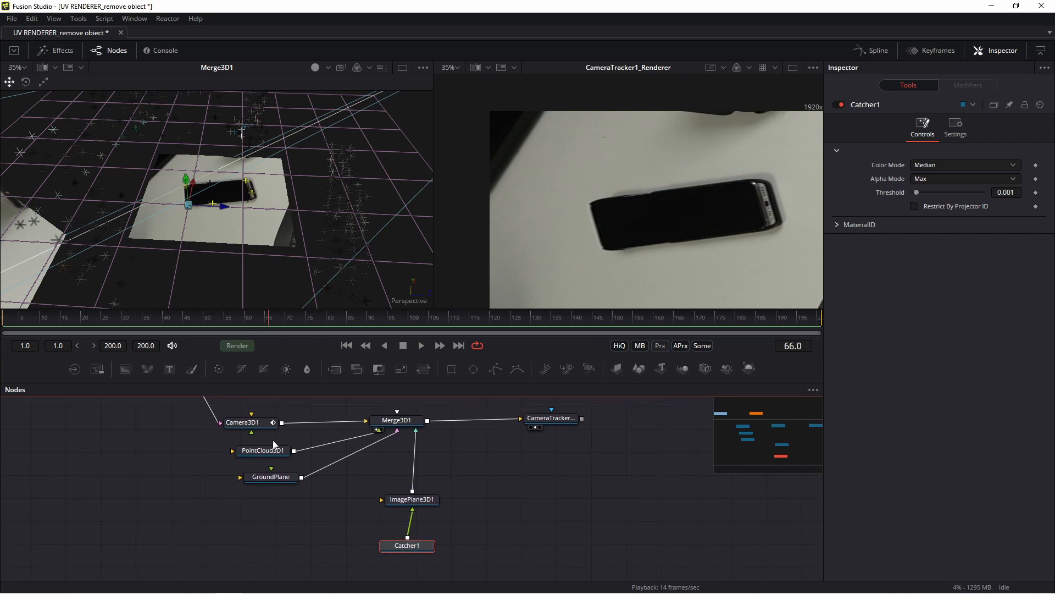
pyautogui.click(234, 409)
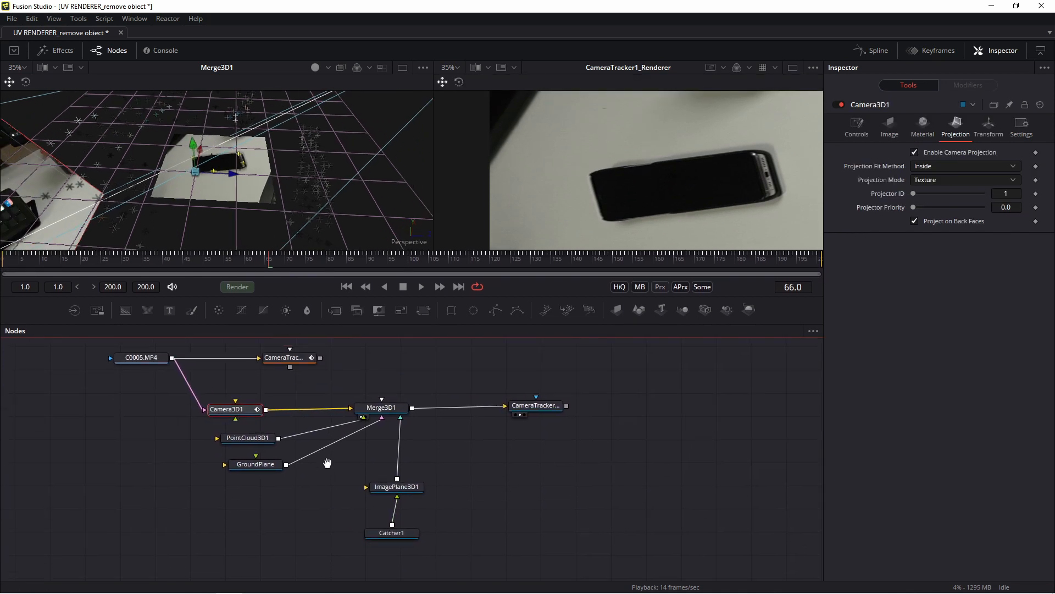
pyautogui.click(392, 525)
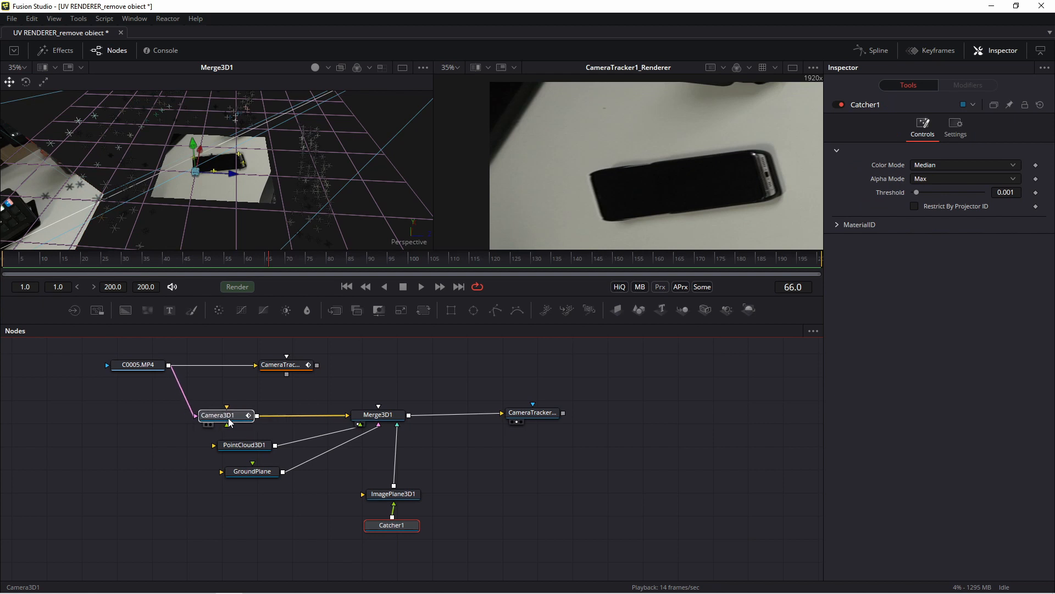
pyautogui.click(226, 415)
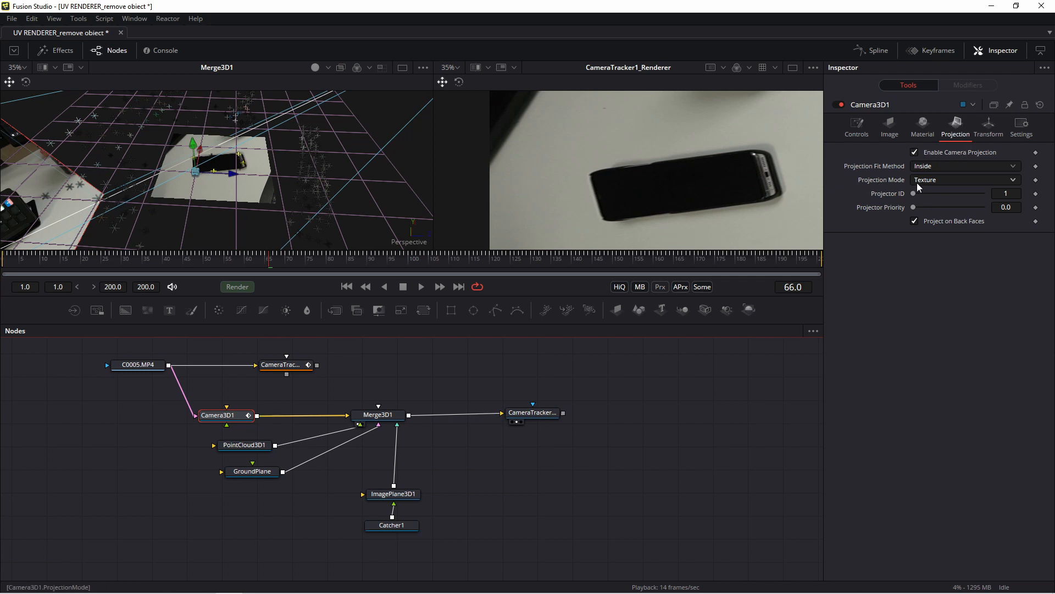
pyautogui.moveTo(949, 183)
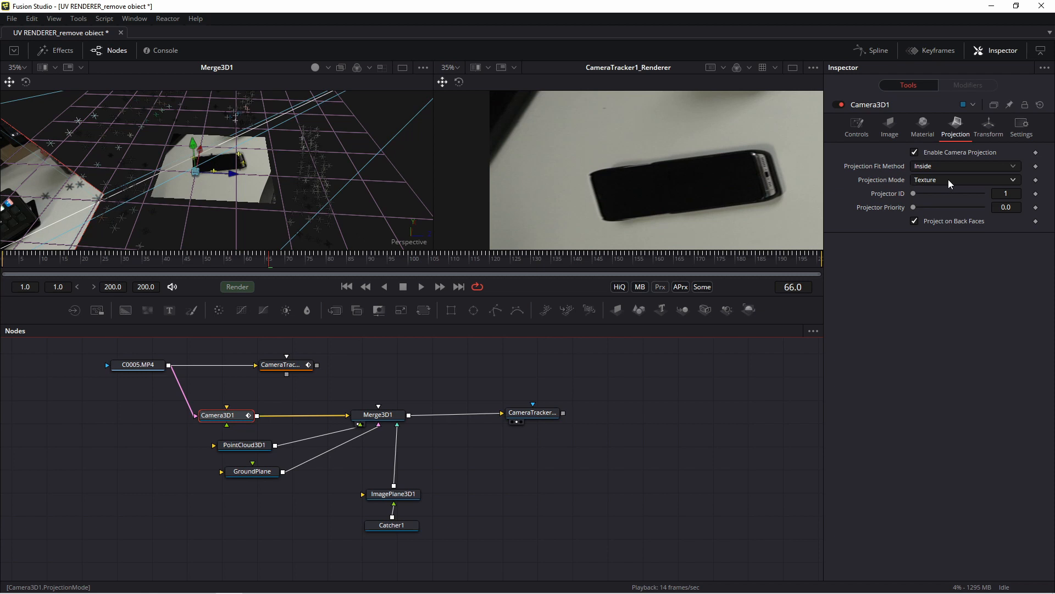
pyautogui.click(392, 539)
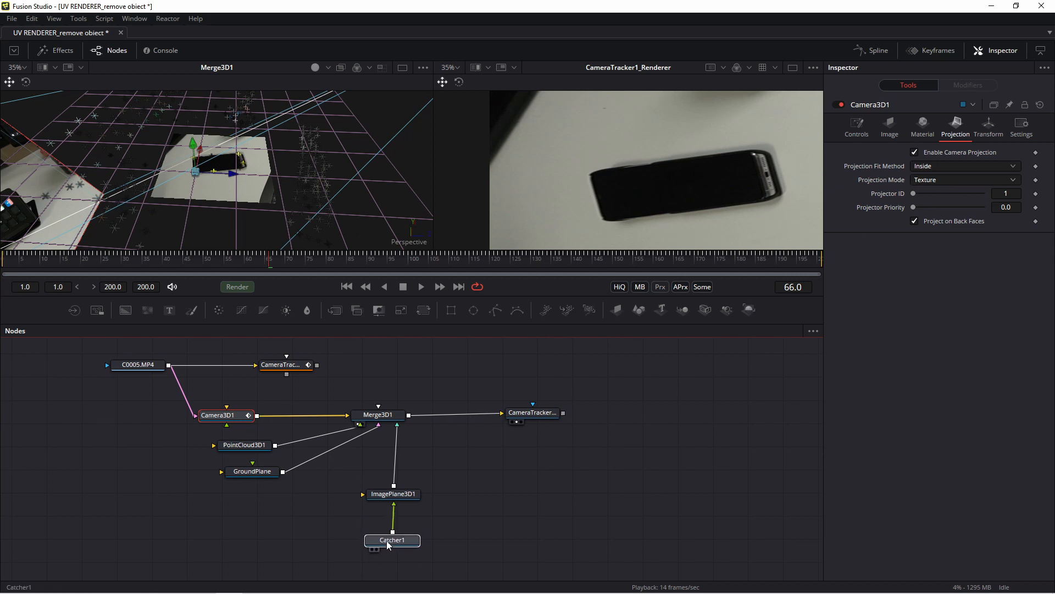
pyautogui.click(392, 539)
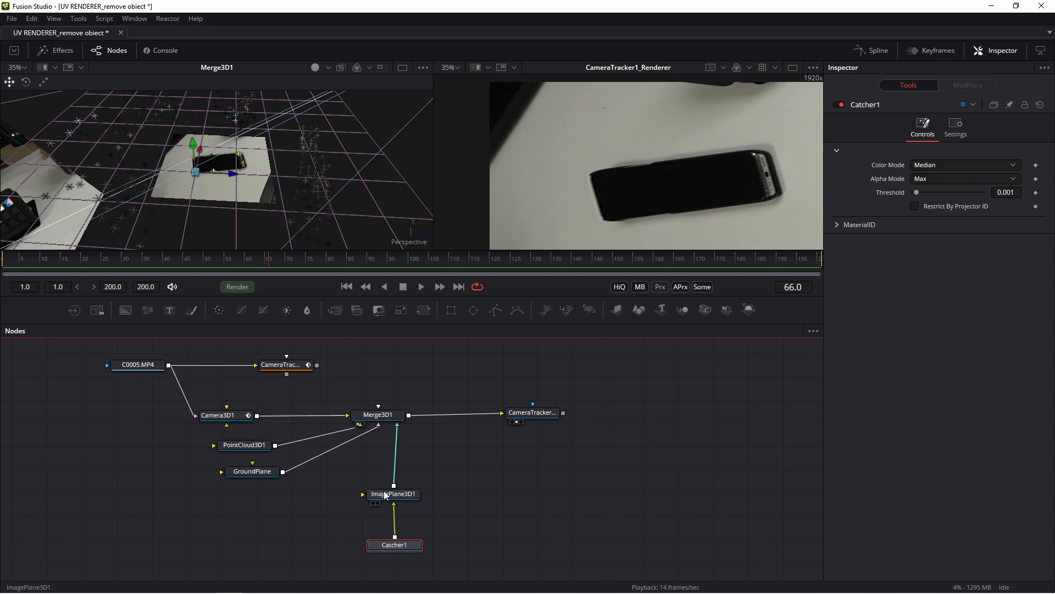
pyautogui.click(387, 495)
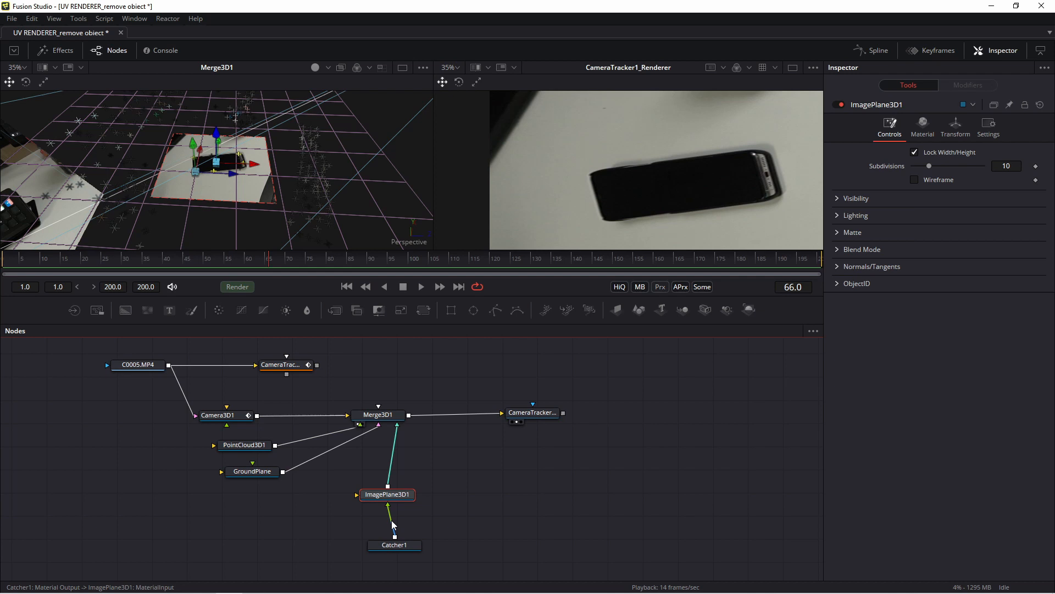
# - Reconnect Catcher1 to ImagePlane3D1 and check the flattened UV texture at frame 40
pyautogui.click(378, 414)
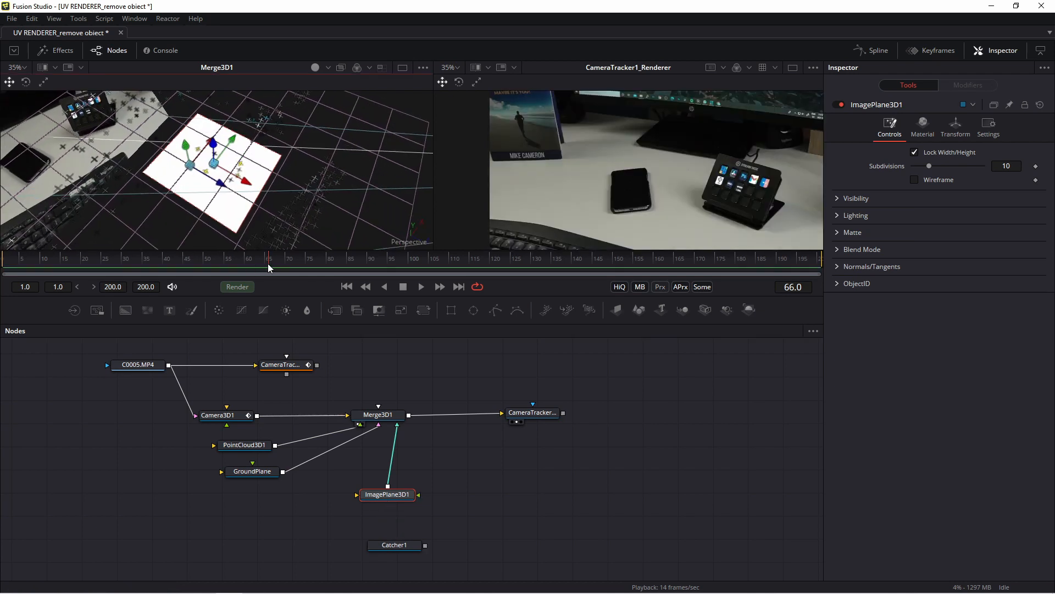
pyautogui.click(393, 545)
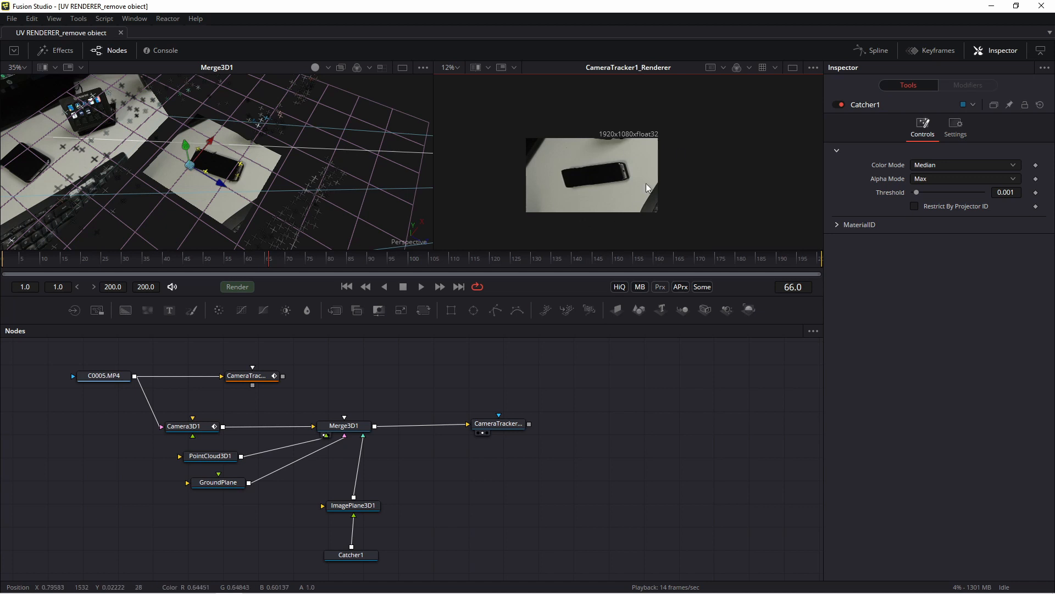
pyautogui.moveTo(618, 184)
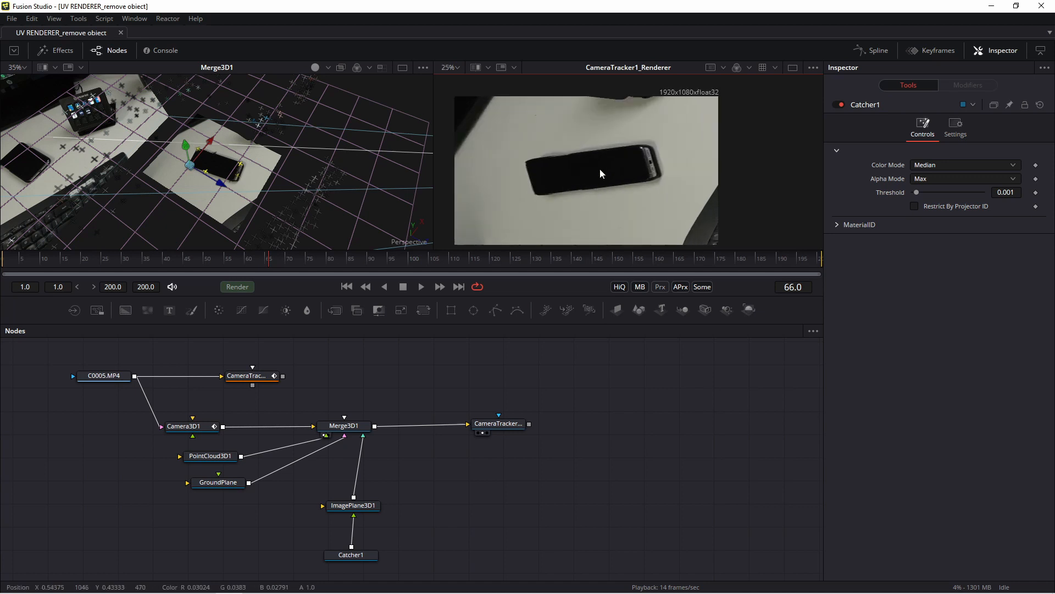
pyautogui.moveTo(615, 135)
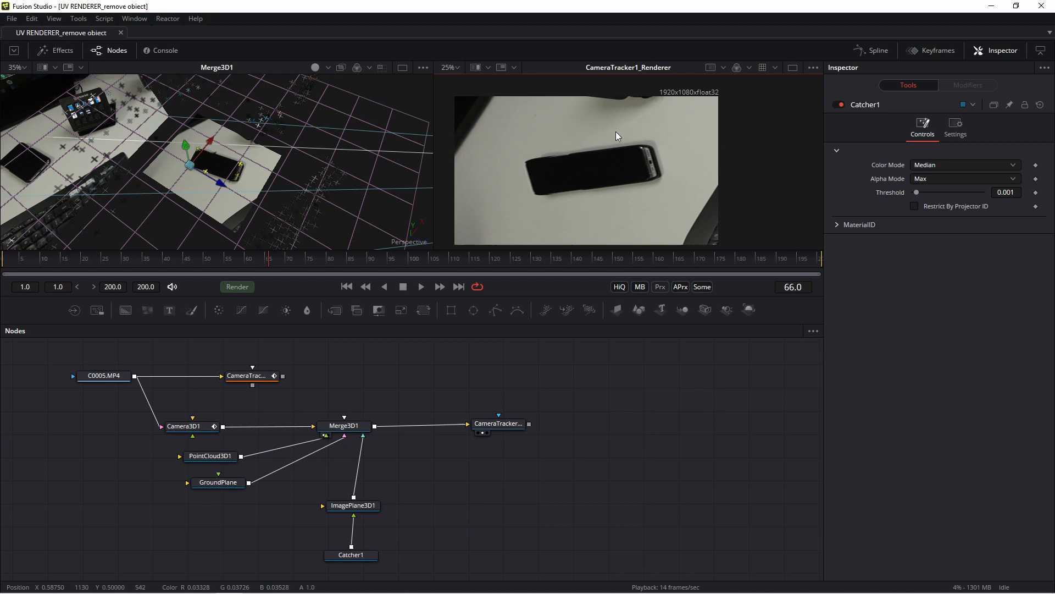
pyautogui.moveTo(535, 200)
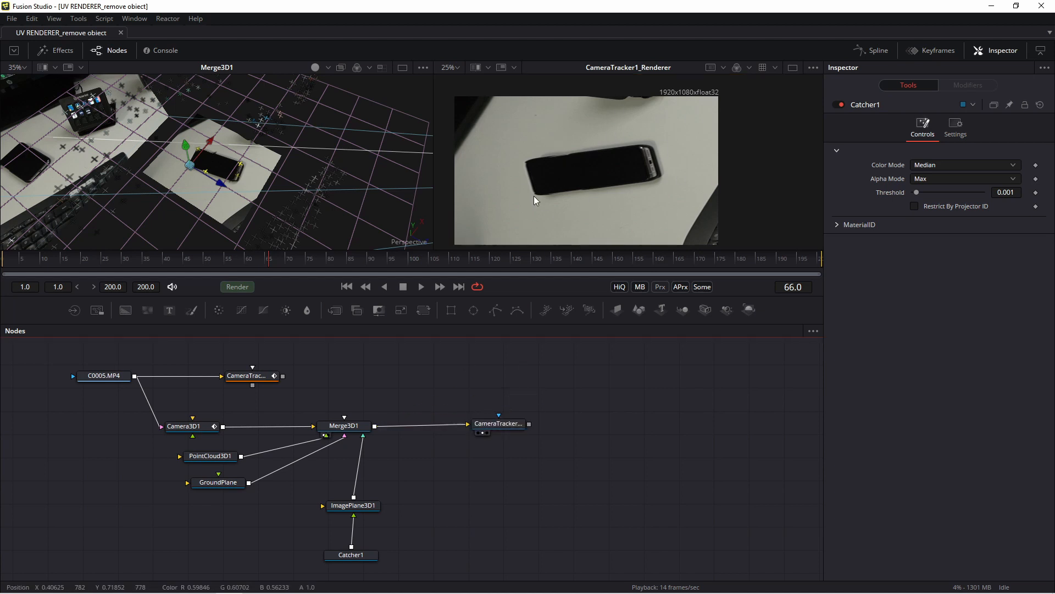
pyautogui.click(168, 258)
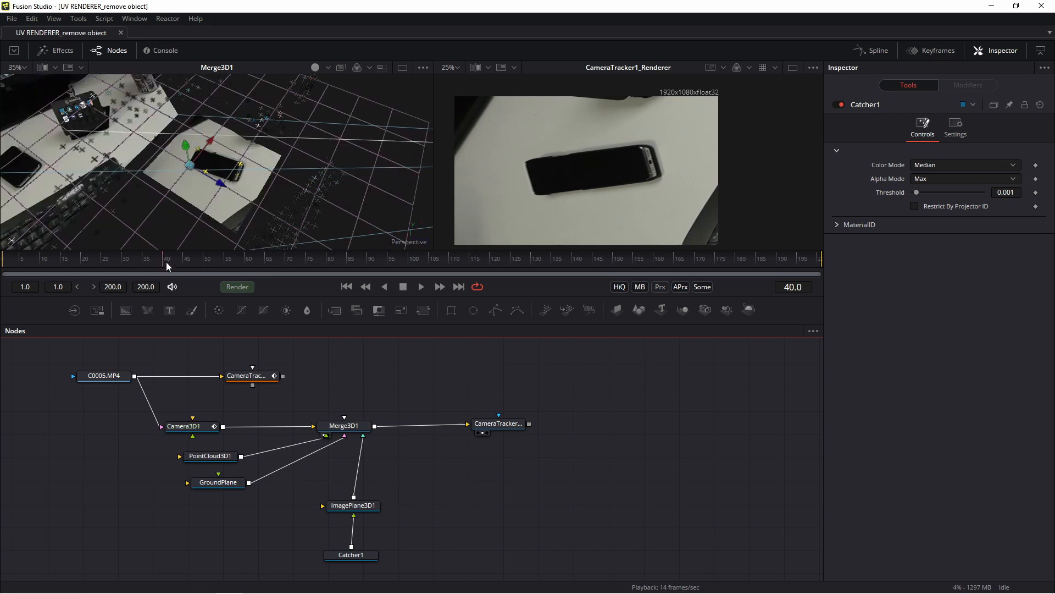
pyautogui.moveTo(561, 157)
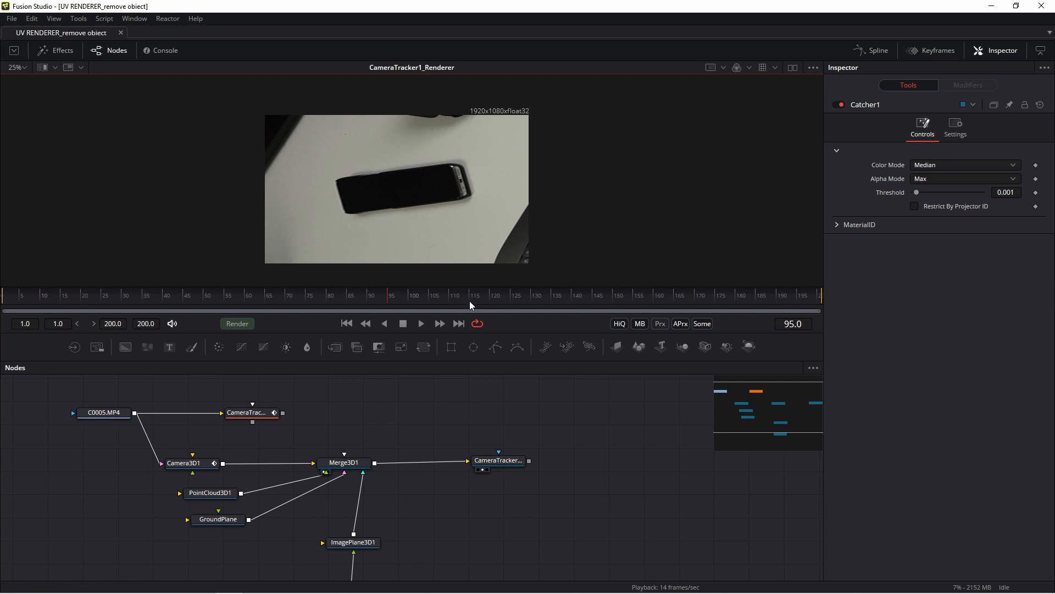
# - Check the UV texture at frames 79, 22 and 56
pyautogui.click(330, 295)
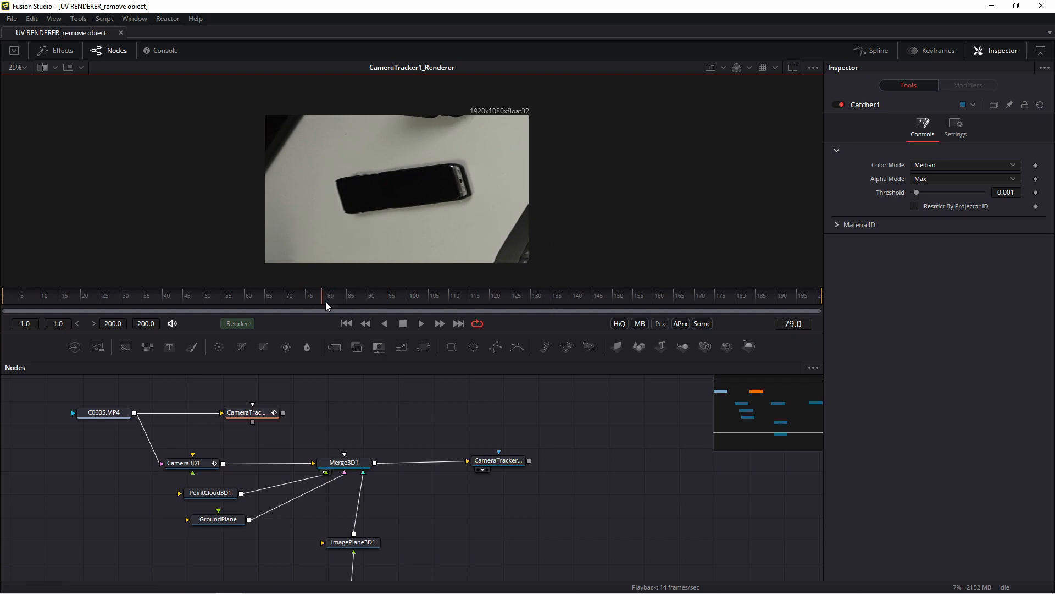
pyautogui.click(84, 294)
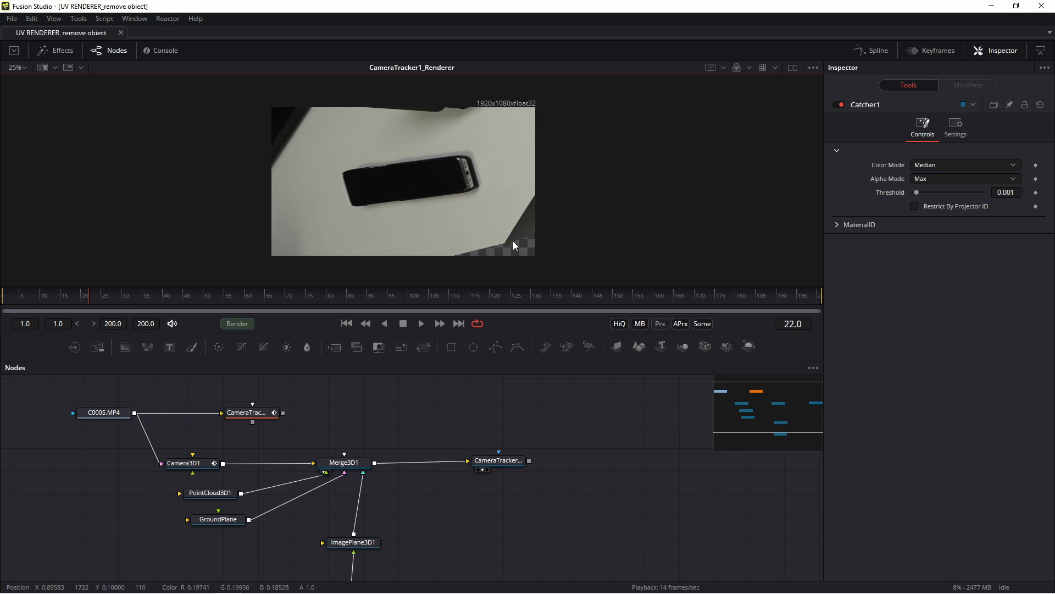
pyautogui.click(241, 295)
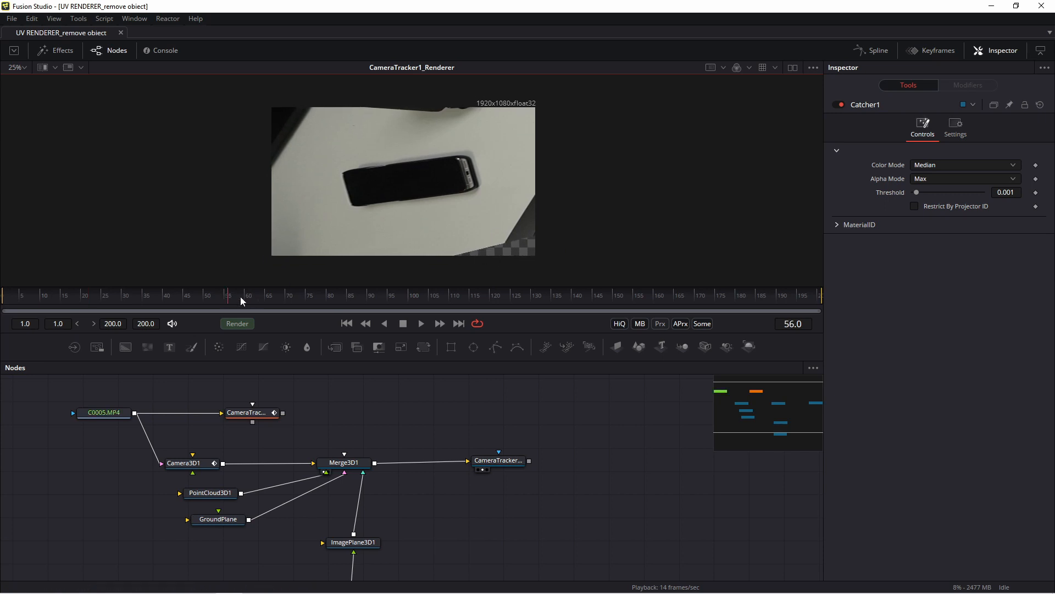
# - Add a Time Stretcher after the UV renderer, holding Source Time at 66.7 without animation
pyautogui.click(410, 302)
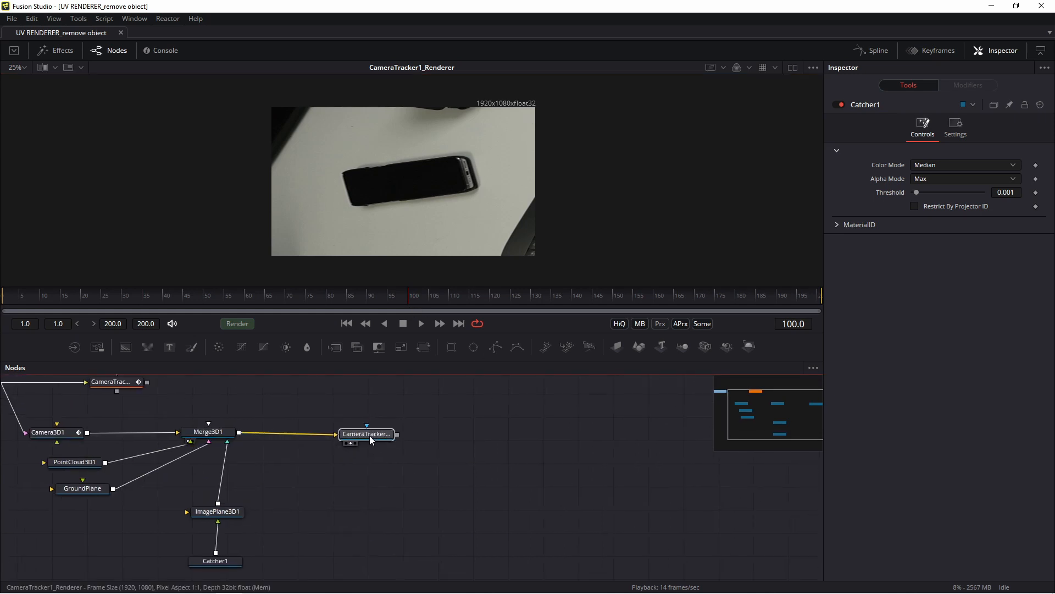
pyautogui.click(366, 434)
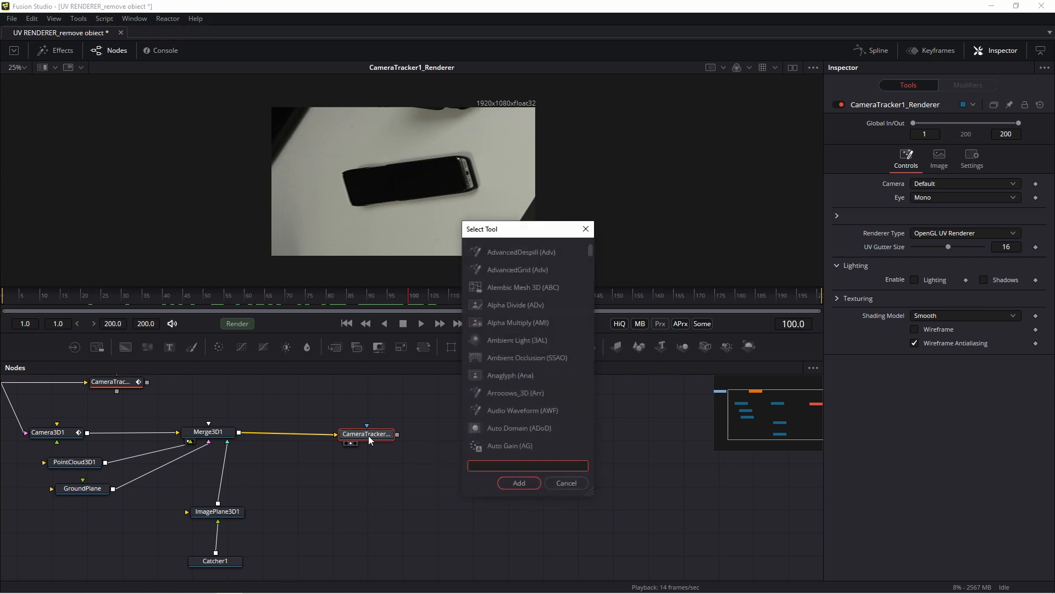
pyautogui.write('ti')
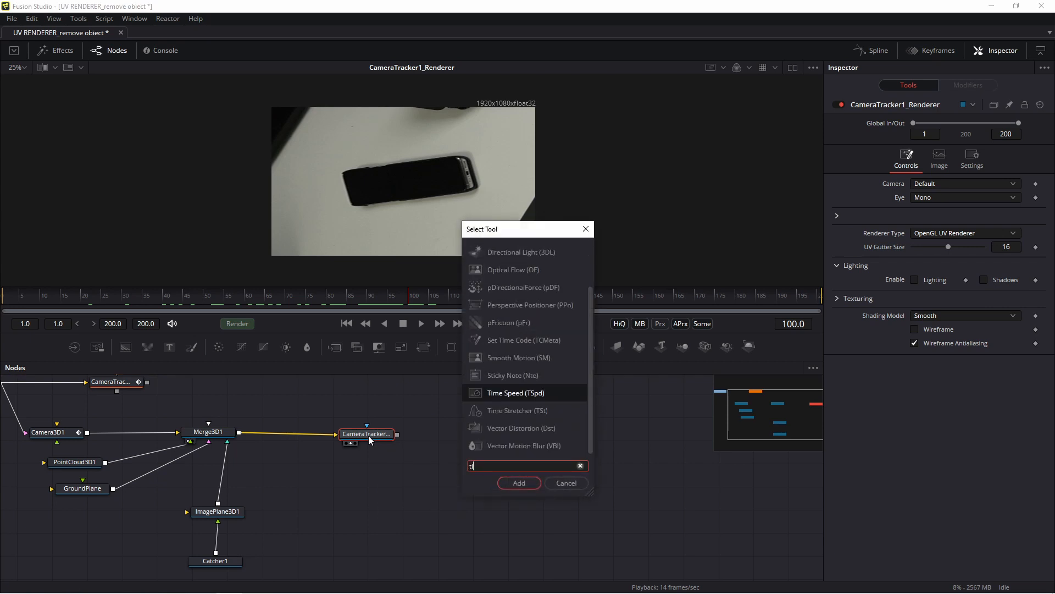
pyautogui.click(518, 483)
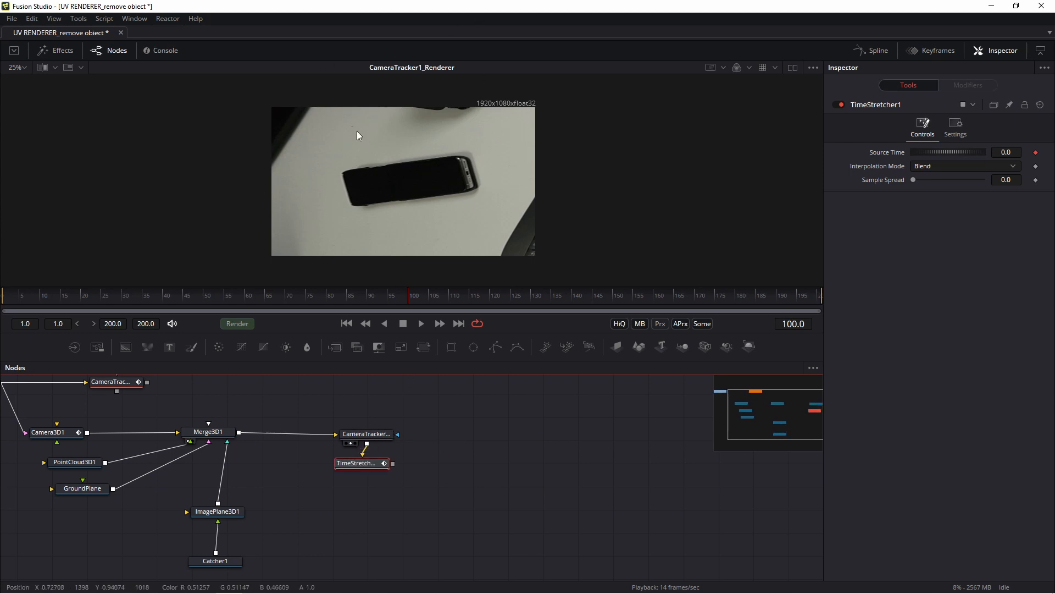
pyautogui.click(362, 463)
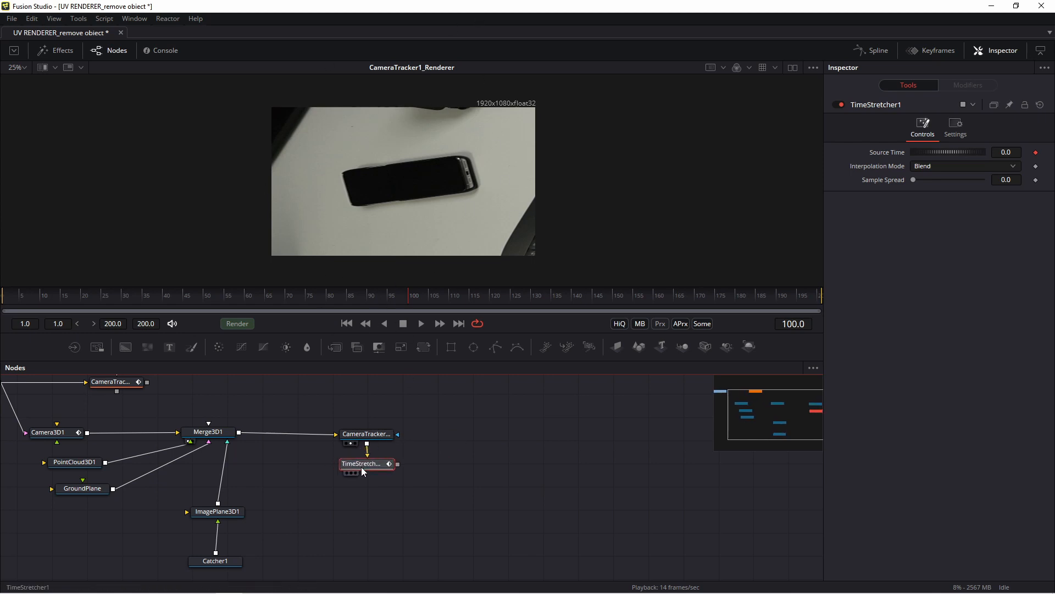
pyautogui.click(367, 463)
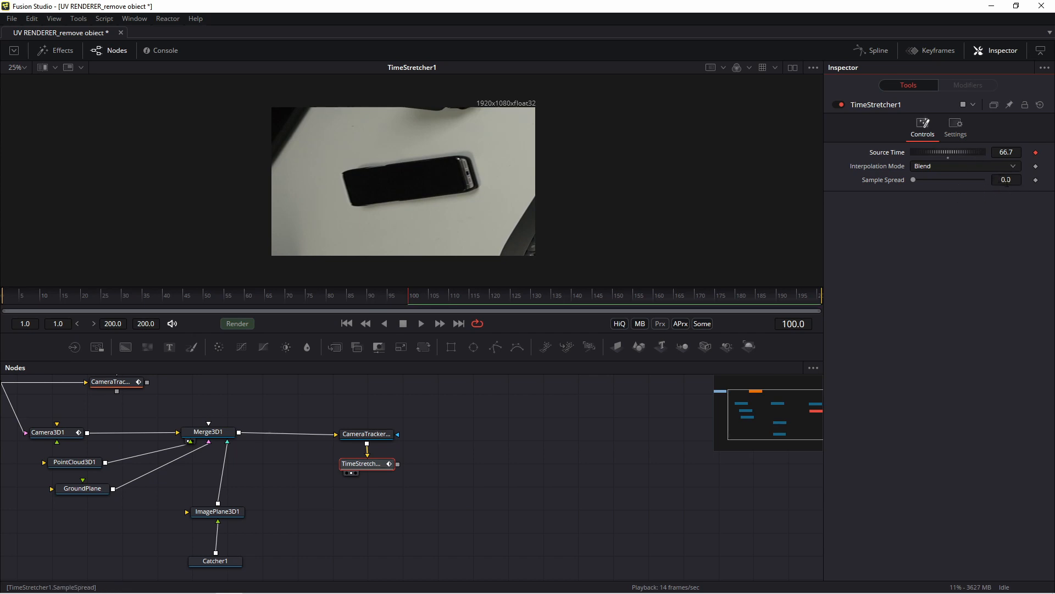
pyautogui.click(350, 295)
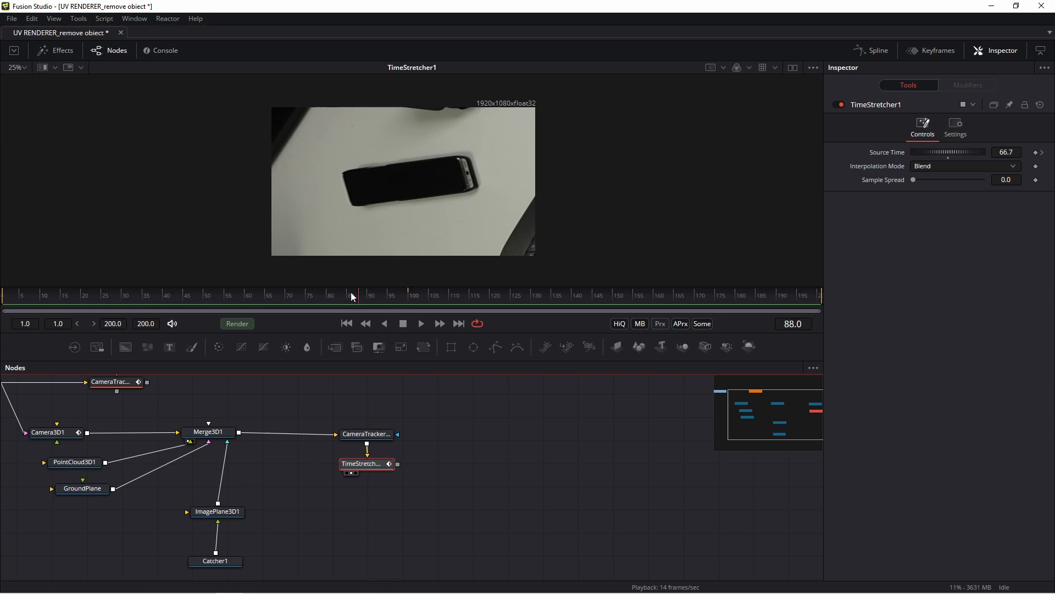
pyautogui.click(301, 294)
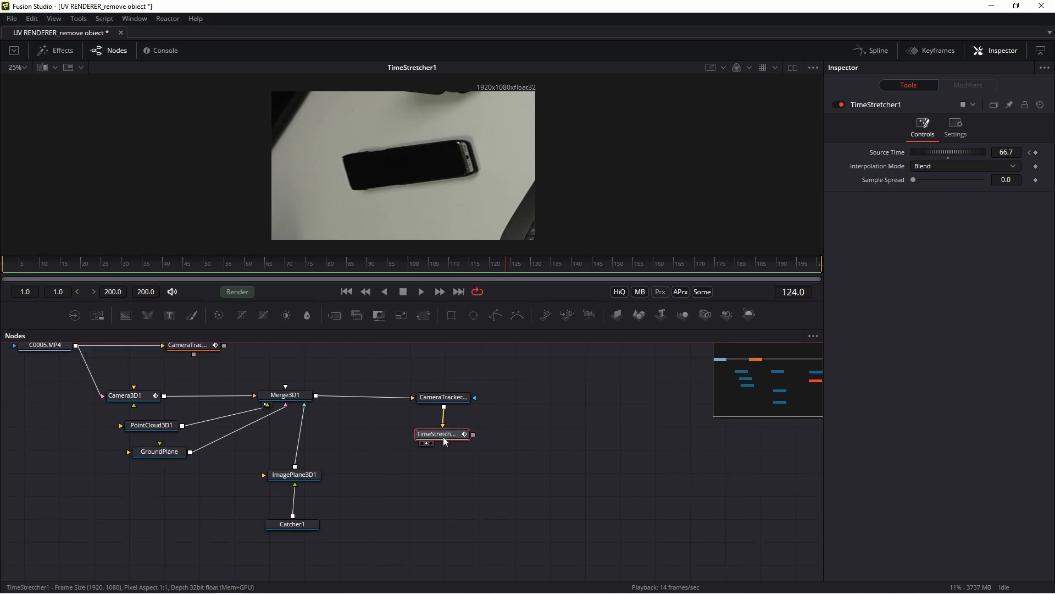
# - Add a Paint tool after TimeStretcher1 using a 'pai' tool search
pyautogui.write('pai')
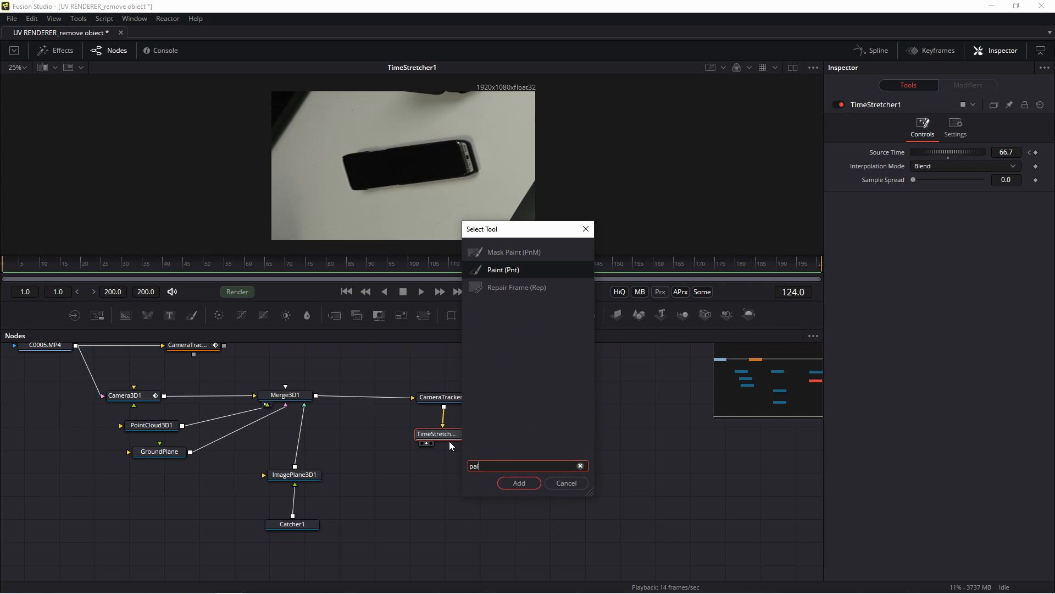
pyautogui.click(518, 483)
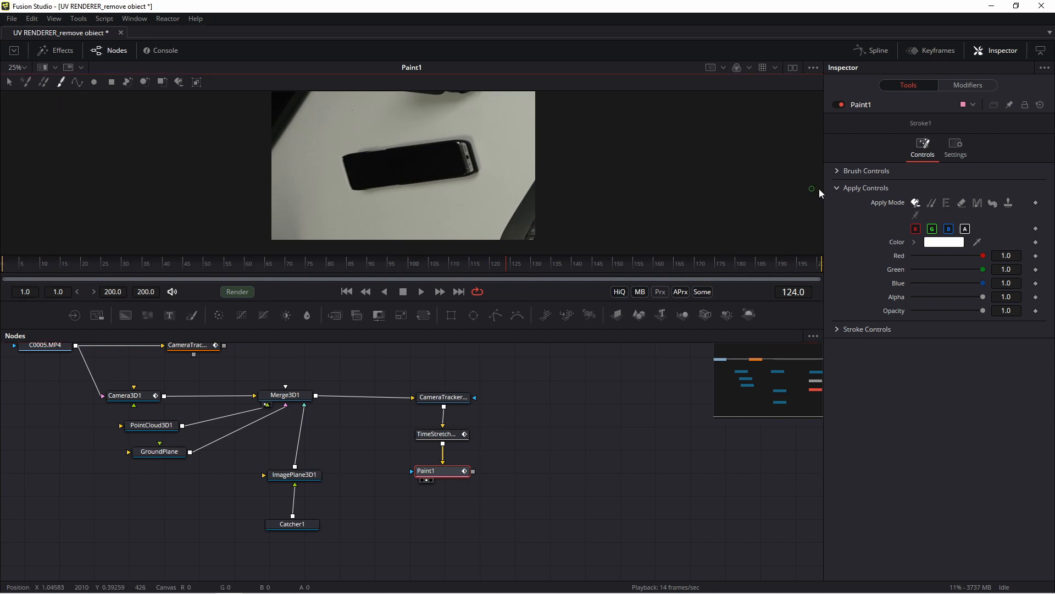
pyautogui.moveTo(933, 203)
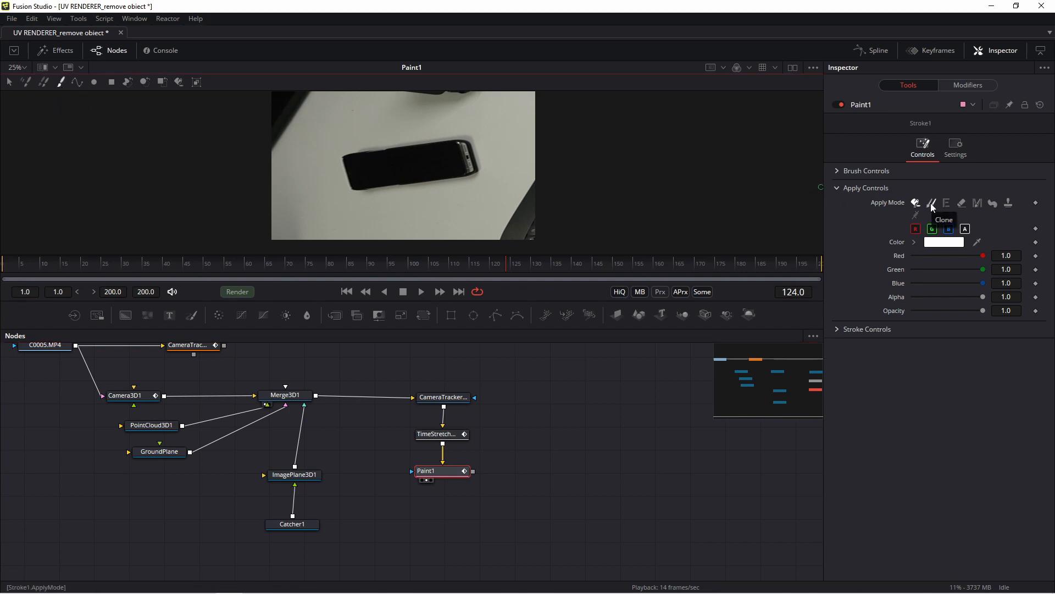
# - Set Paint1 to Clone mode, adjust brush settings, and clone desk surface over the phone
pyautogui.click(932, 203)
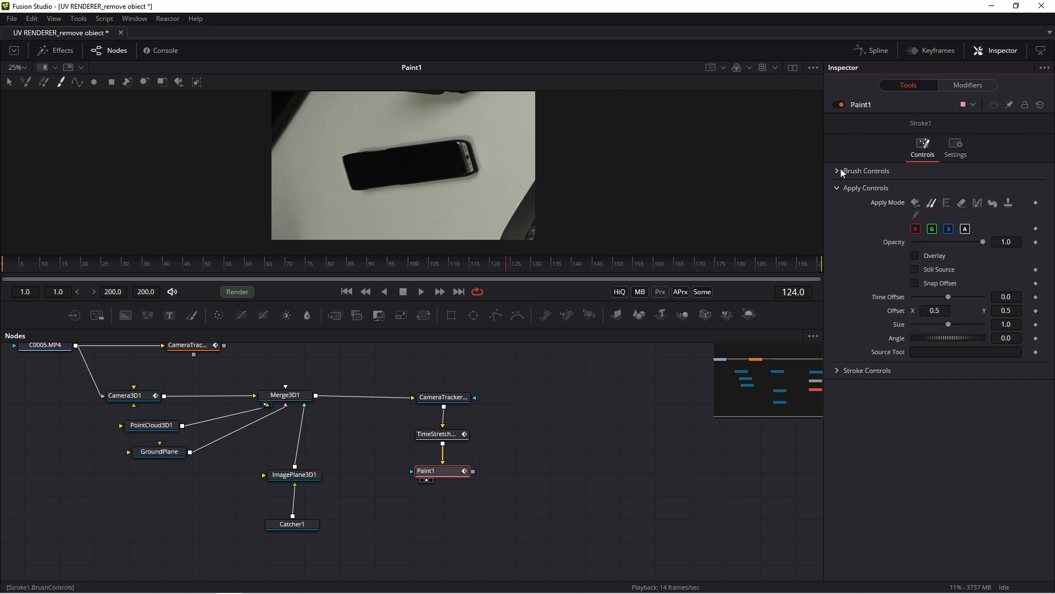
pyautogui.click(867, 171)
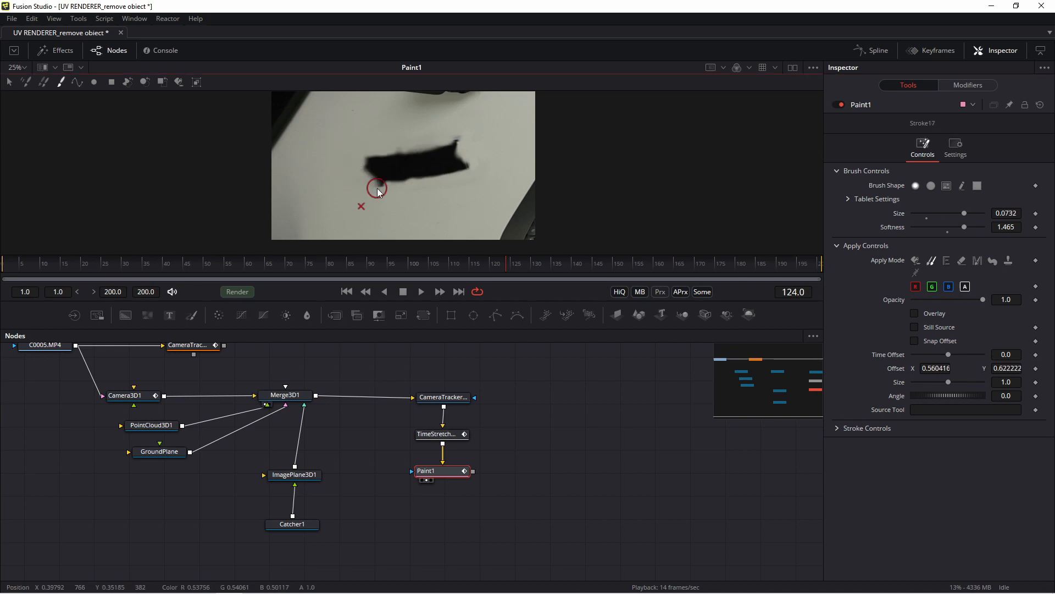
pyautogui.moveTo(377, 192); pyautogui.dragTo(455, 138)
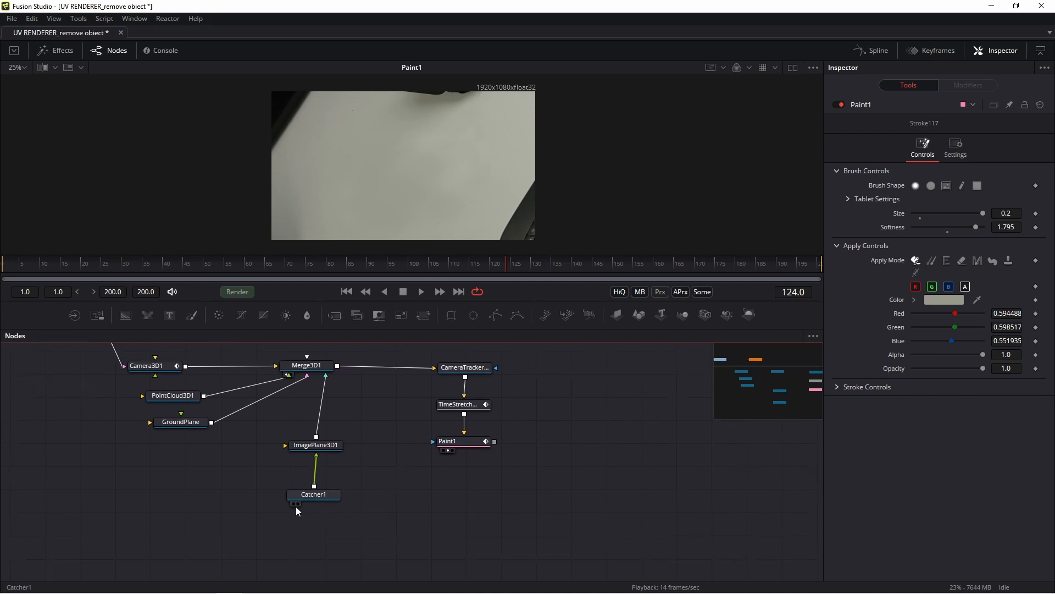
# - Instance ImagePlane3D1 and feed Paint1's output into the instance's material input
pyautogui.click(313, 494)
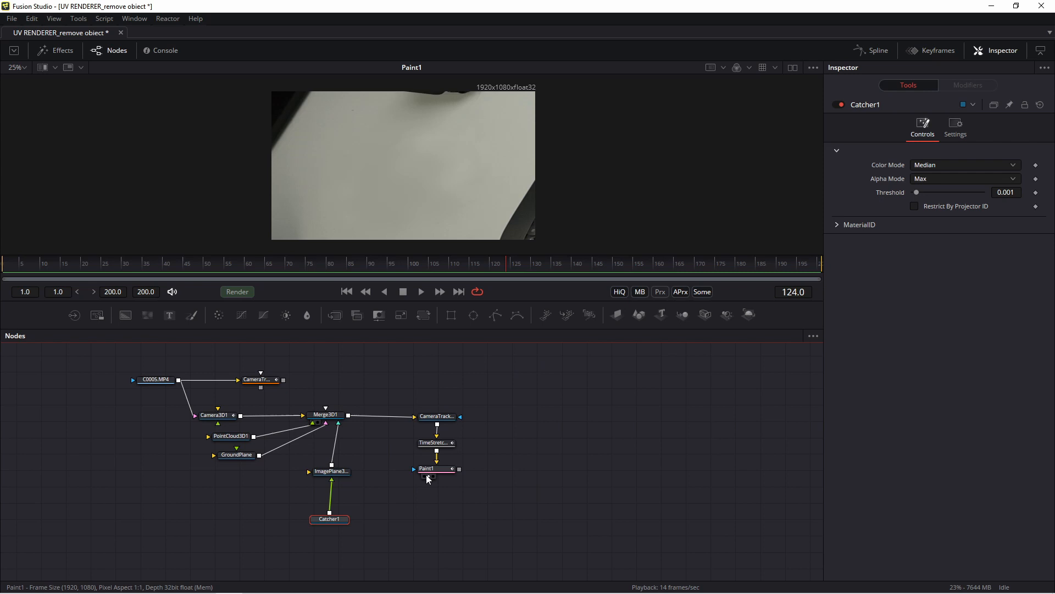
pyautogui.moveTo(416, 160)
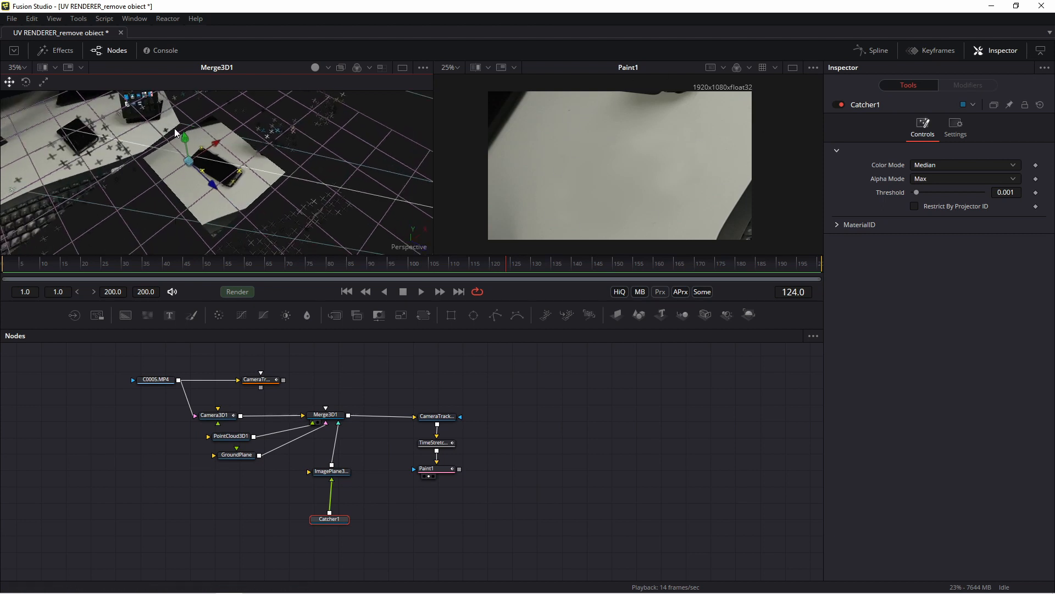
pyautogui.moveTo(343, 500)
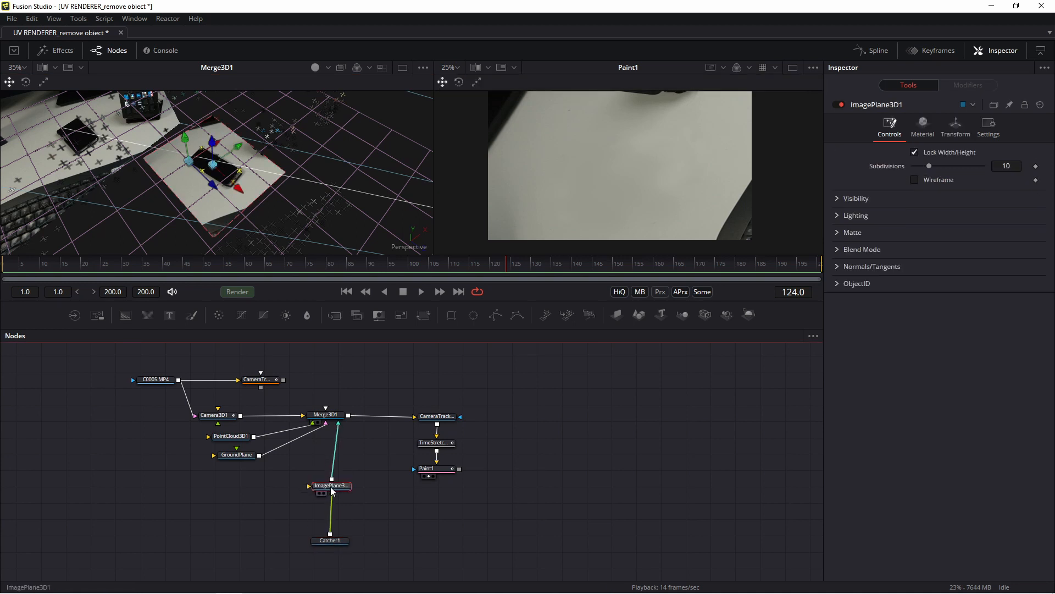
pyautogui.moveTo(396, 503)
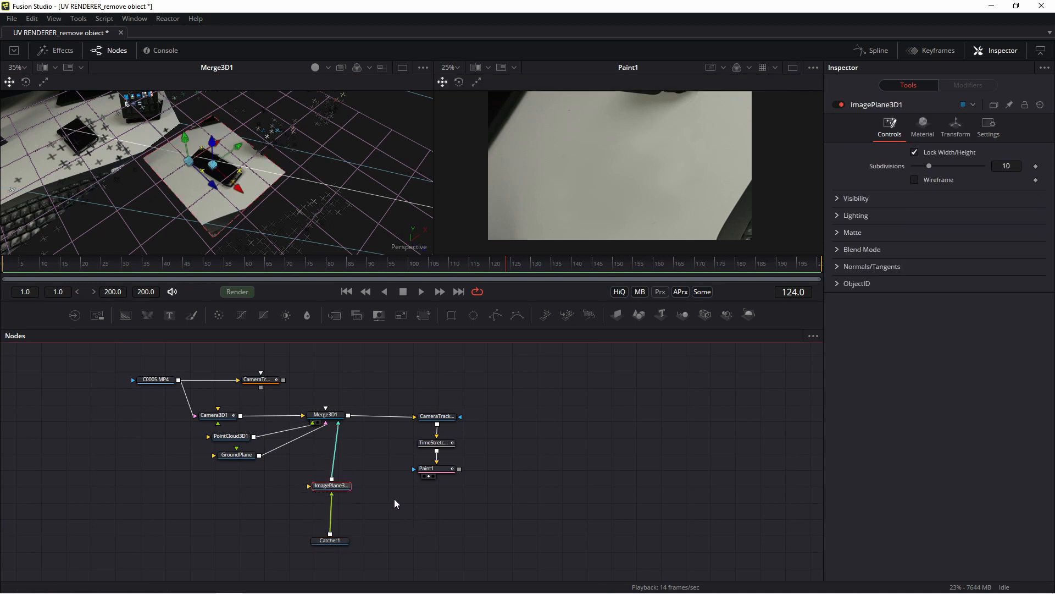
pyautogui.click(330, 485)
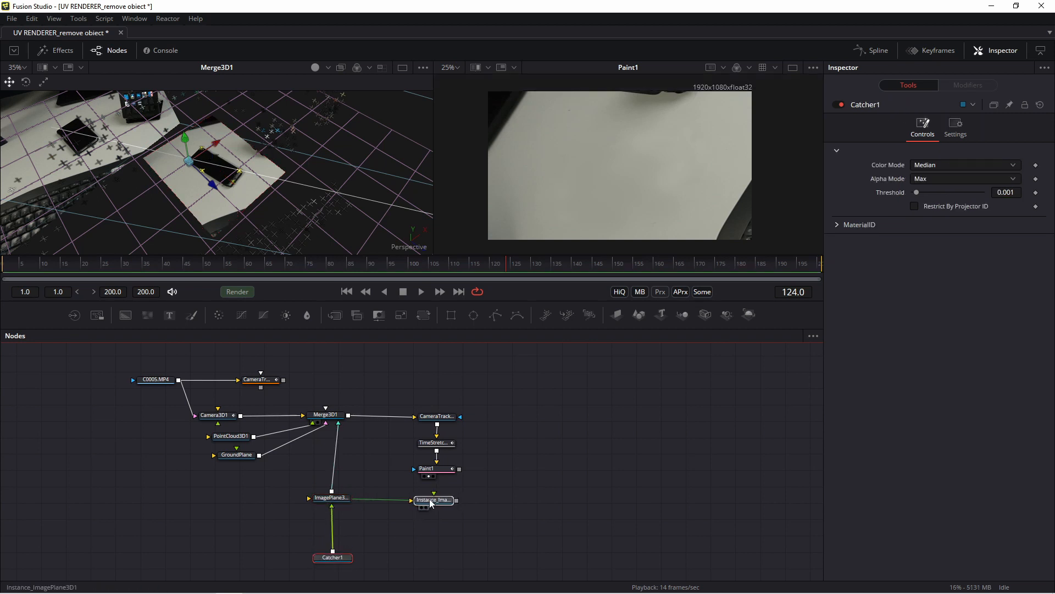
pyautogui.click(434, 499)
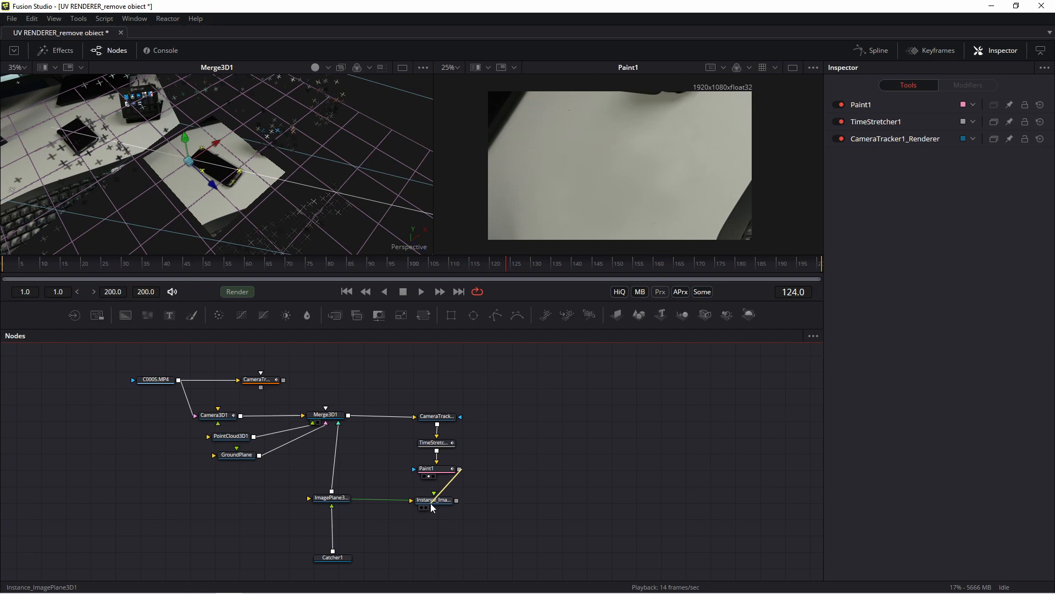
pyautogui.click(434, 499)
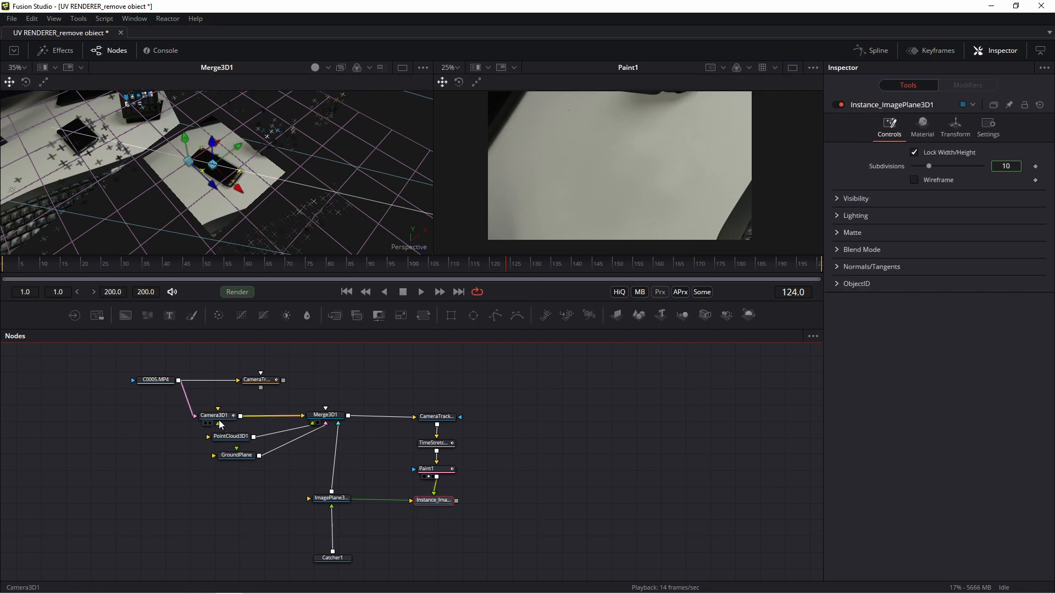
# - Add Merge3D2, Camera3D1_1 and Renderer3D1; set CameraTracker1_Renderer to OpenGL UV Renderer
pyautogui.click(215, 415)
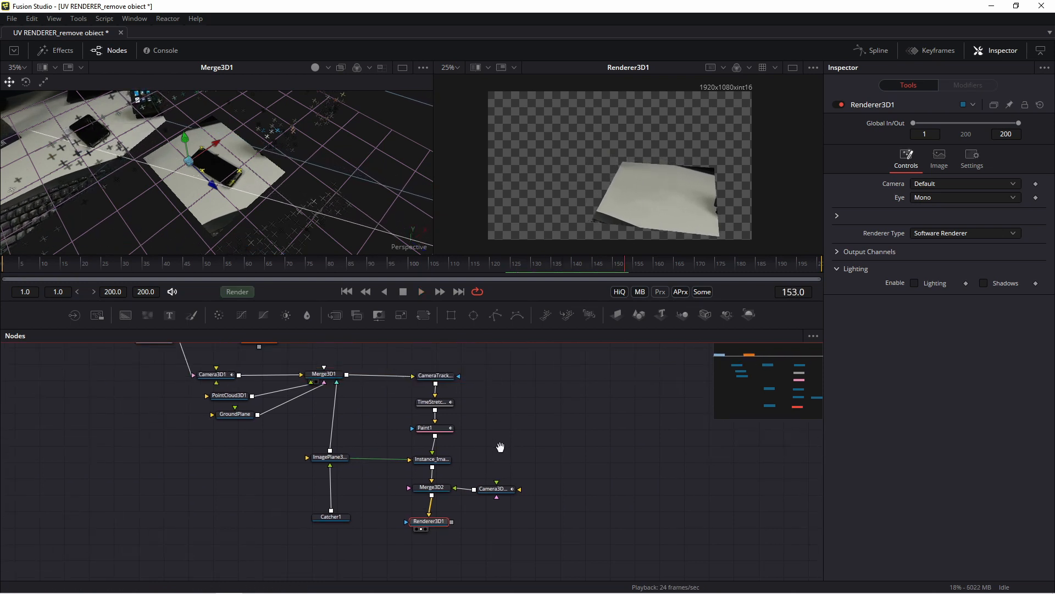
pyautogui.click(434, 376)
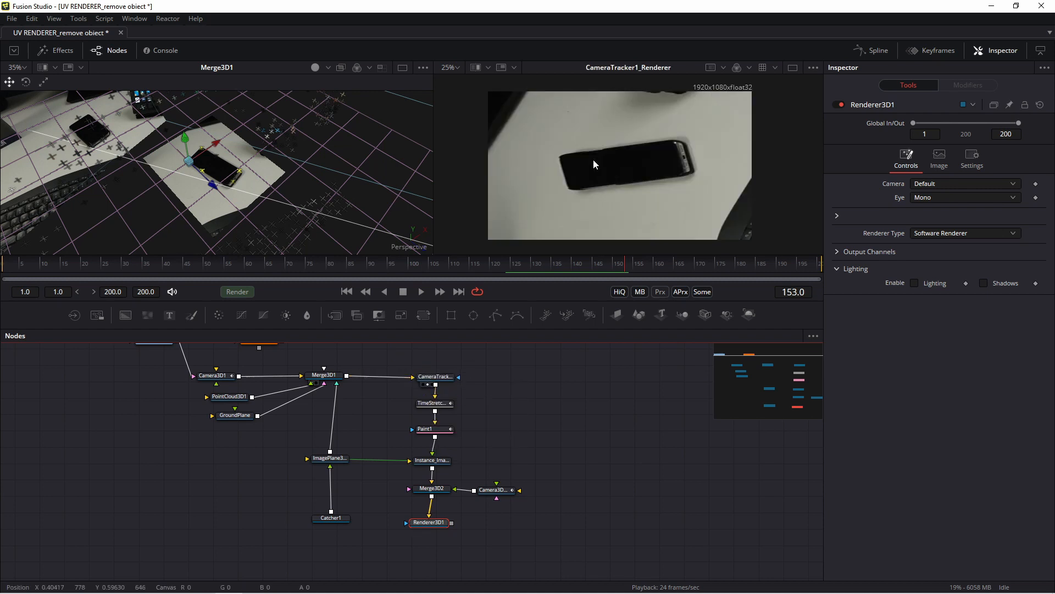
pyautogui.moveTo(501, 395)
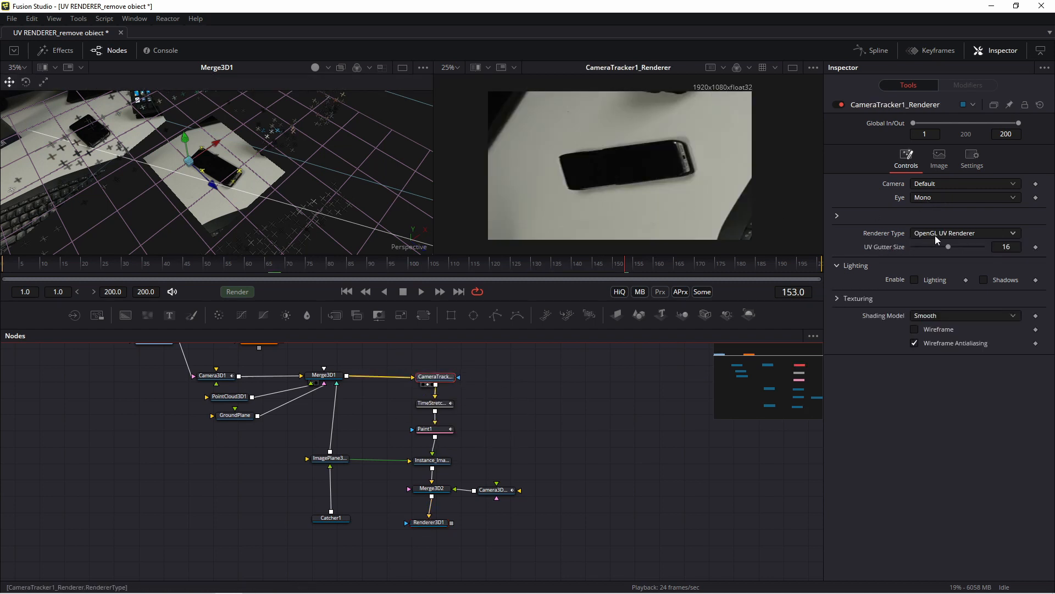
pyautogui.click(435, 402)
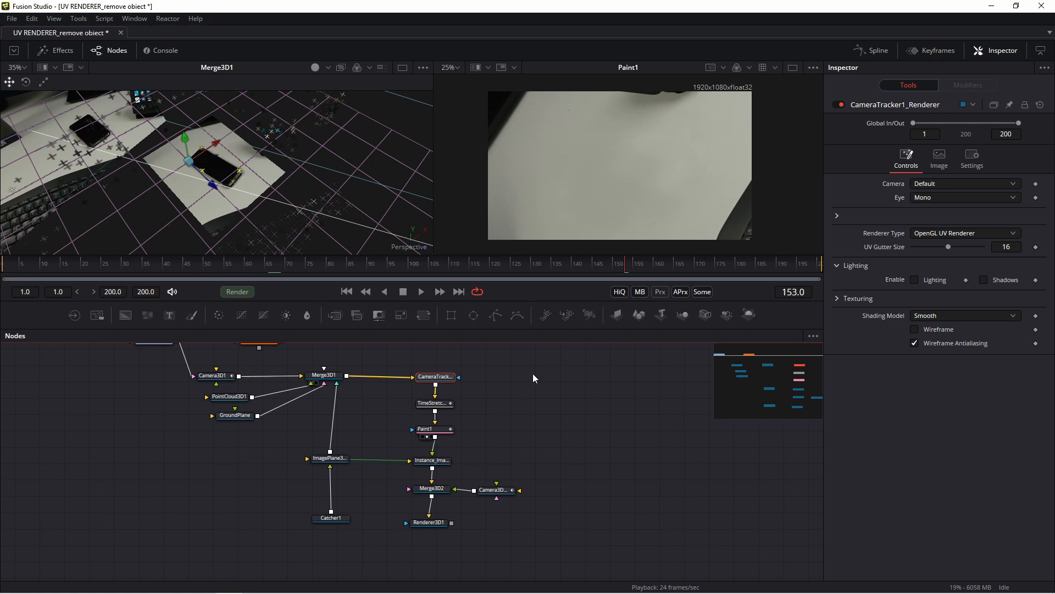
pyautogui.moveTo(441, 462)
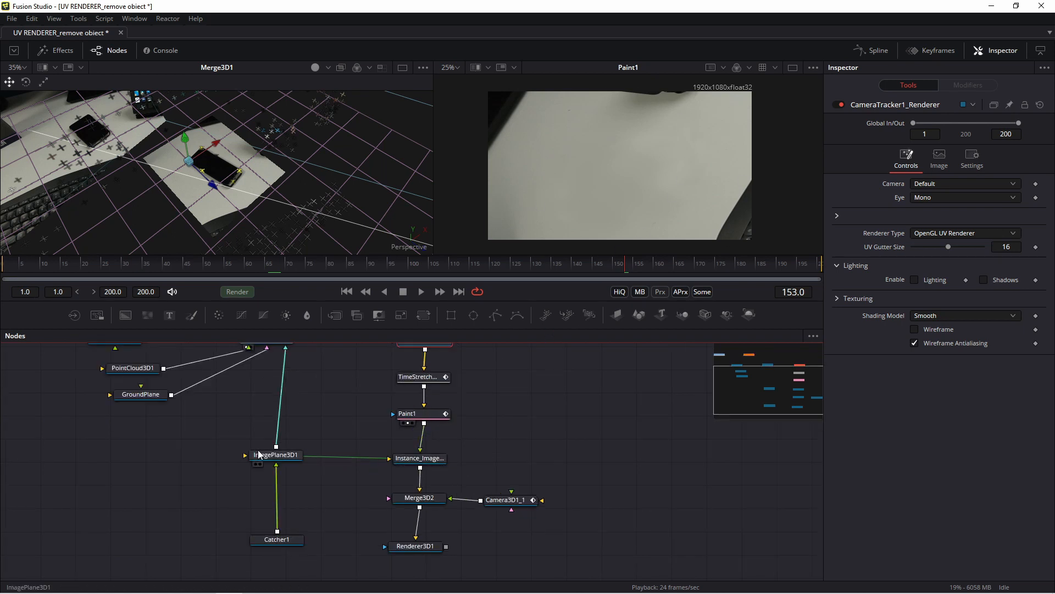
pyautogui.click(402, 467)
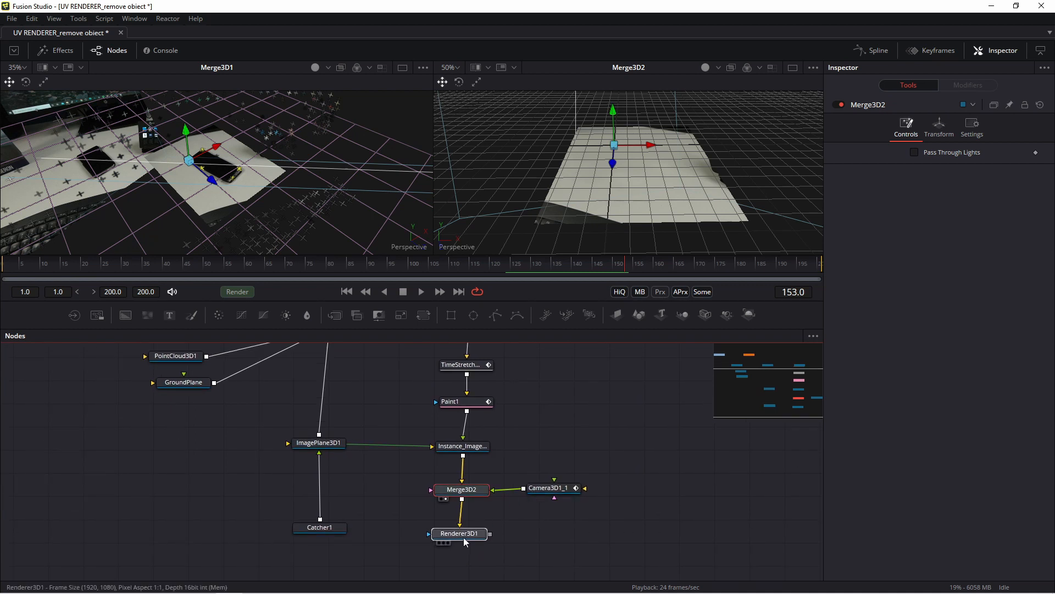
# - Create Merge1 with Renderer3D1's clean patch as foreground over the loader footage
pyautogui.click(459, 533)
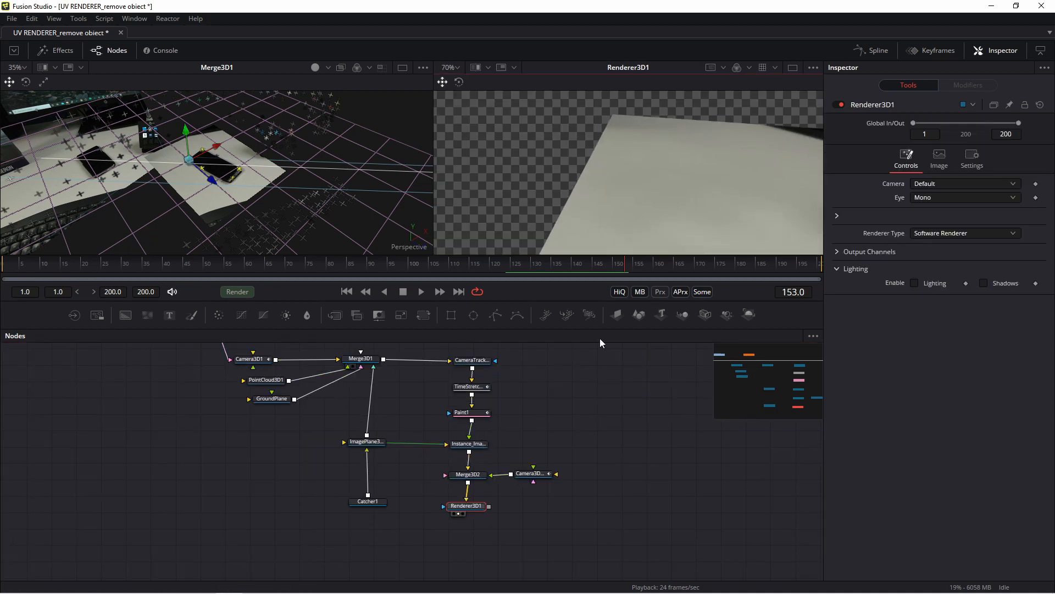
pyautogui.scroll(-3)
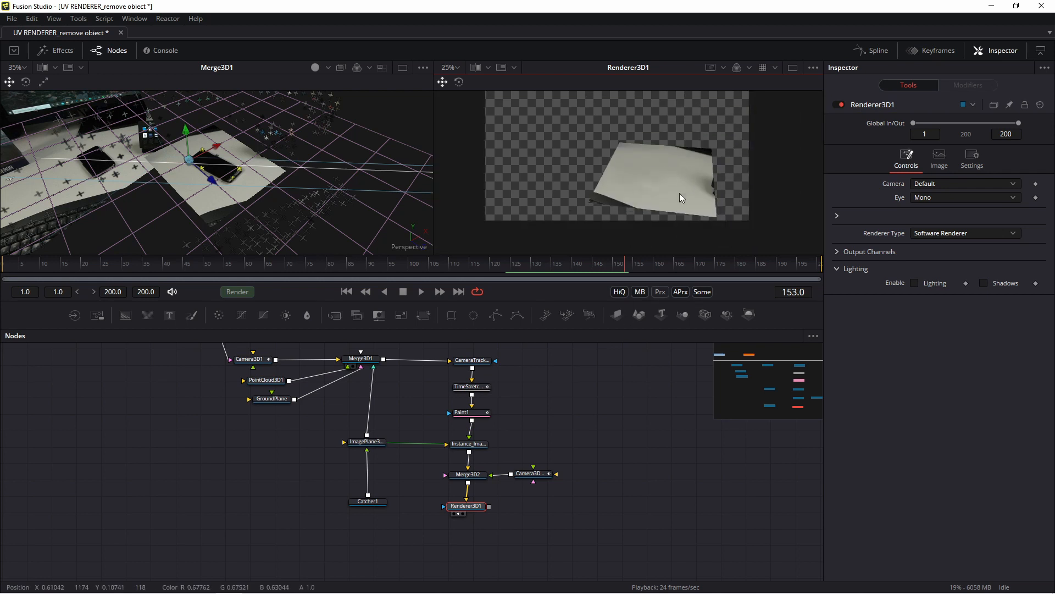
pyautogui.moveTo(650, 155)
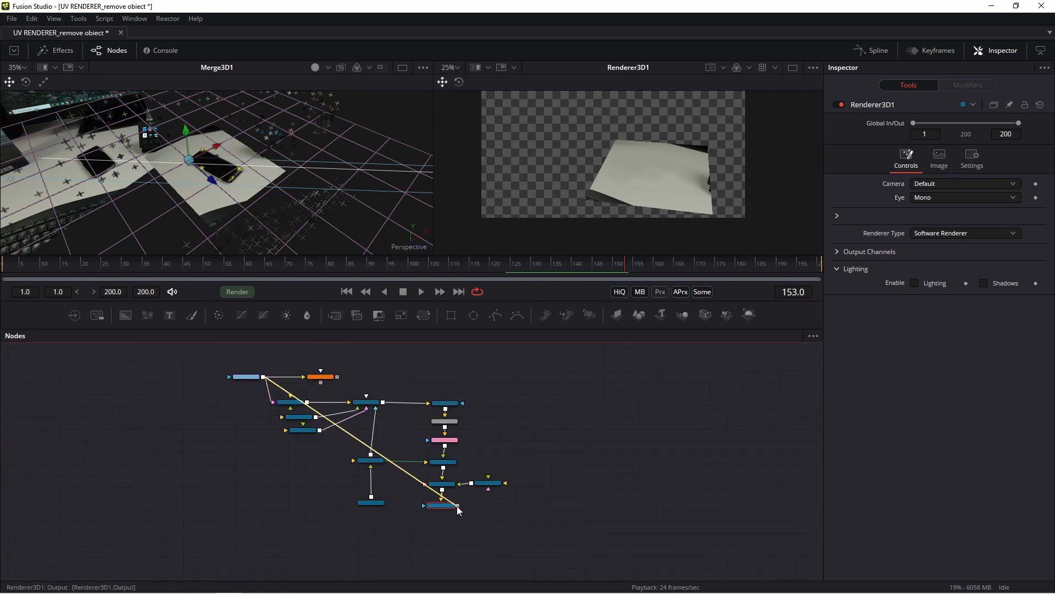
pyautogui.click(441, 535)
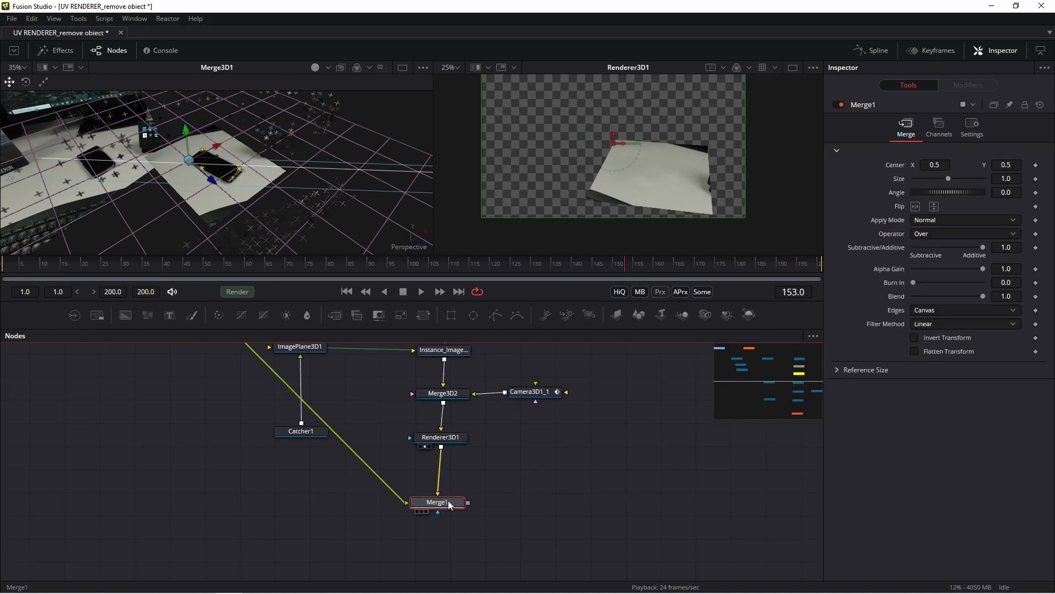
pyautogui.moveTo(449, 504)
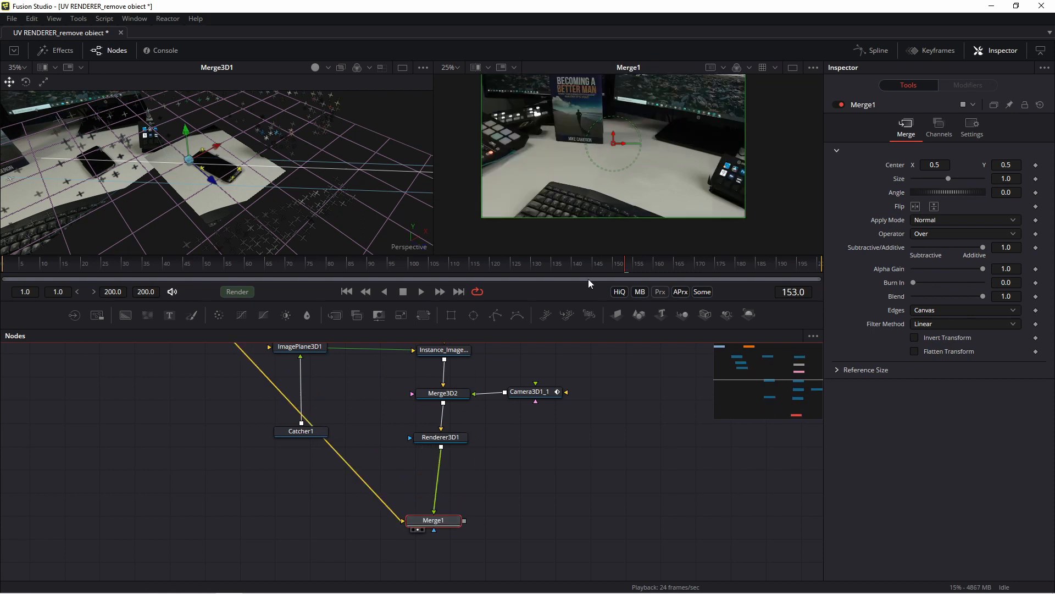
# - Switch to a single large viewer and play back the merged, phone-free shot
pyautogui.click(793, 67)
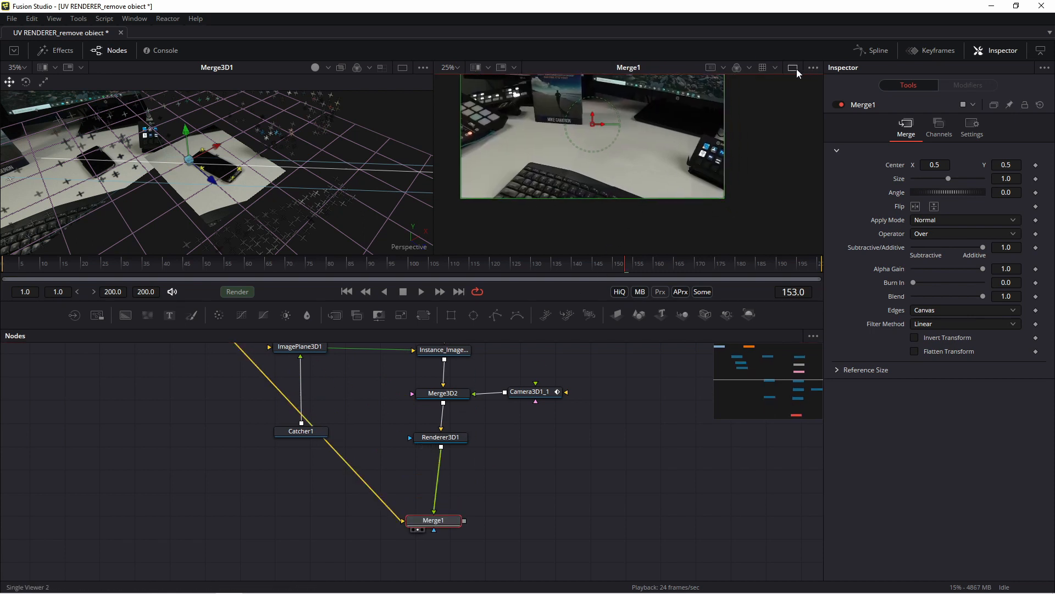
pyautogui.click(793, 67)
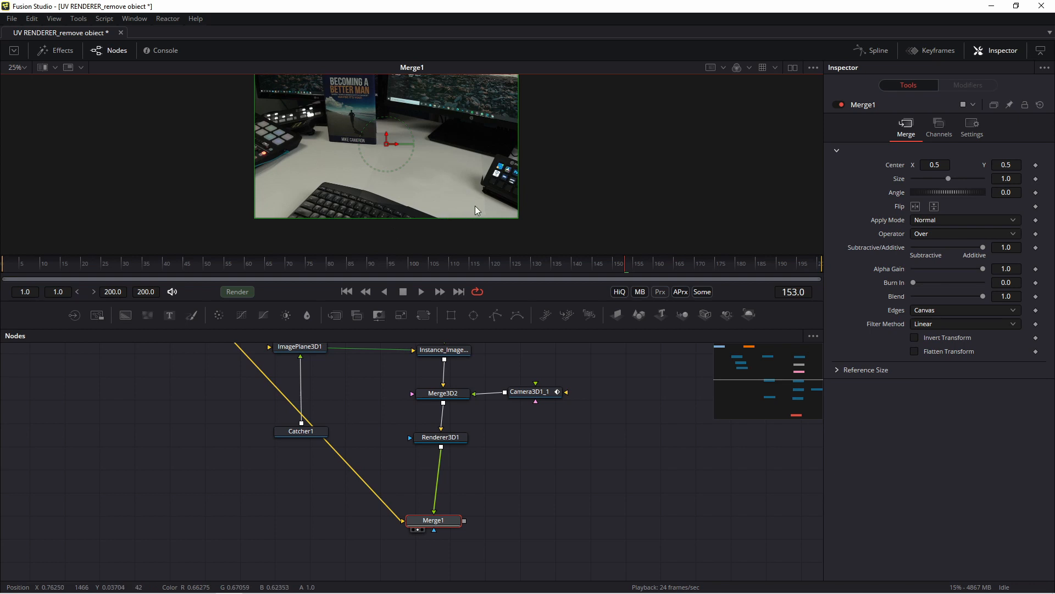
pyautogui.click(420, 291)
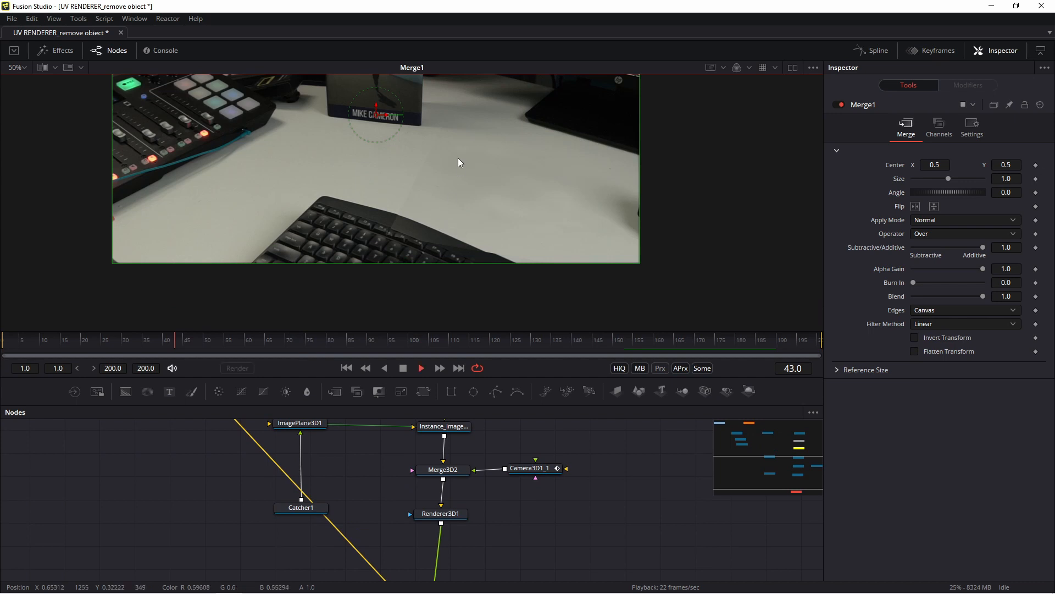
pyautogui.moveTo(449, 230)
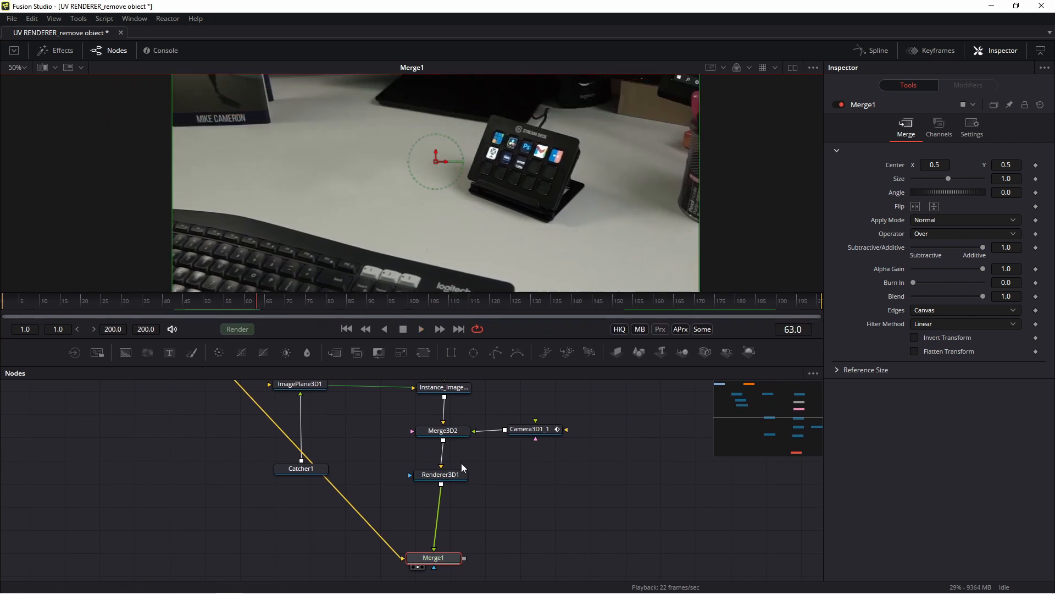
pyautogui.click(420, 329)
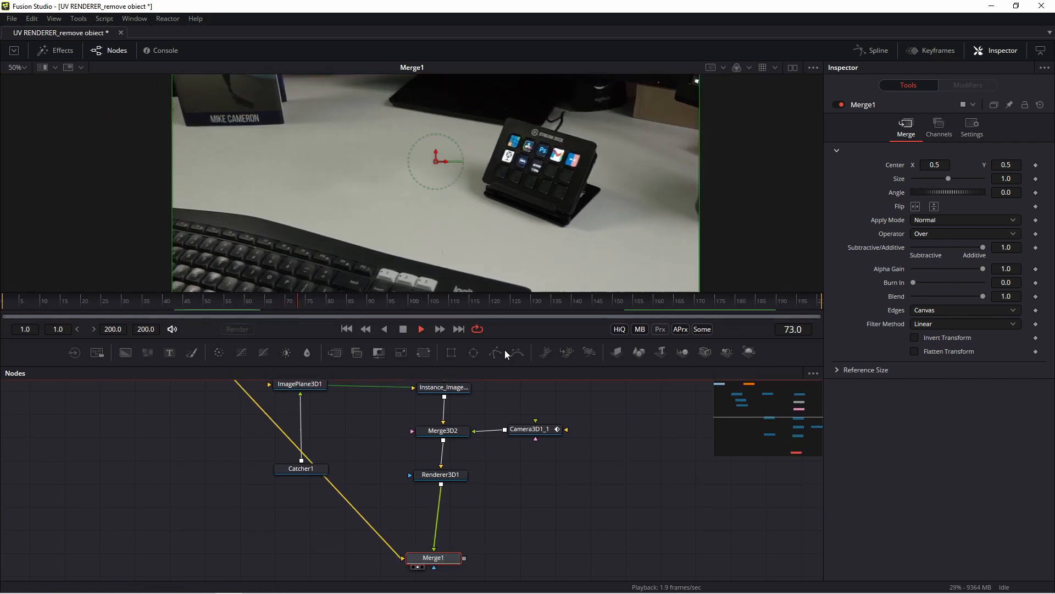
pyautogui.click(421, 329)
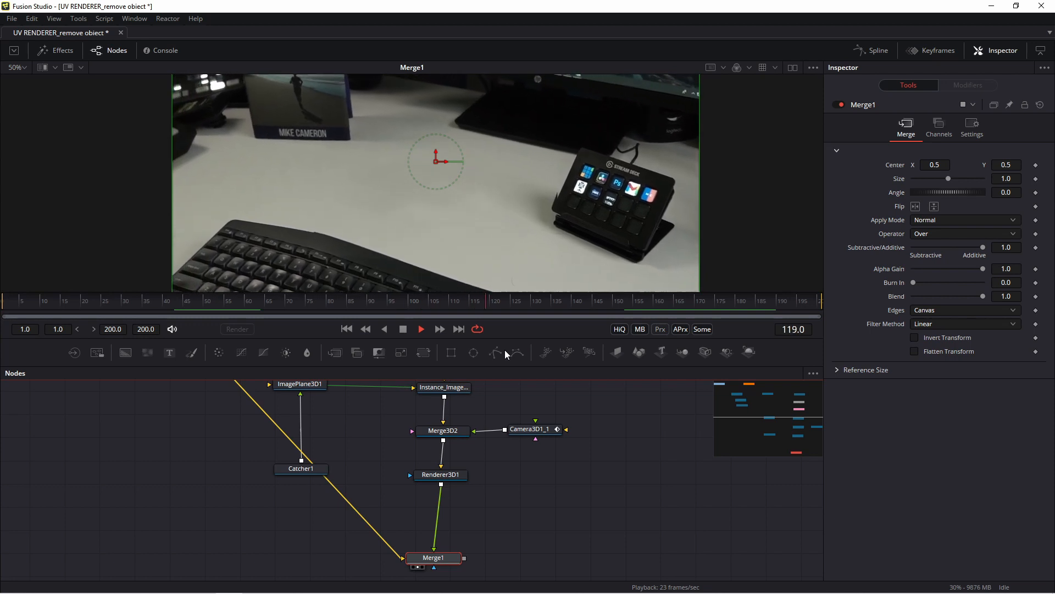
pyautogui.click(421, 329)
pyautogui.write('po')
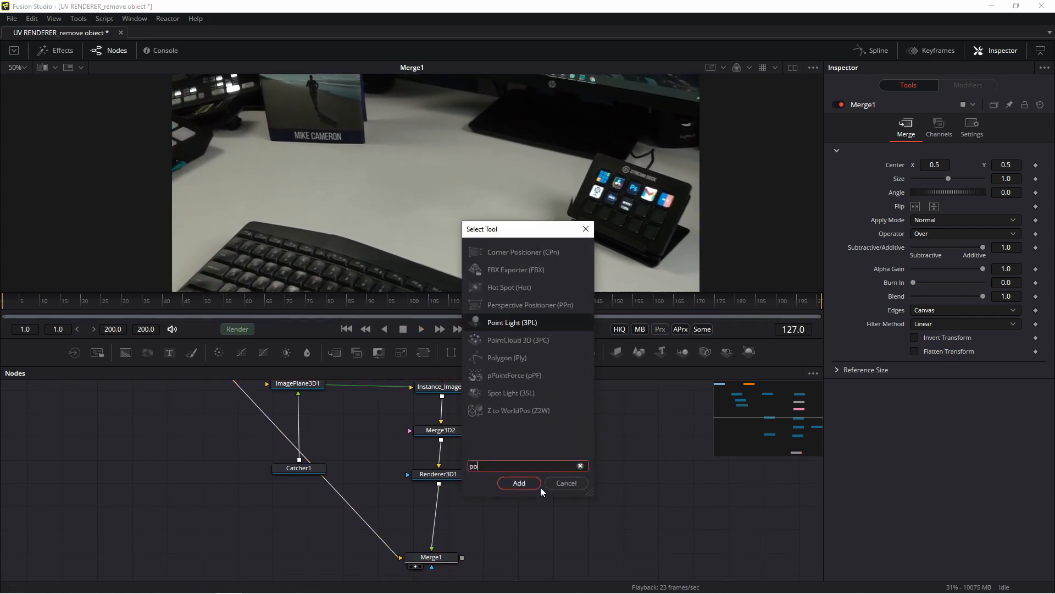
# - Draw Polygon1 around the phone as Renderer3D1's mask and insert Blur1 (size 26) before Merge1
pyautogui.click(518, 483)
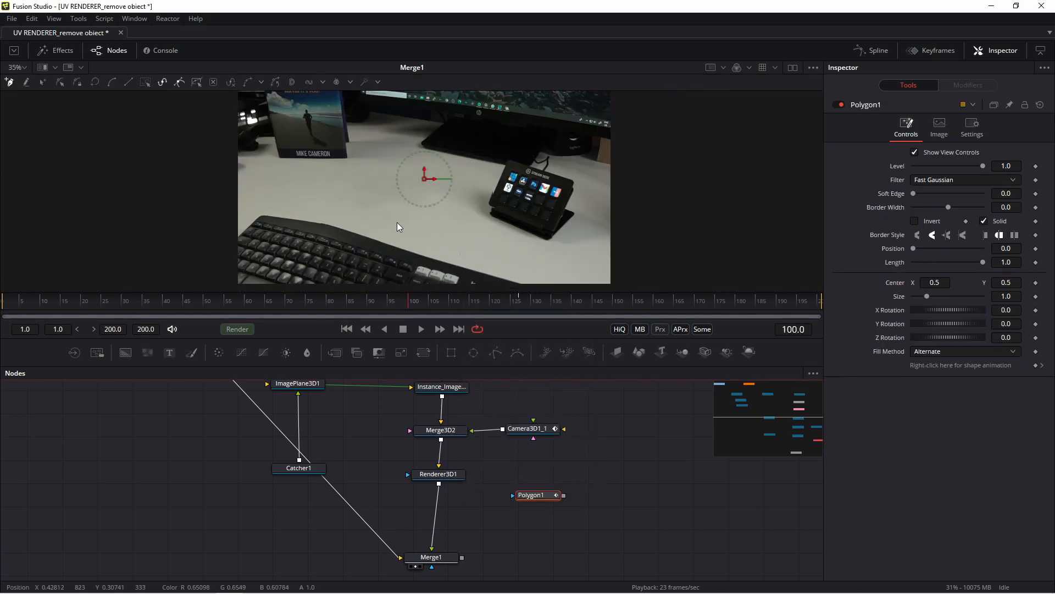
pyautogui.moveTo(449, 204)
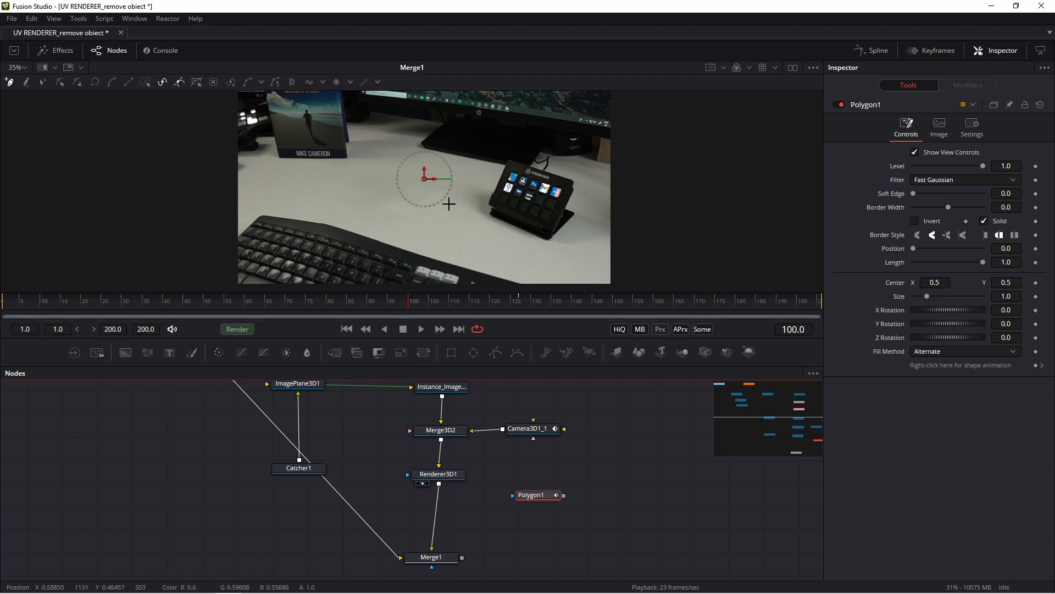
pyautogui.click(439, 473)
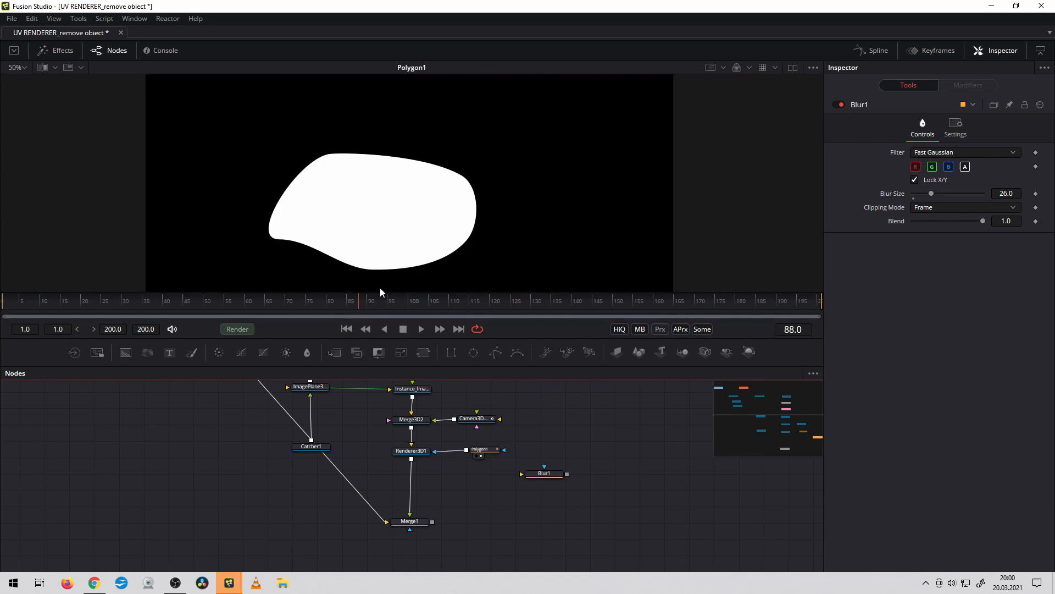
pyautogui.click(137, 301)
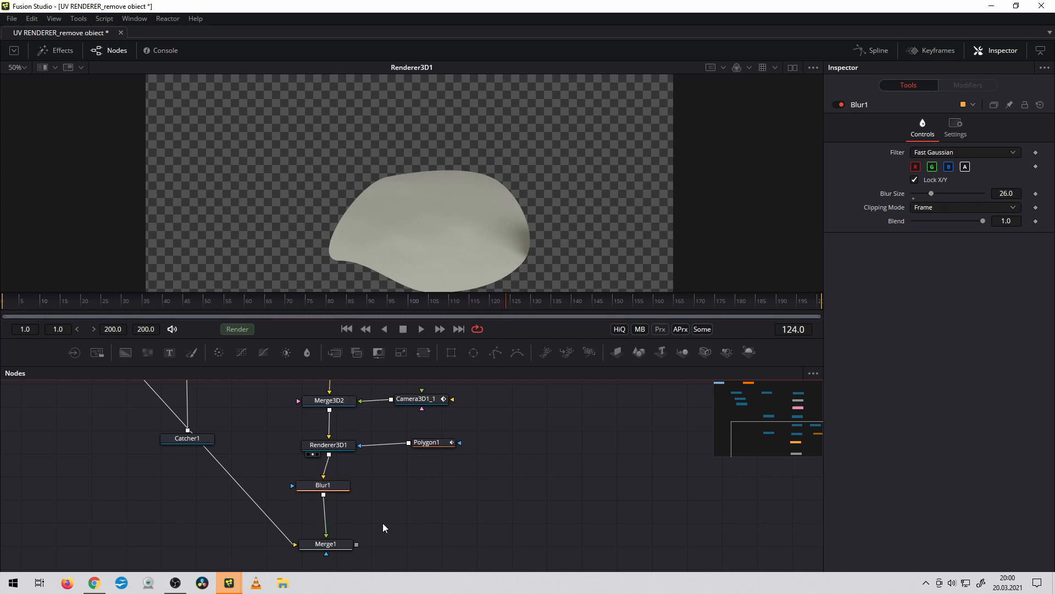
# - Play Merge1, then compare Loader1 (A) against Merge1 (B) in a split wipe
pyautogui.click(310, 552)
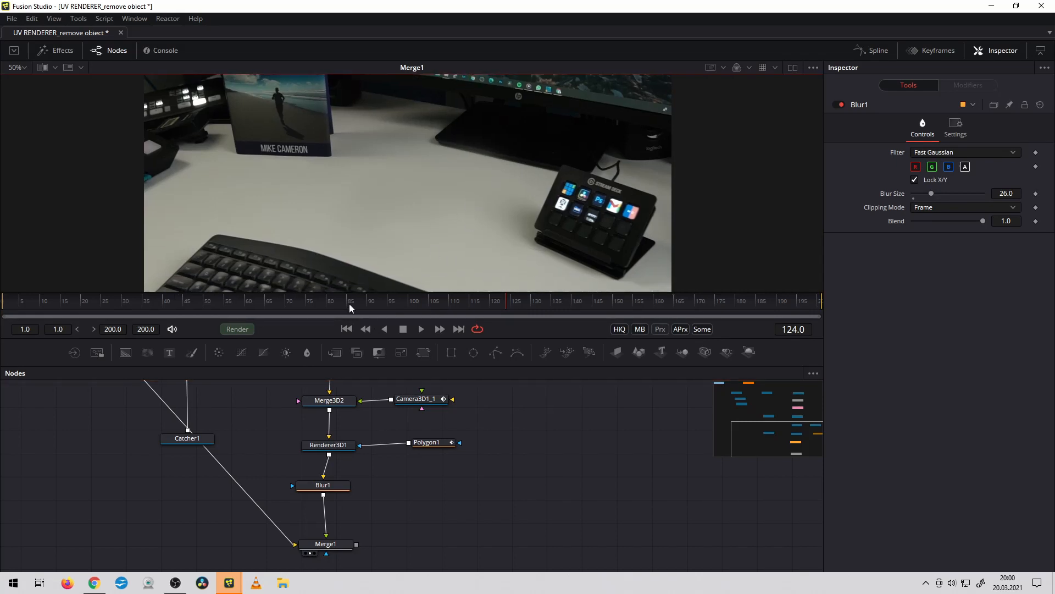
pyautogui.click(420, 329)
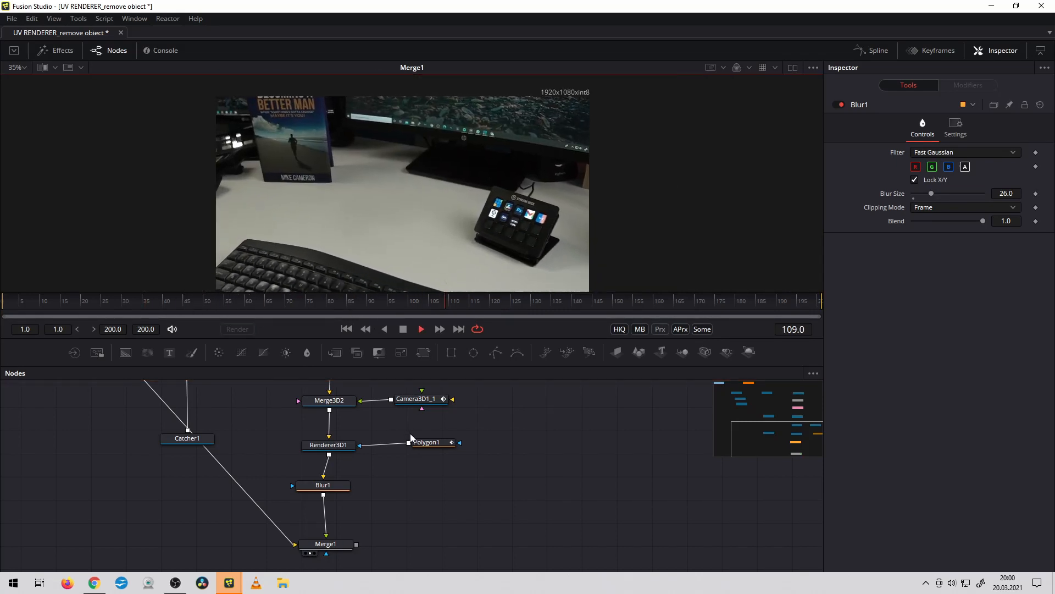
pyautogui.click(324, 315)
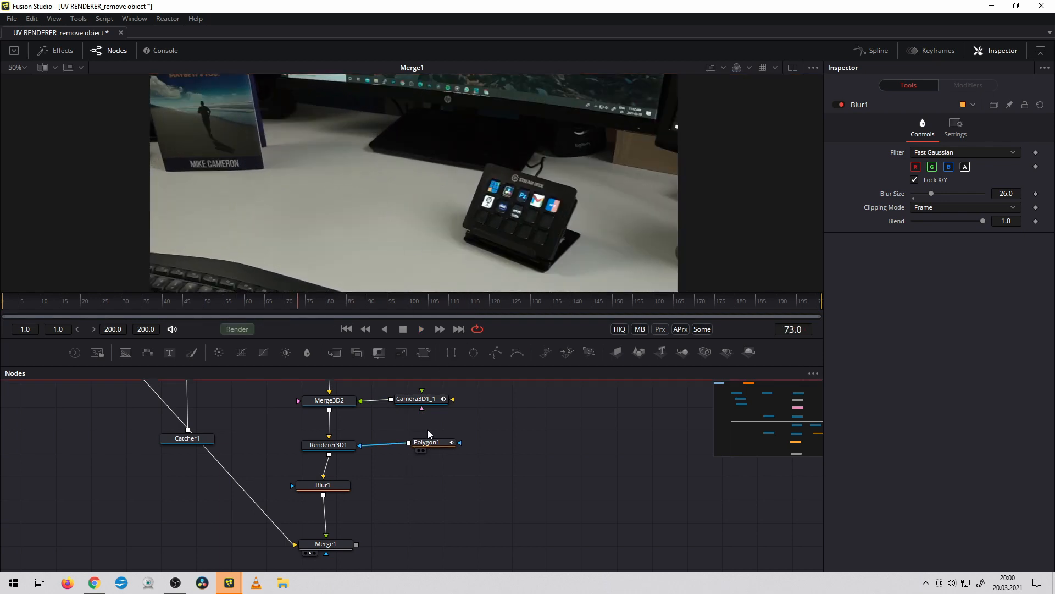
pyautogui.click(426, 442)
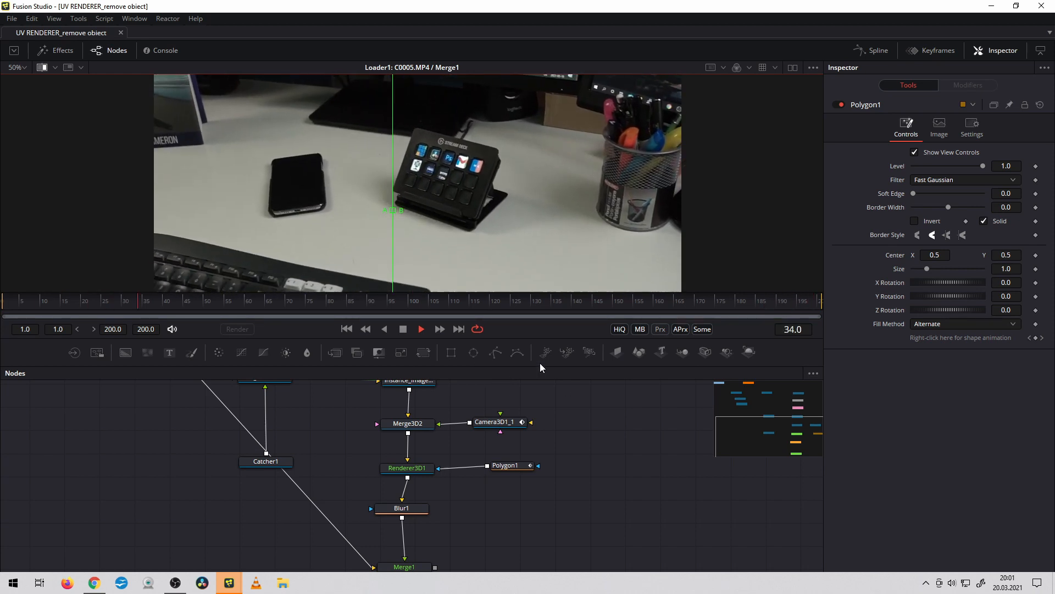
pyautogui.click(330, 300)
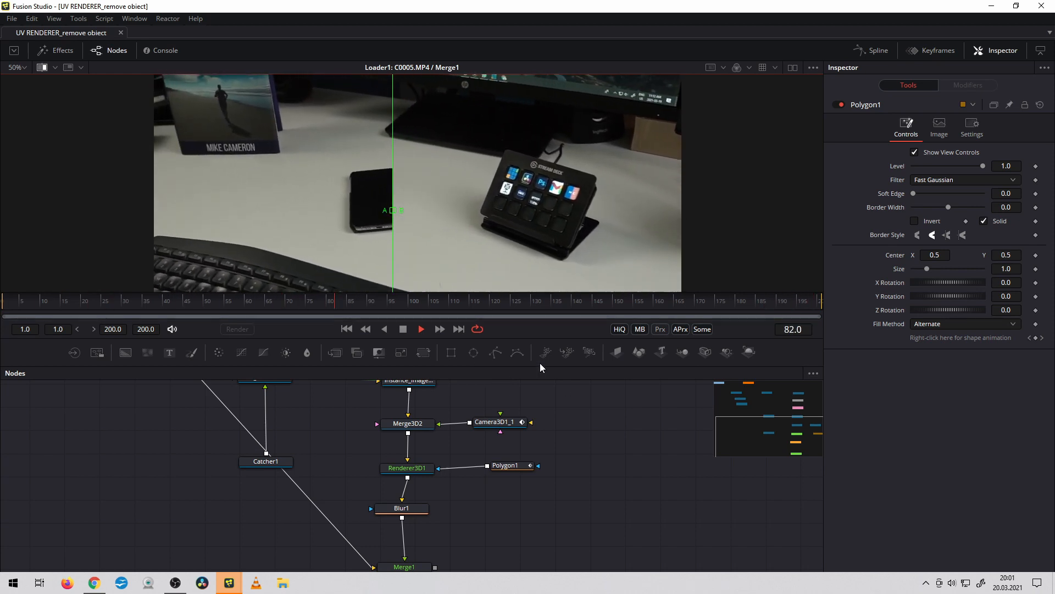